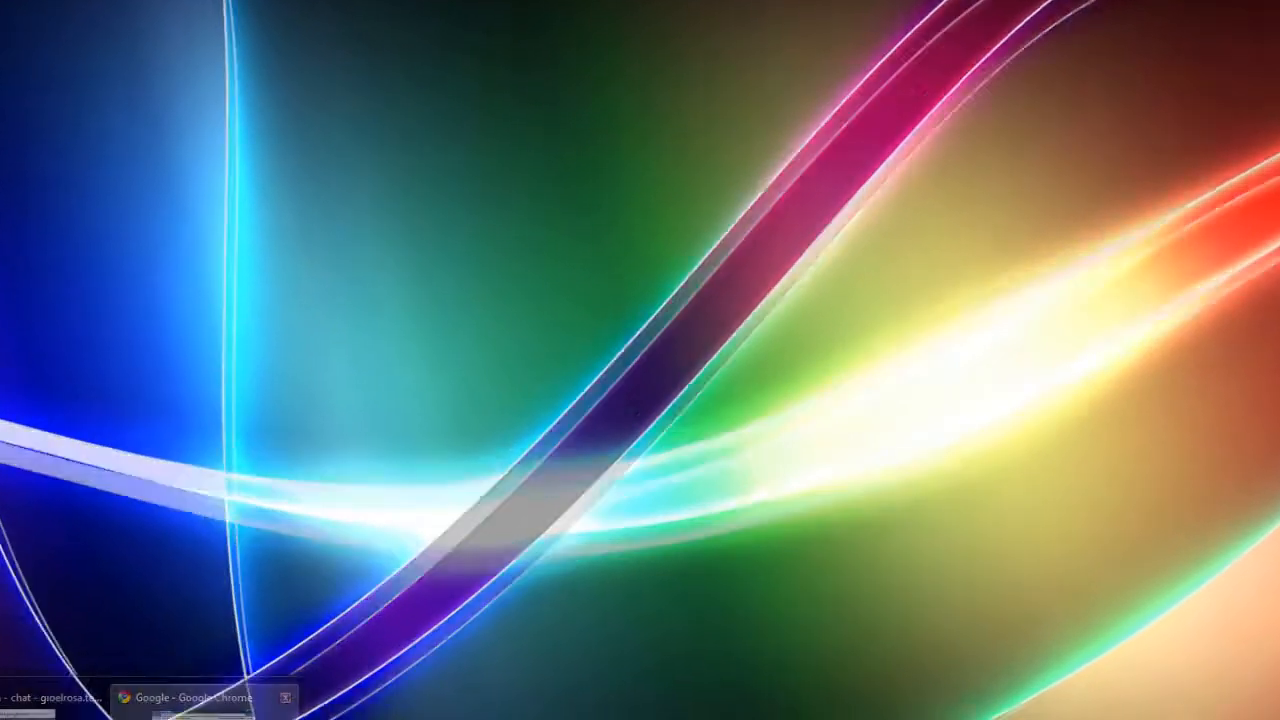
- Restore the Chrome window from the taskbar, showing the Google home page
click(200, 694)
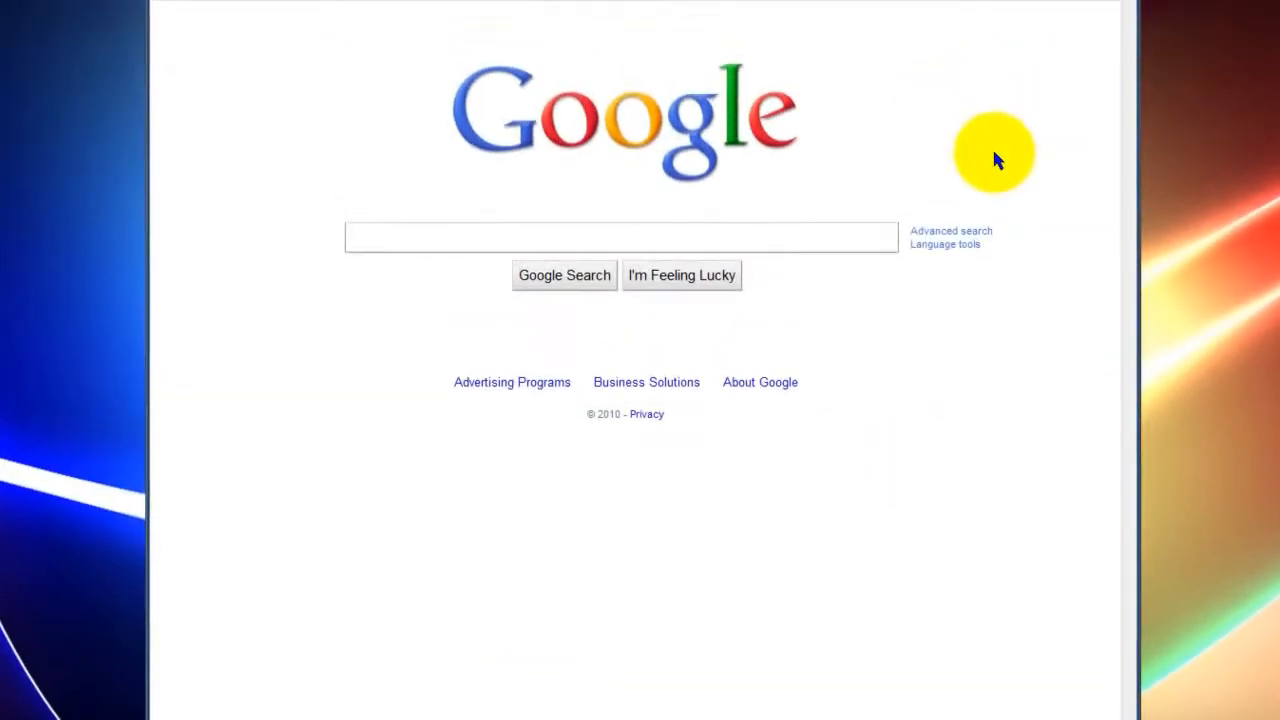
mouse_move(1008, 160)
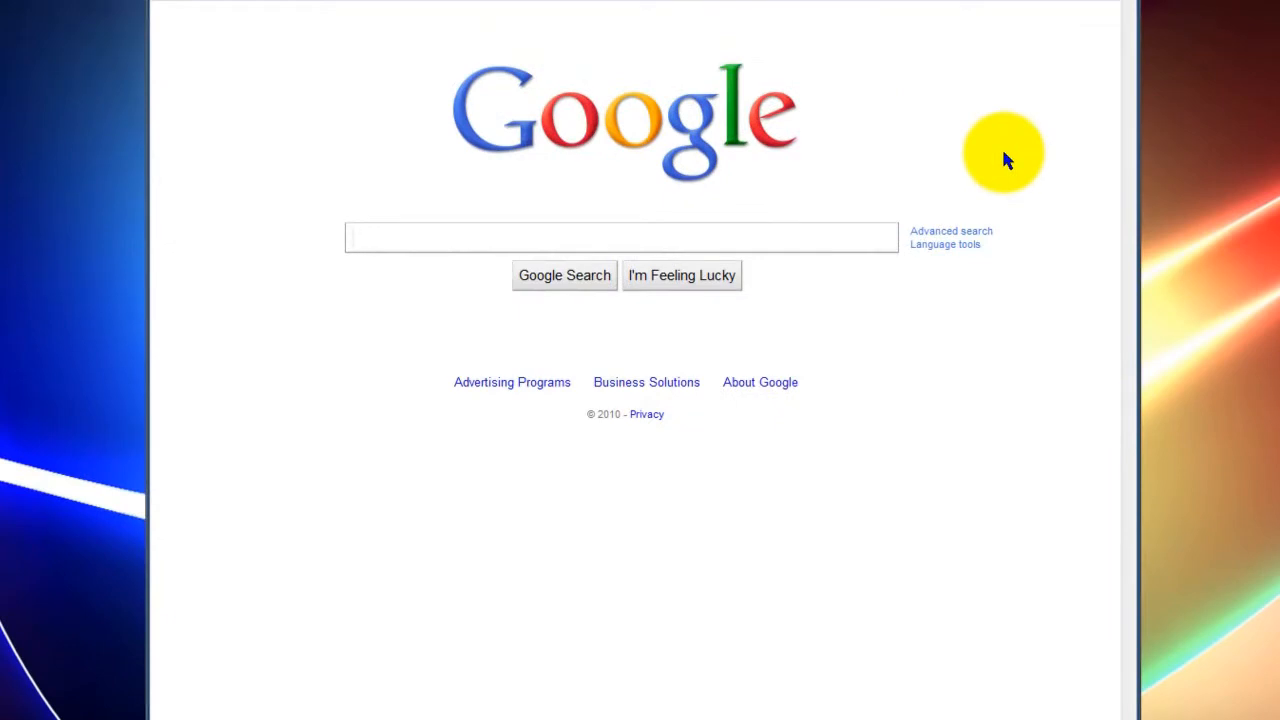
click(620, 237)
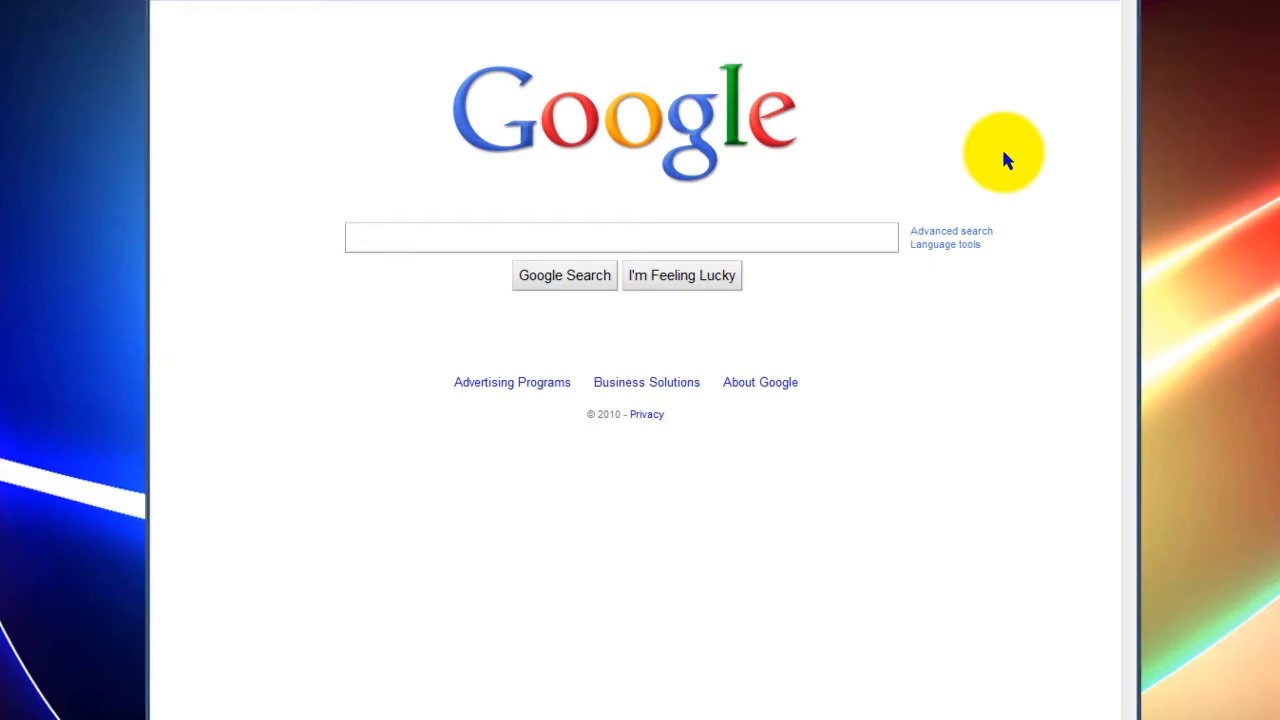
mouse_move(958, 133)
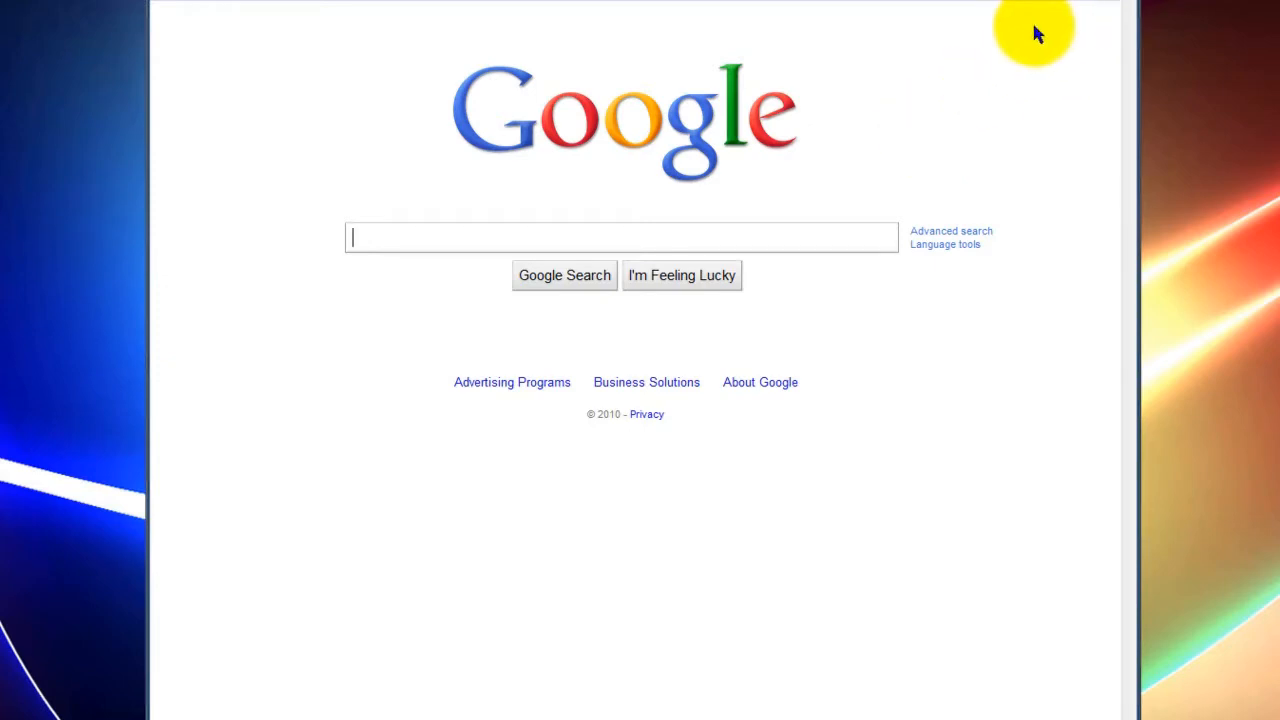
mouse_move(767, 65)
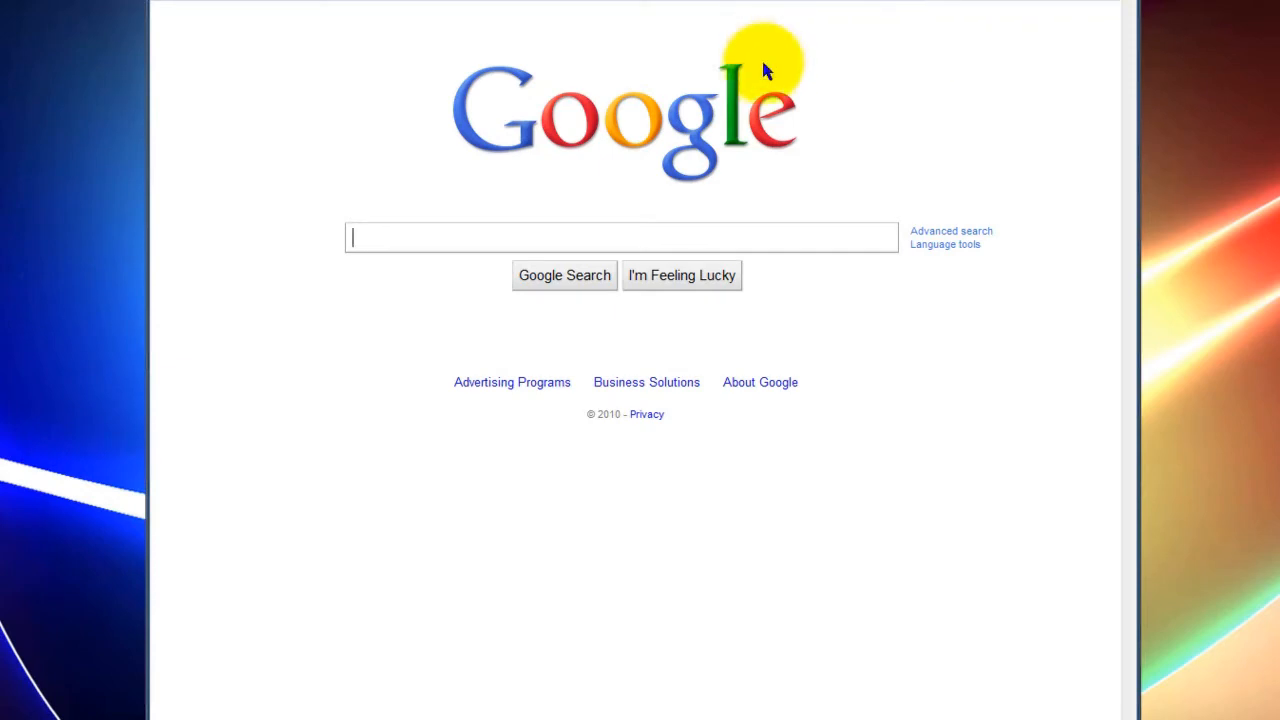
mouse_move(817, 92)
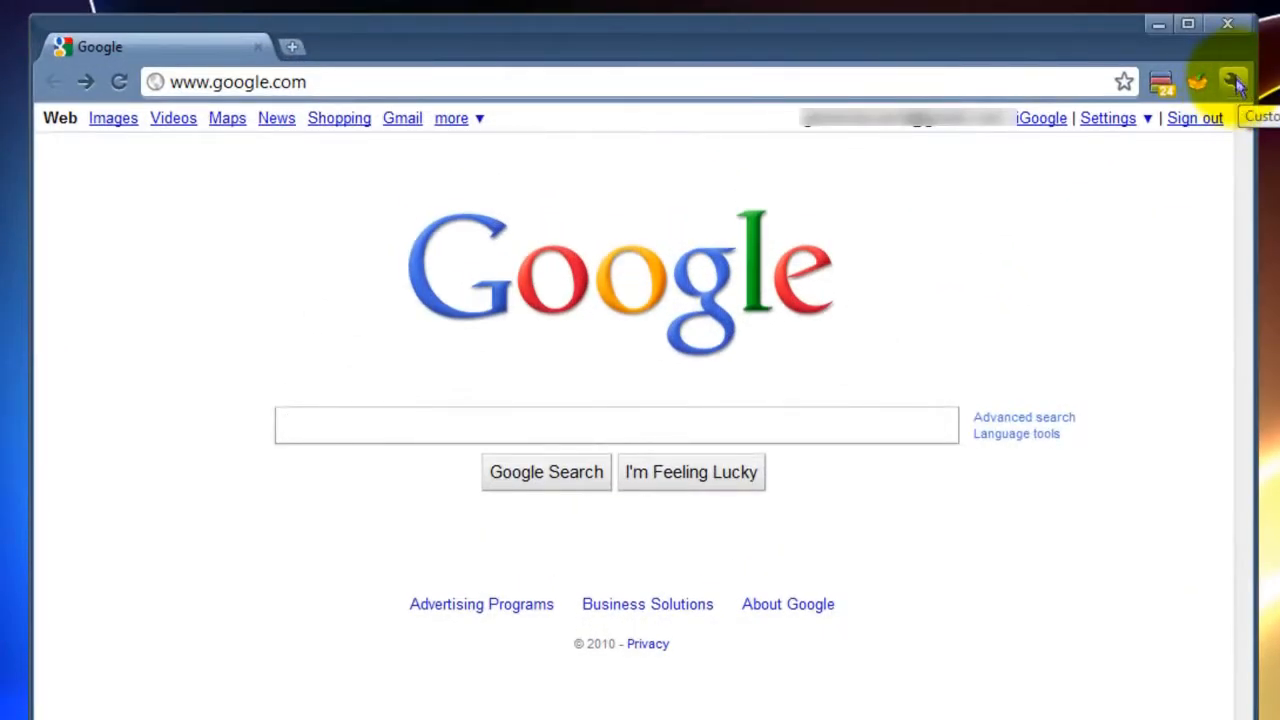
- Show the Extensions page listing Boomerang for GMail, Session Manager and TooManyTabs
click(1235, 82)
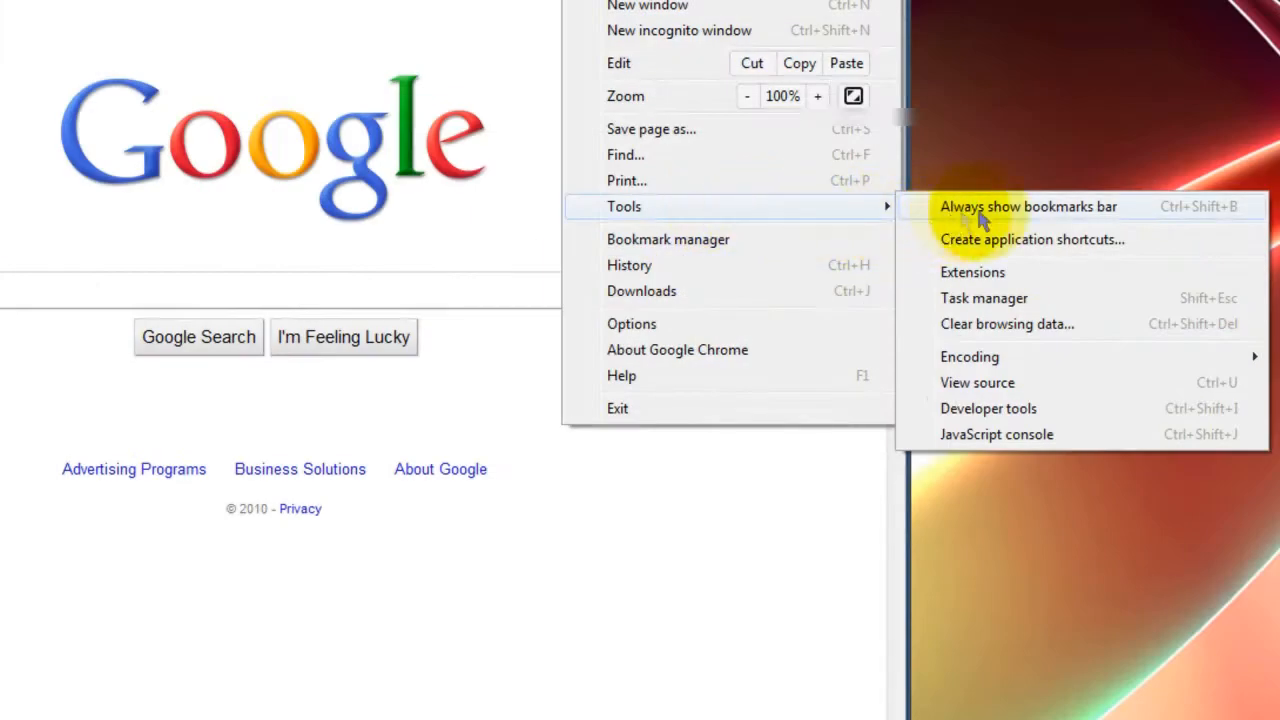
mouse_move(1023, 290)
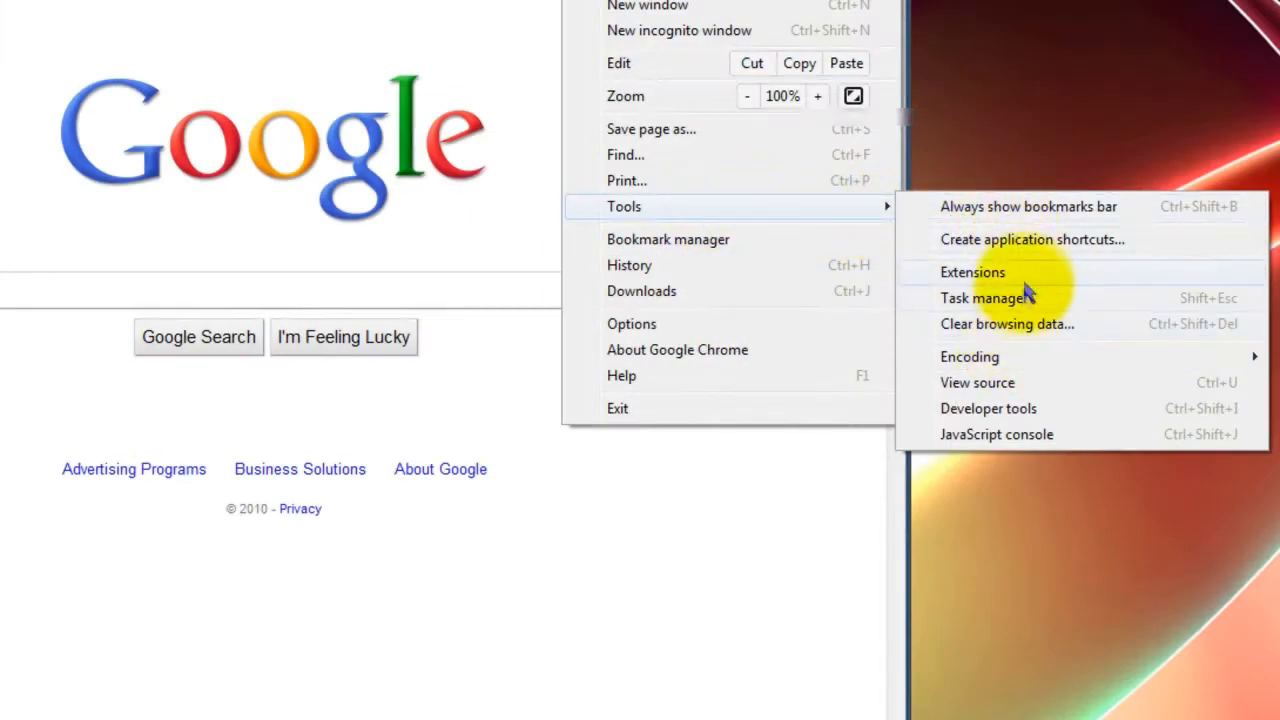
click(972, 272)
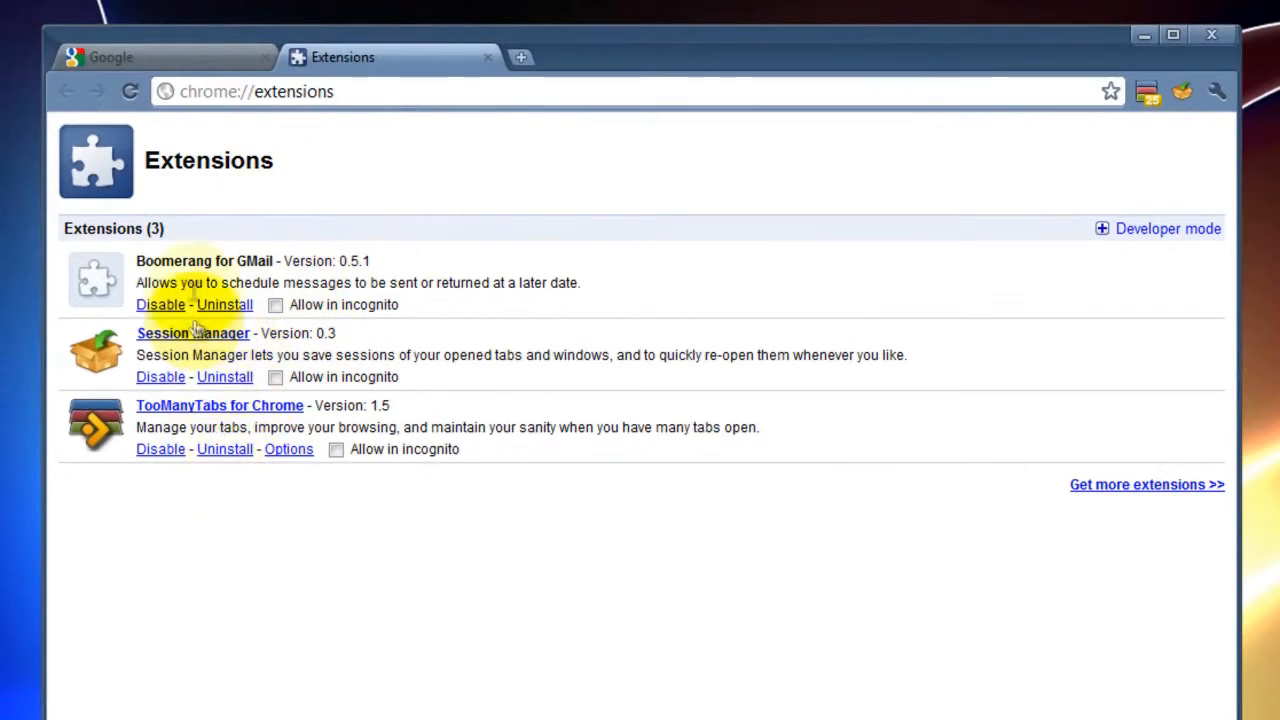
mouse_move(247, 193)
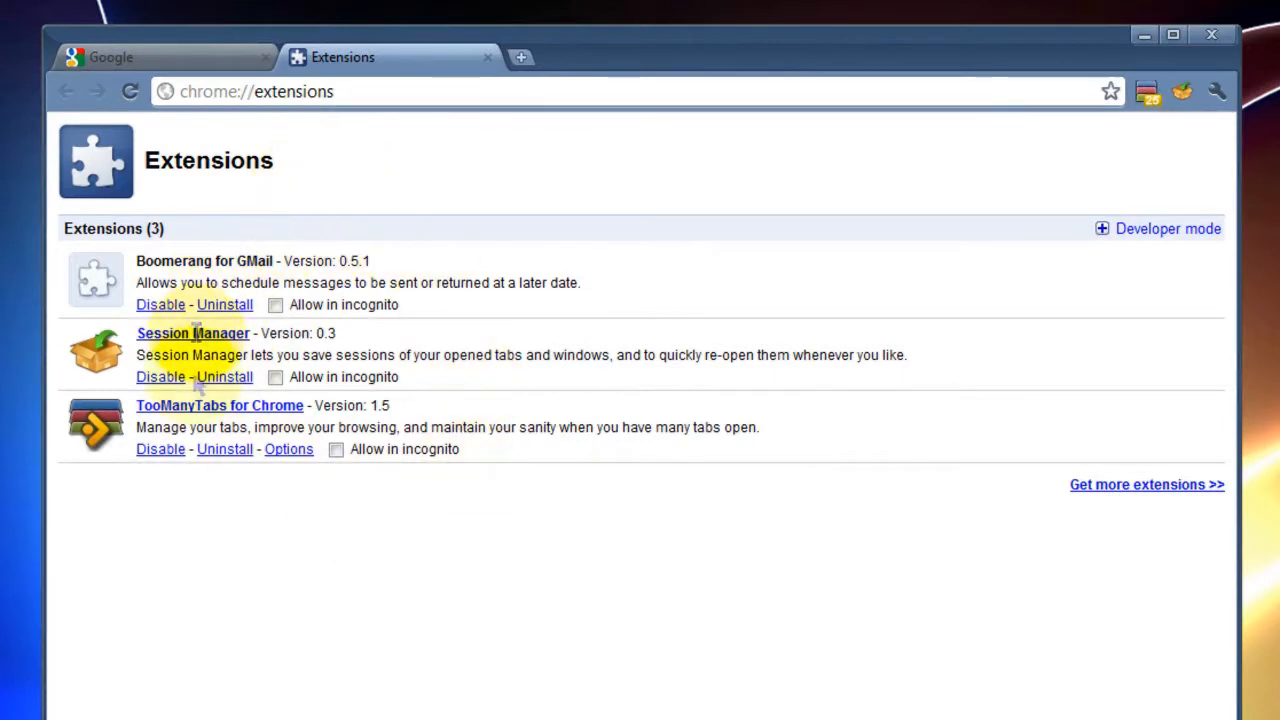
mouse_move(360, 220)
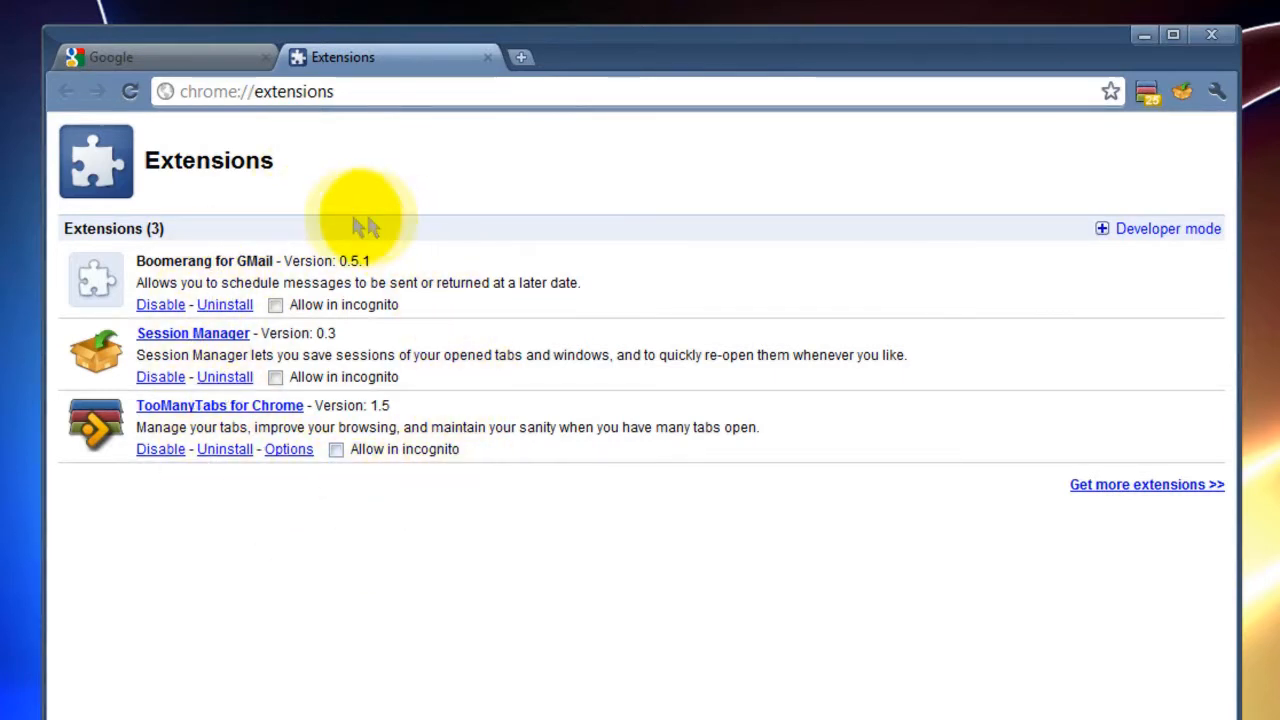
mouse_move(575, 505)
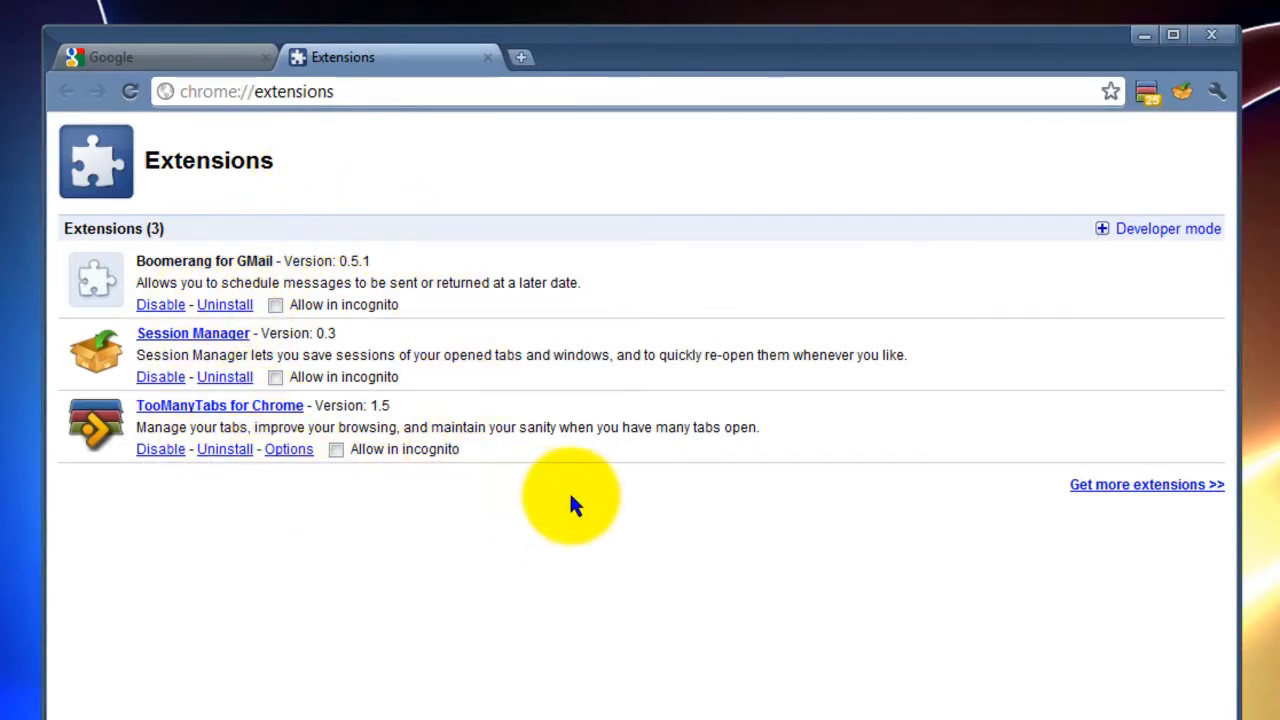
mouse_move(375, 475)
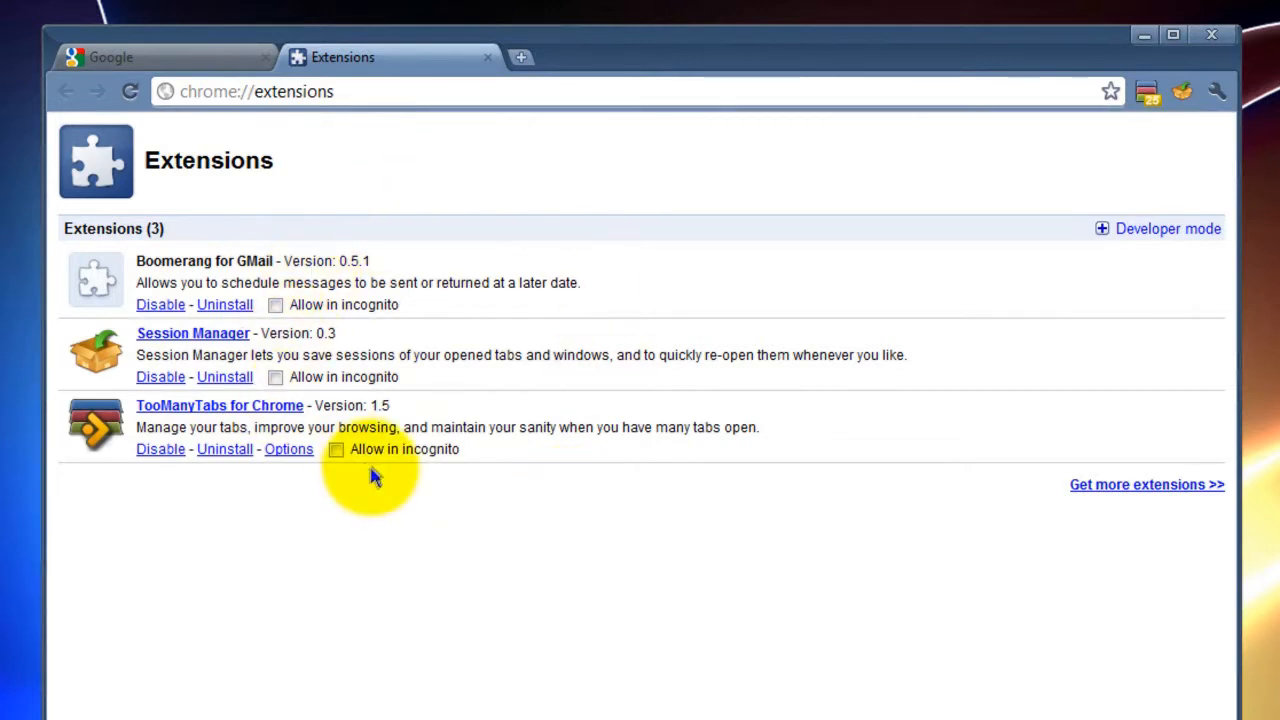
mouse_move(913, 497)
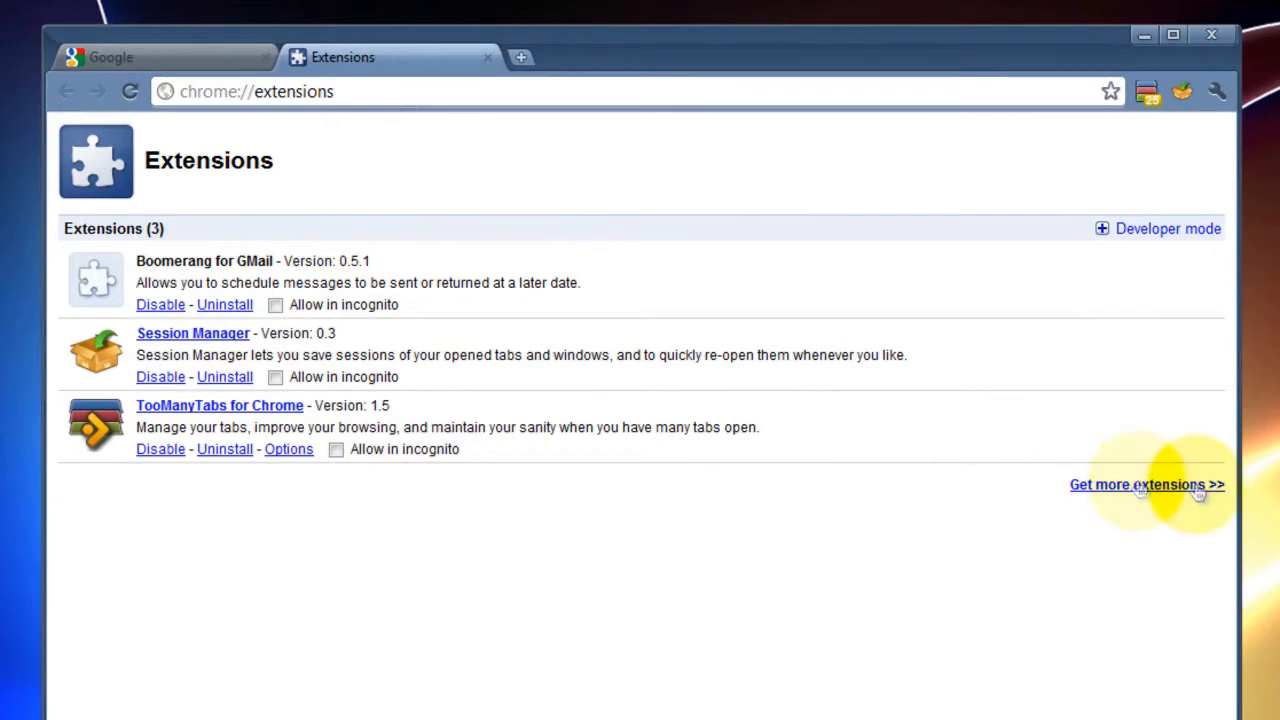
- Go to the Extensions Gallery and browse Today's top picks, Popular and Featured lists
click(1142, 485)
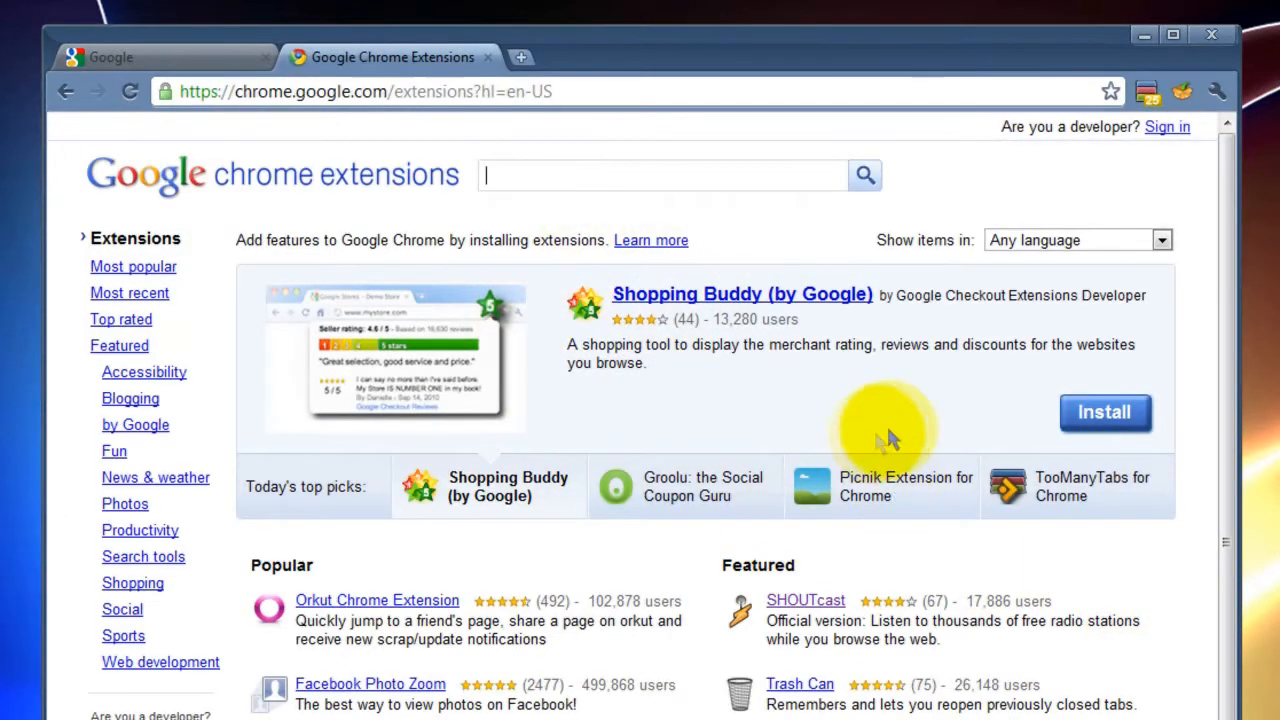
scroll(down, 3)
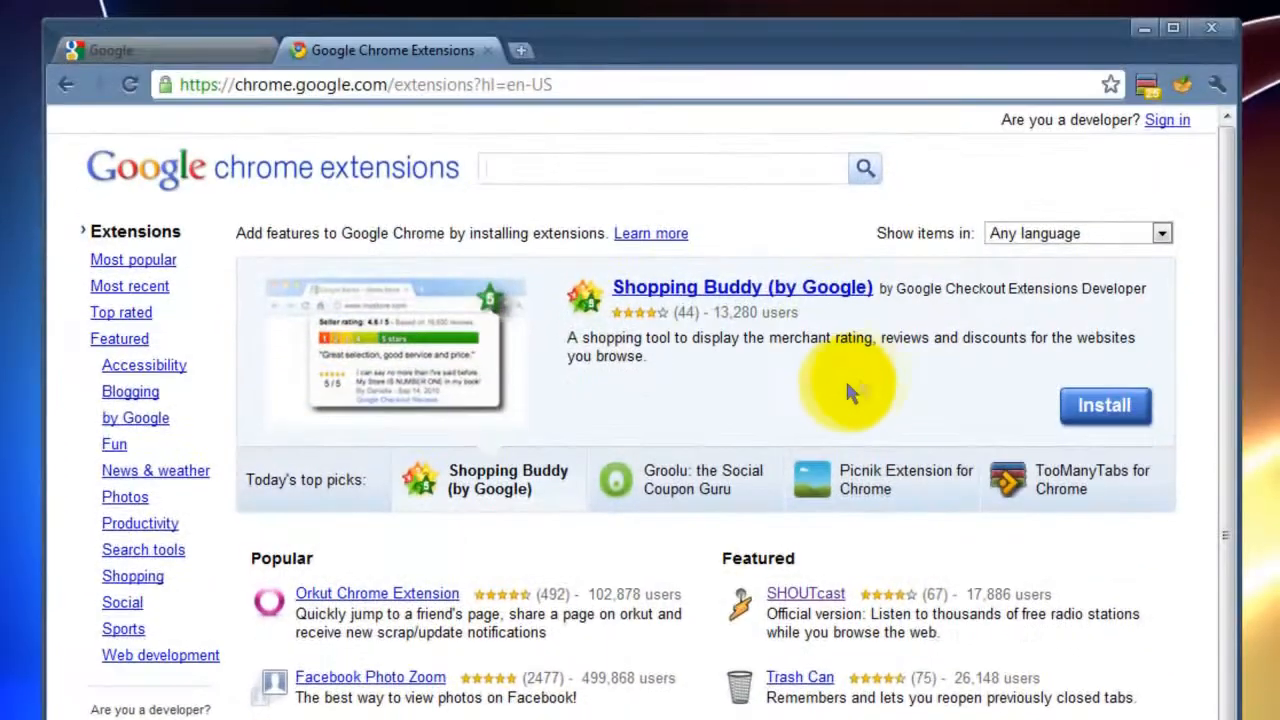
mouse_move(450, 490)
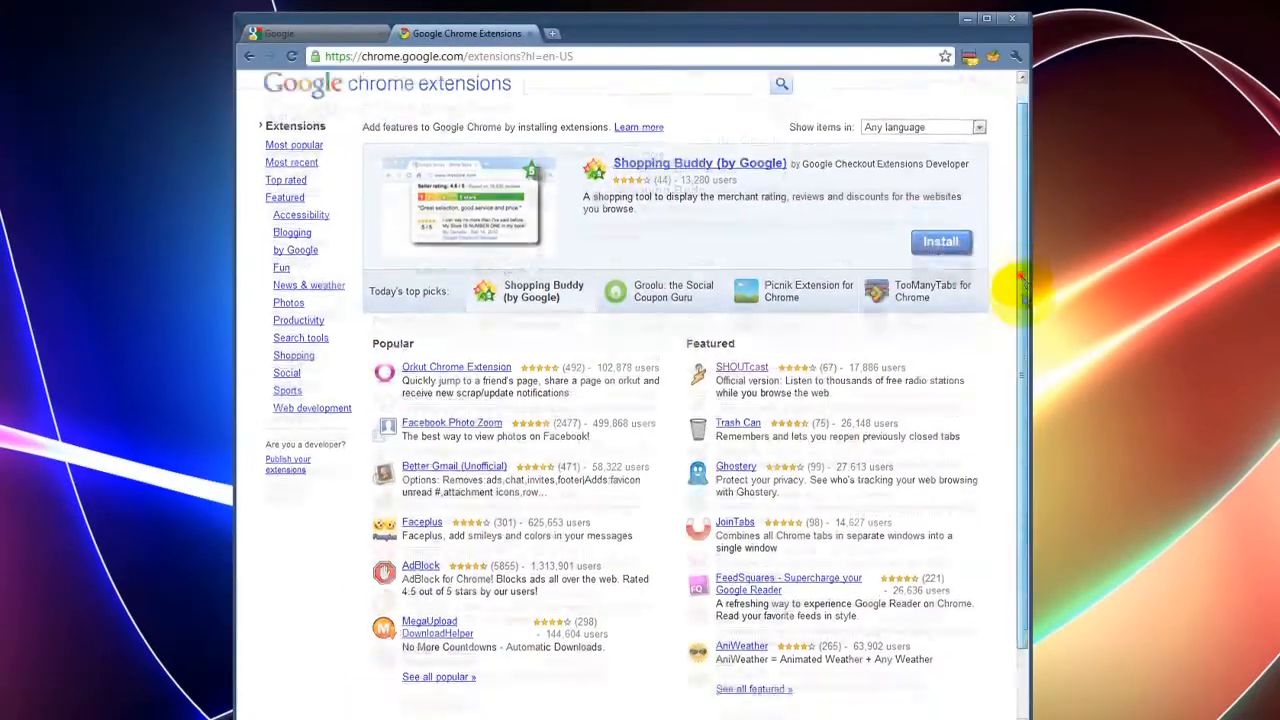
scroll(down, 3)
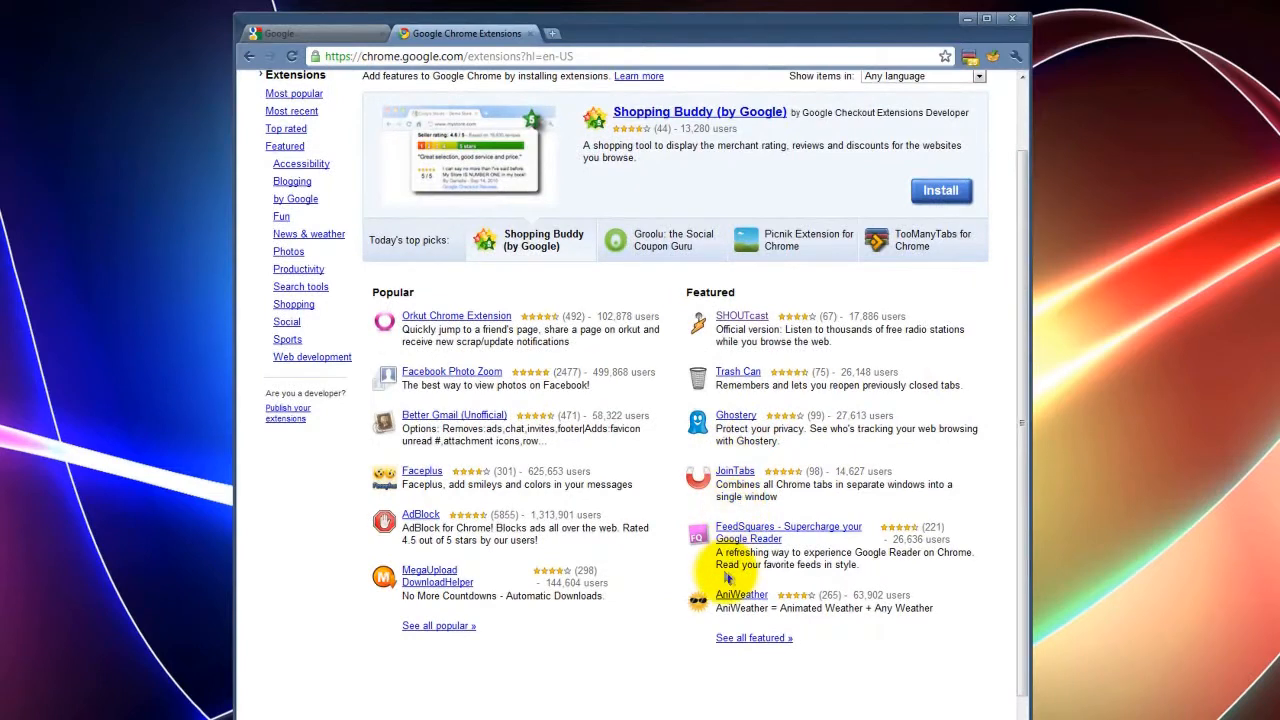
mouse_move(740, 322)
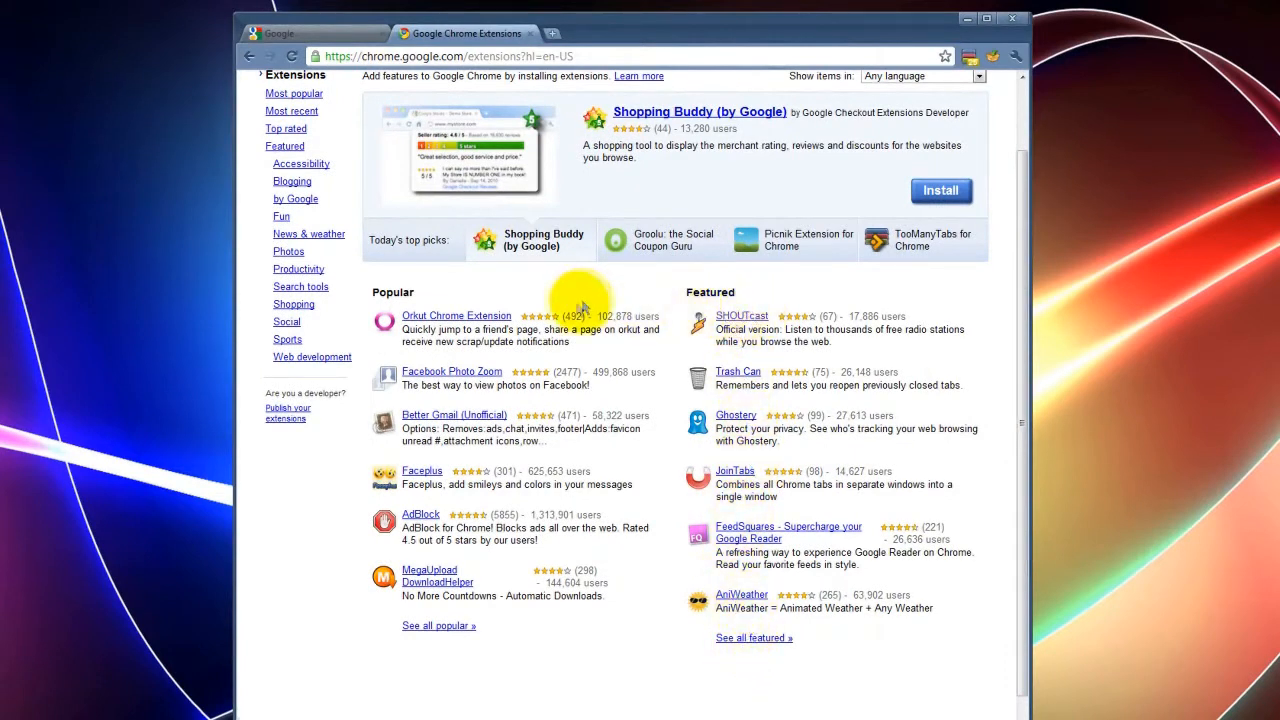
mouse_move(422, 460)
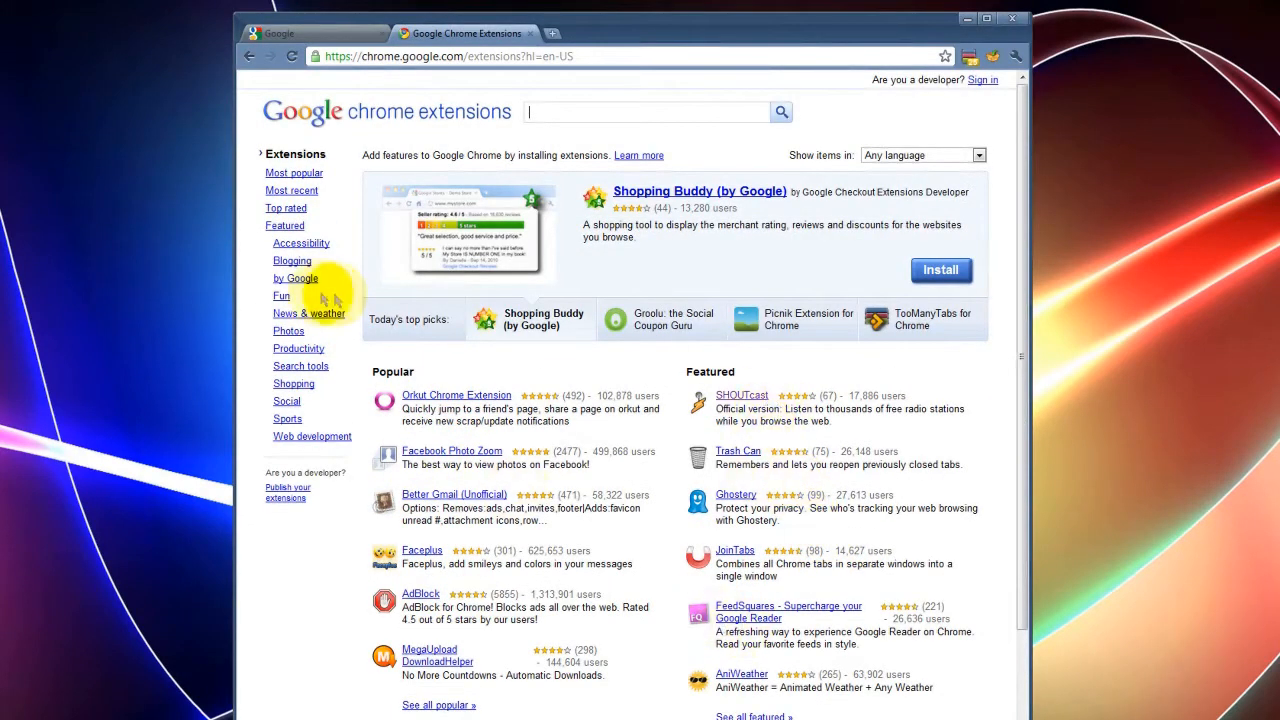
mouse_move(283, 296)
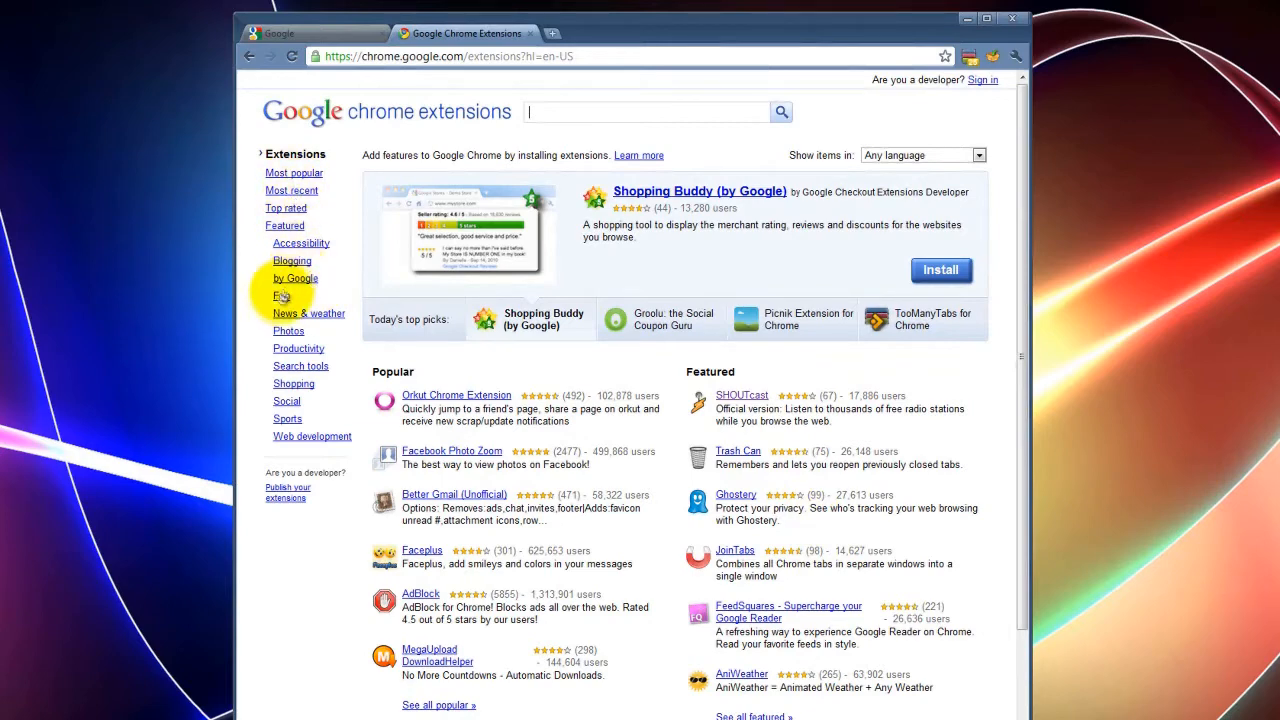
mouse_move(307, 362)
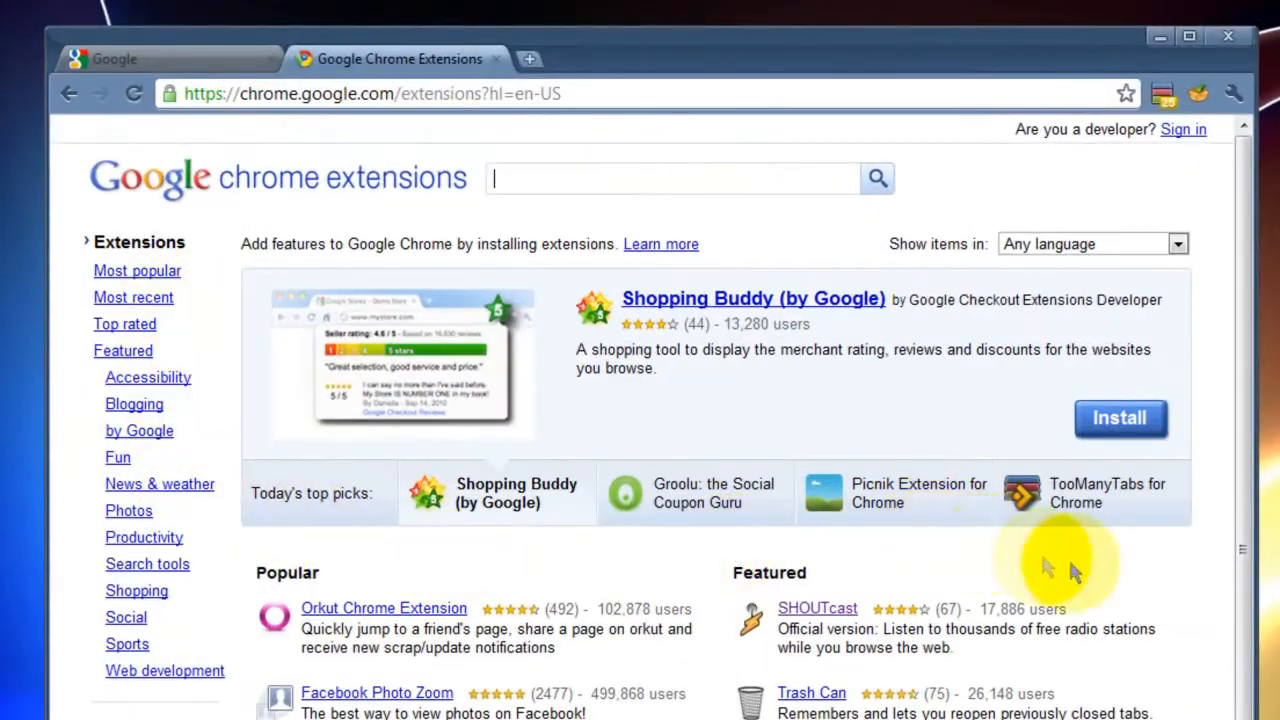
mouse_move(888, 229)
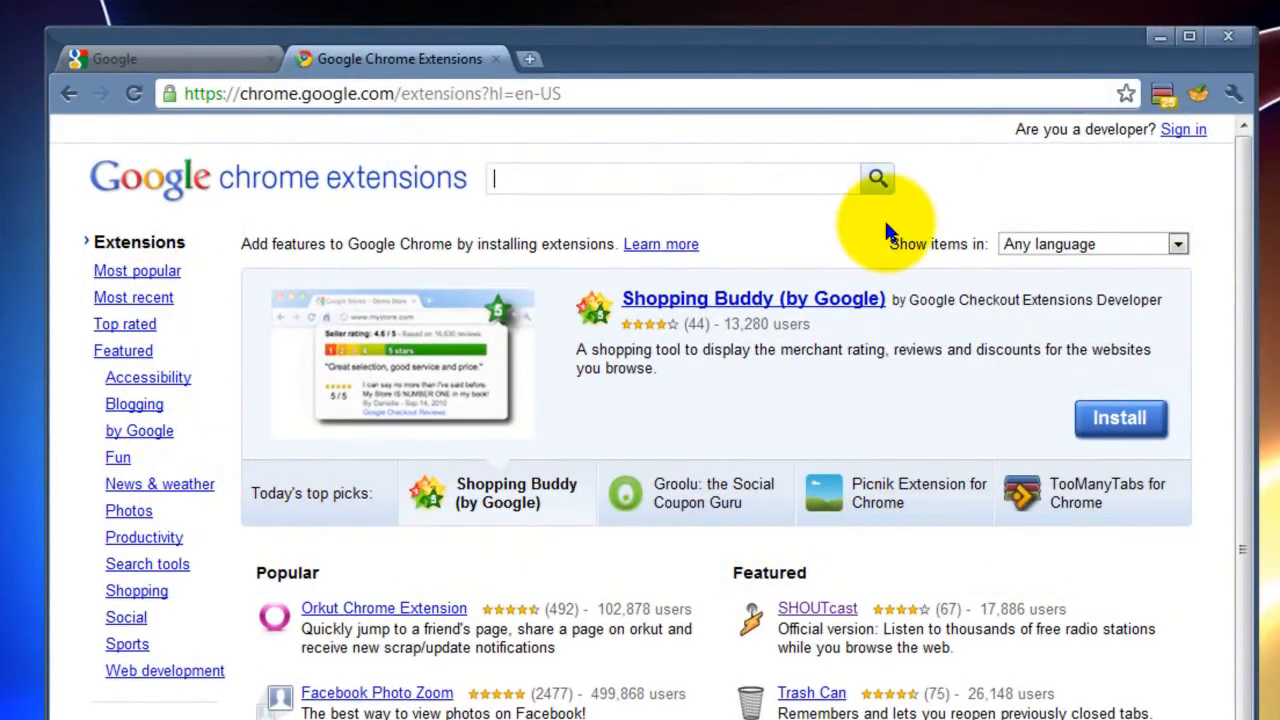
mouse_move(845, 238)
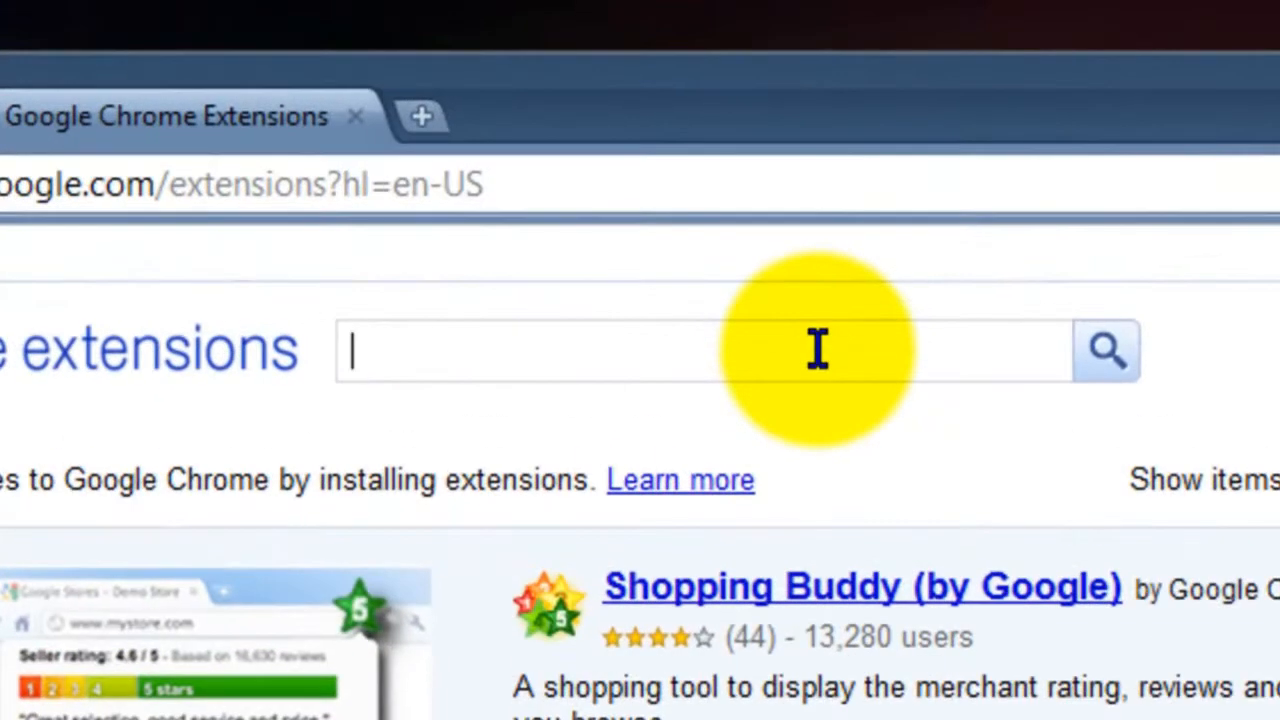
- Search the gallery for 'highlight', retyping after a misspelled first attempt
text(h)
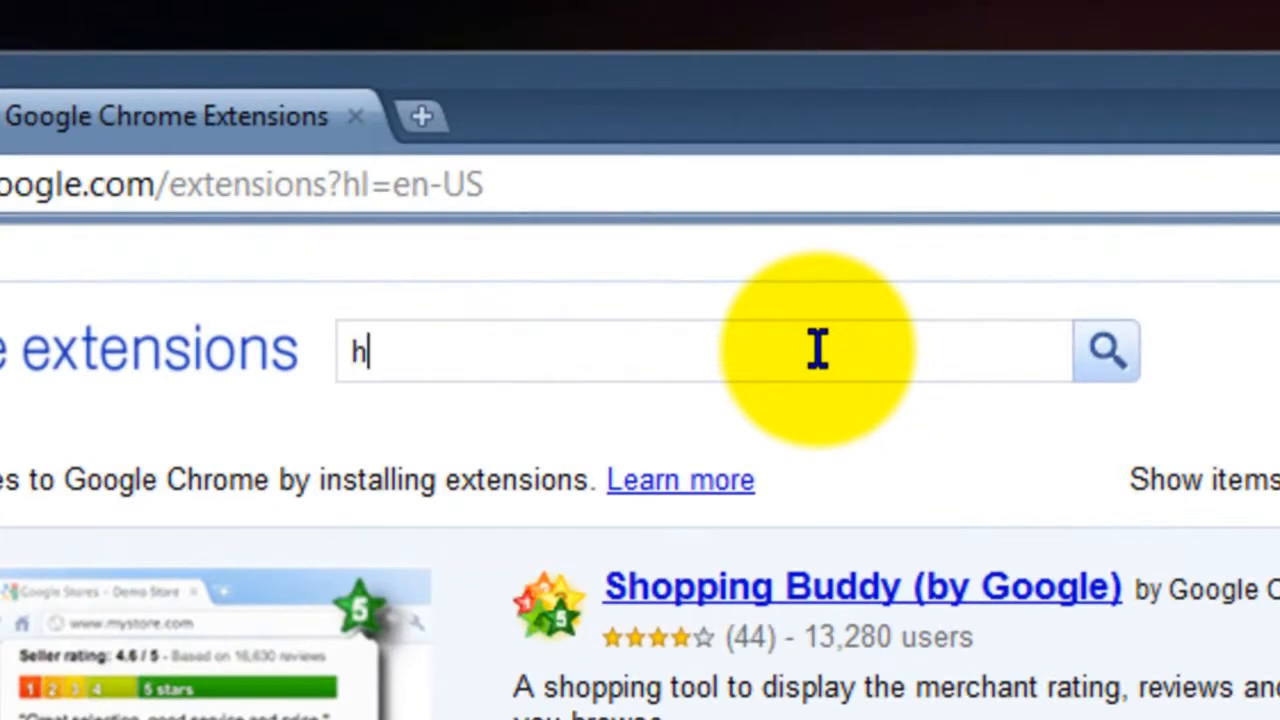
text(ilghli)
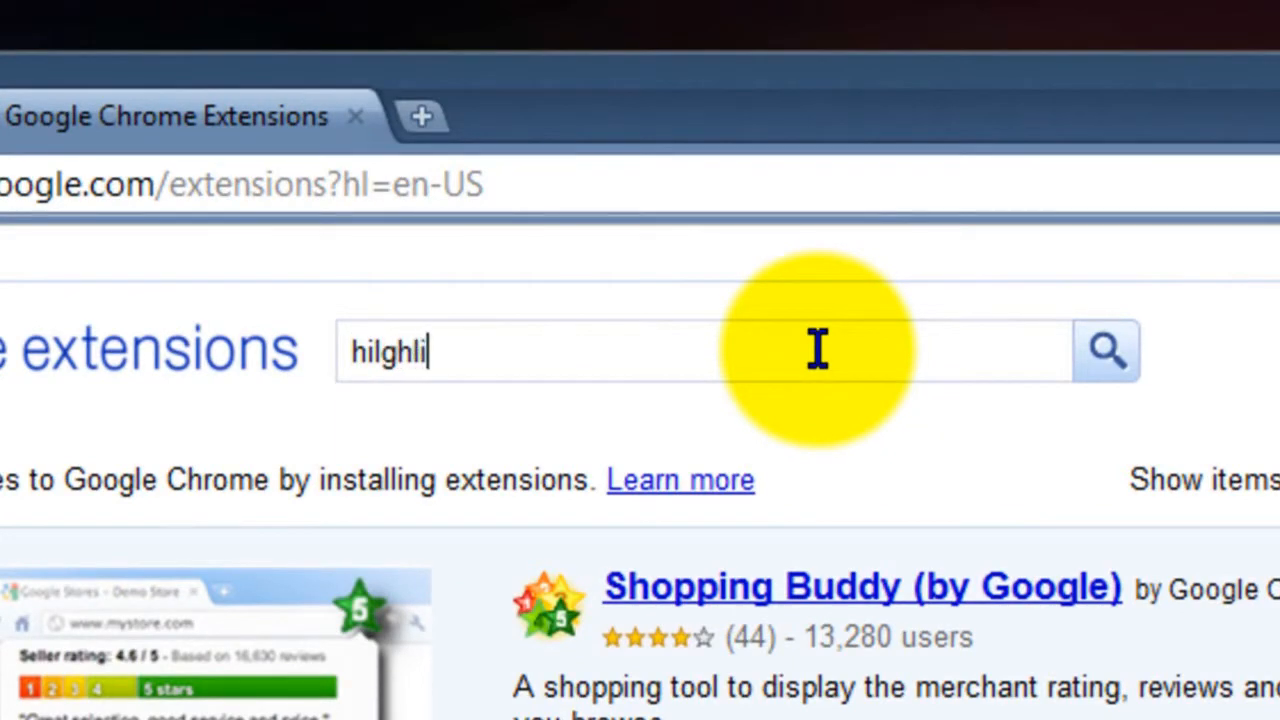
key(Enter)
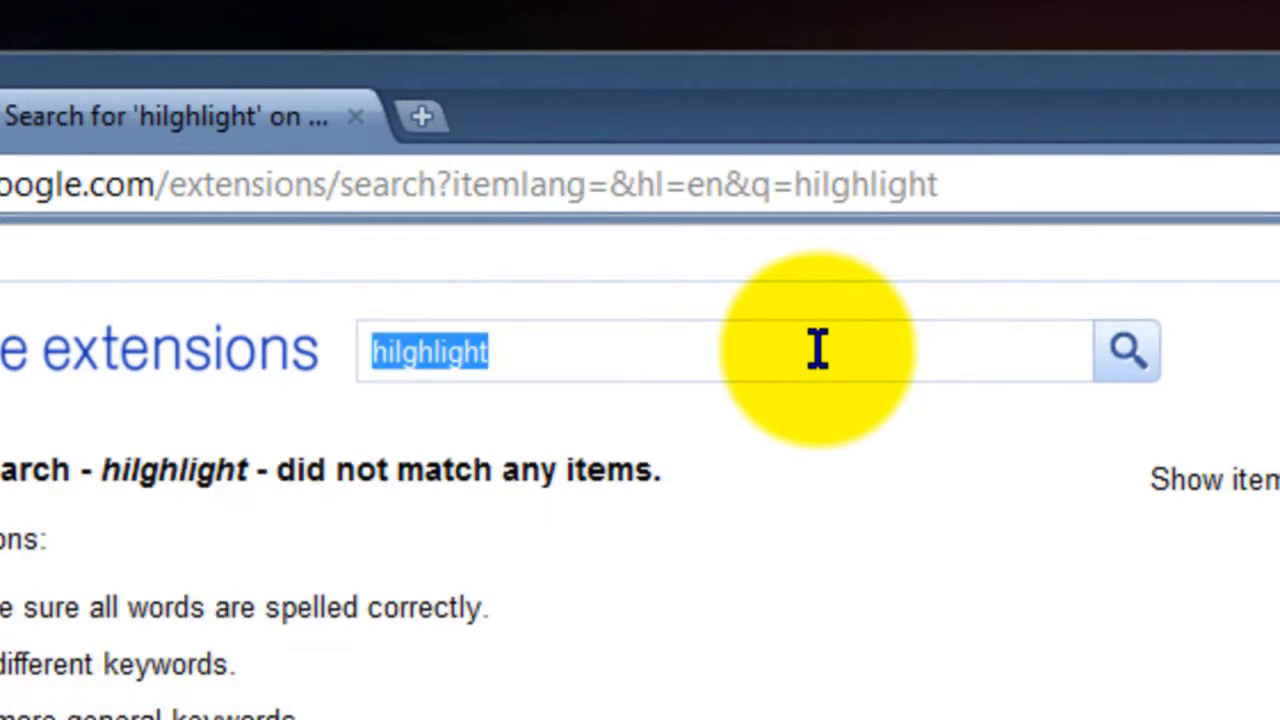
mouse_move(675, 440)
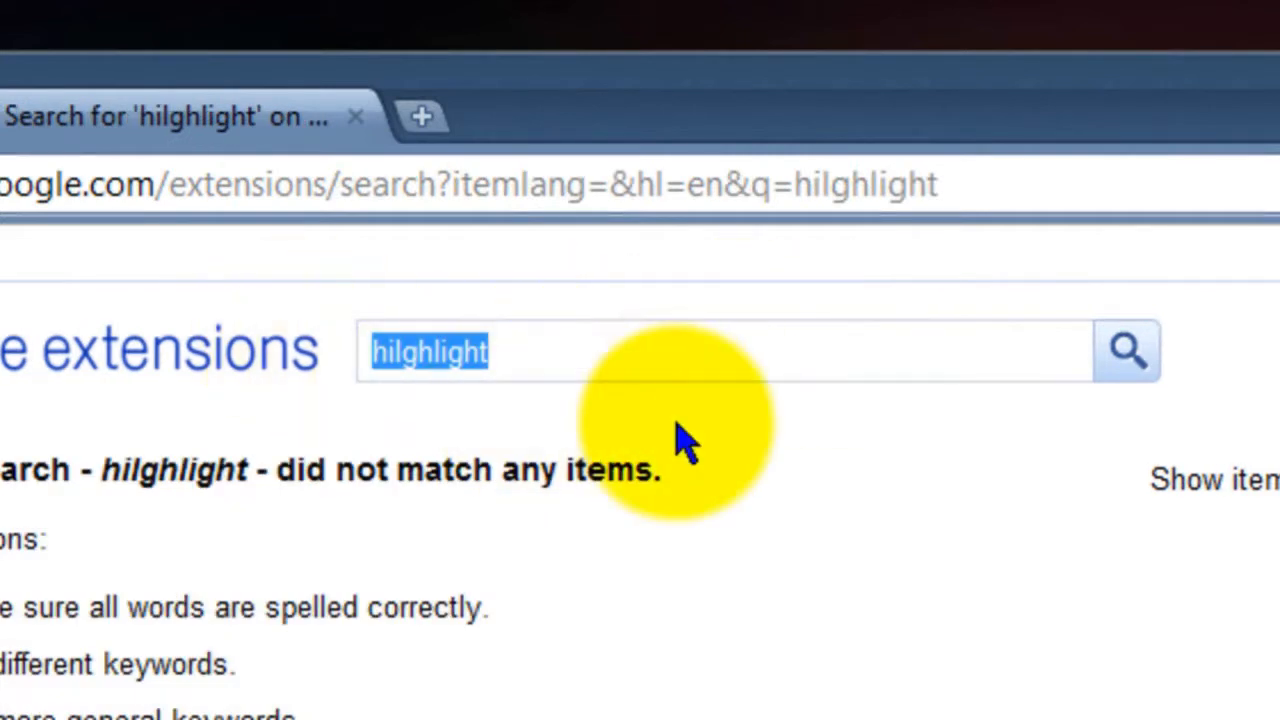
text(highli)
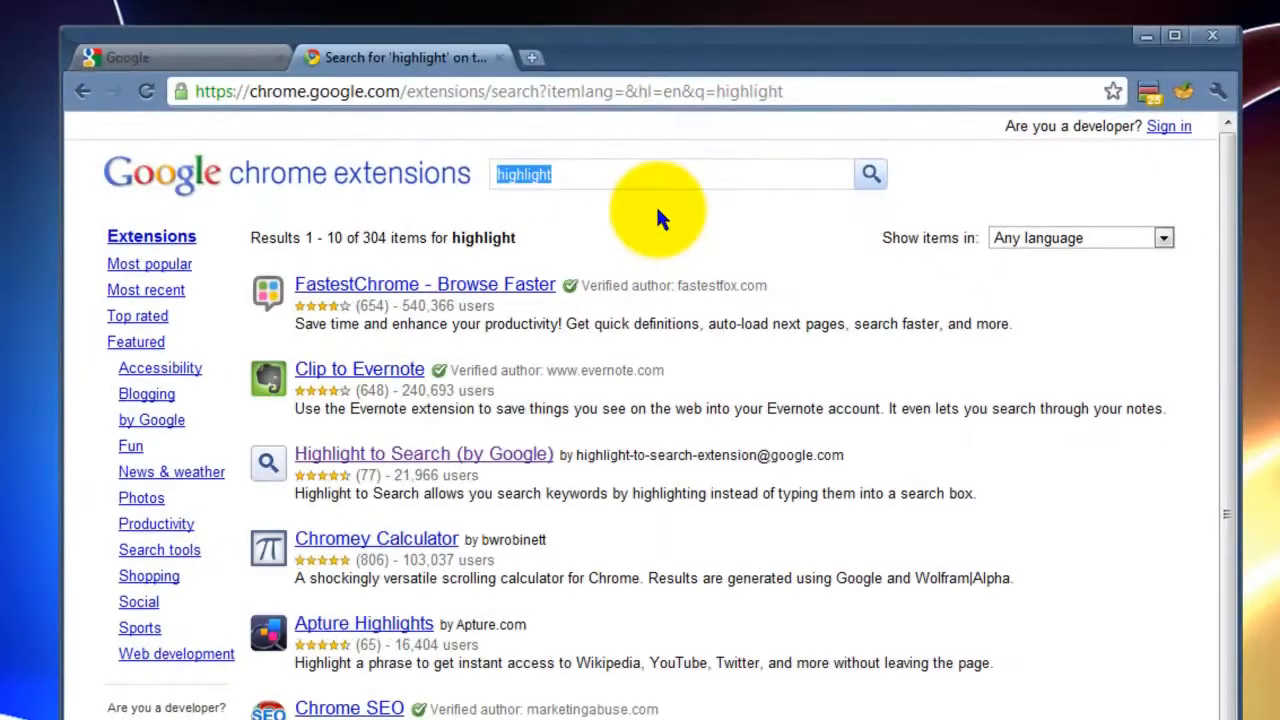
mouse_move(345, 456)
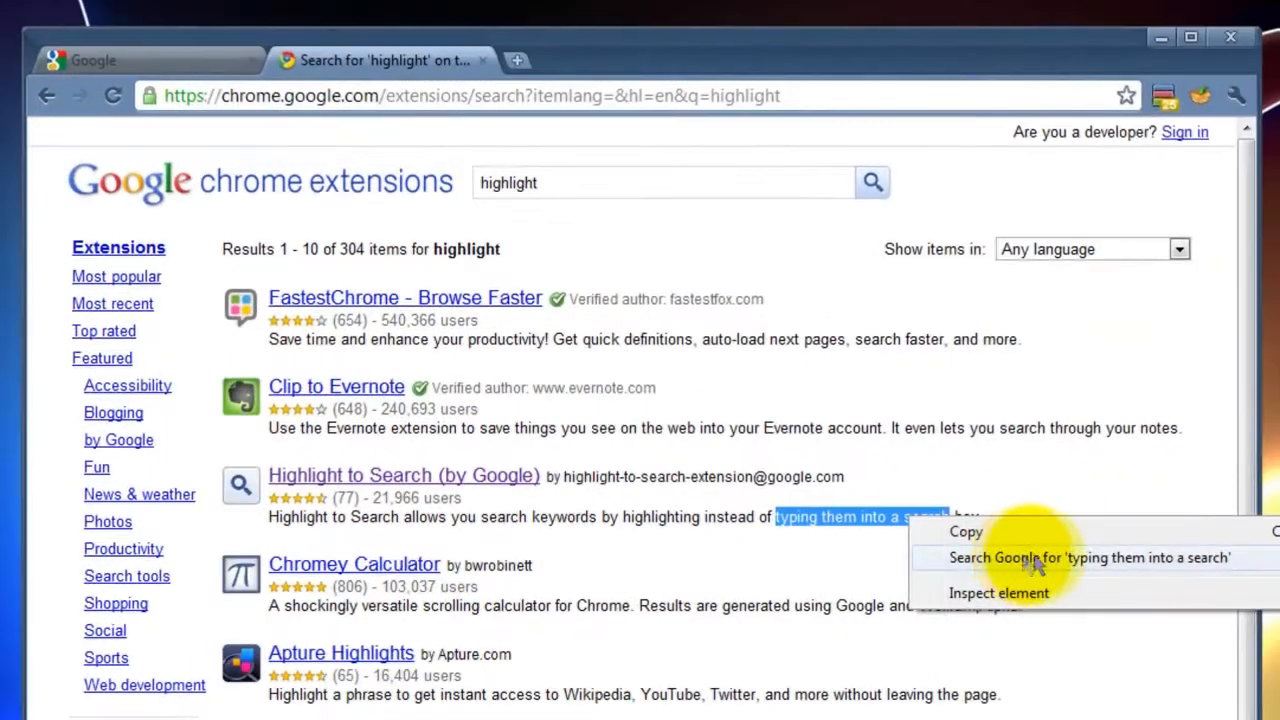
mouse_move(1153, 568)
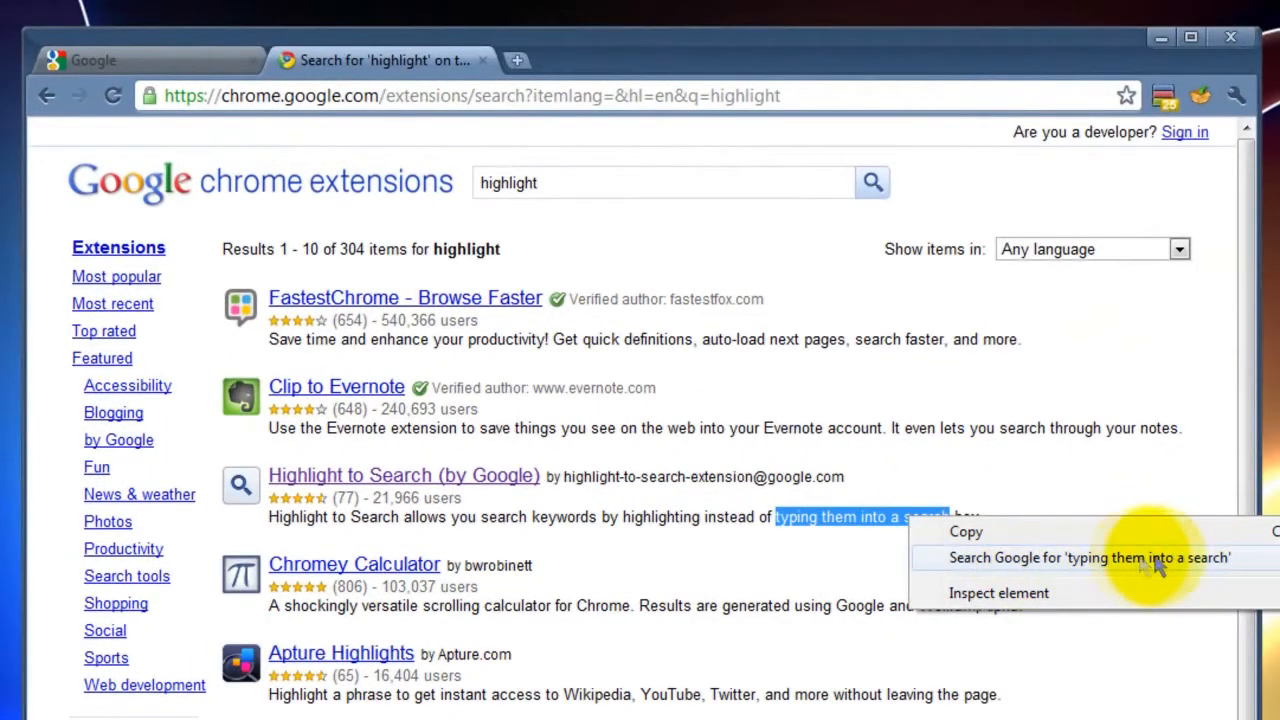
- Open the Highlight to Search (by Google) details page and view its autocomplete screenshot
click(782, 575)
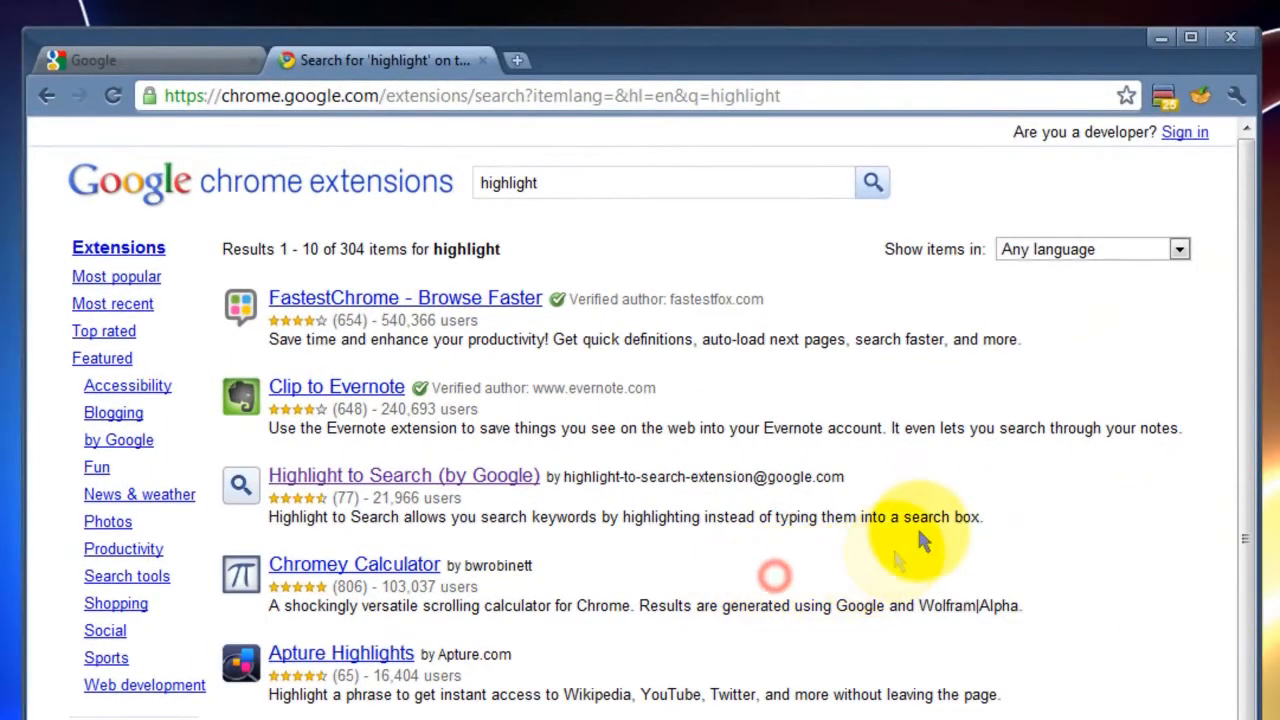
drag(868, 517, 950, 517)
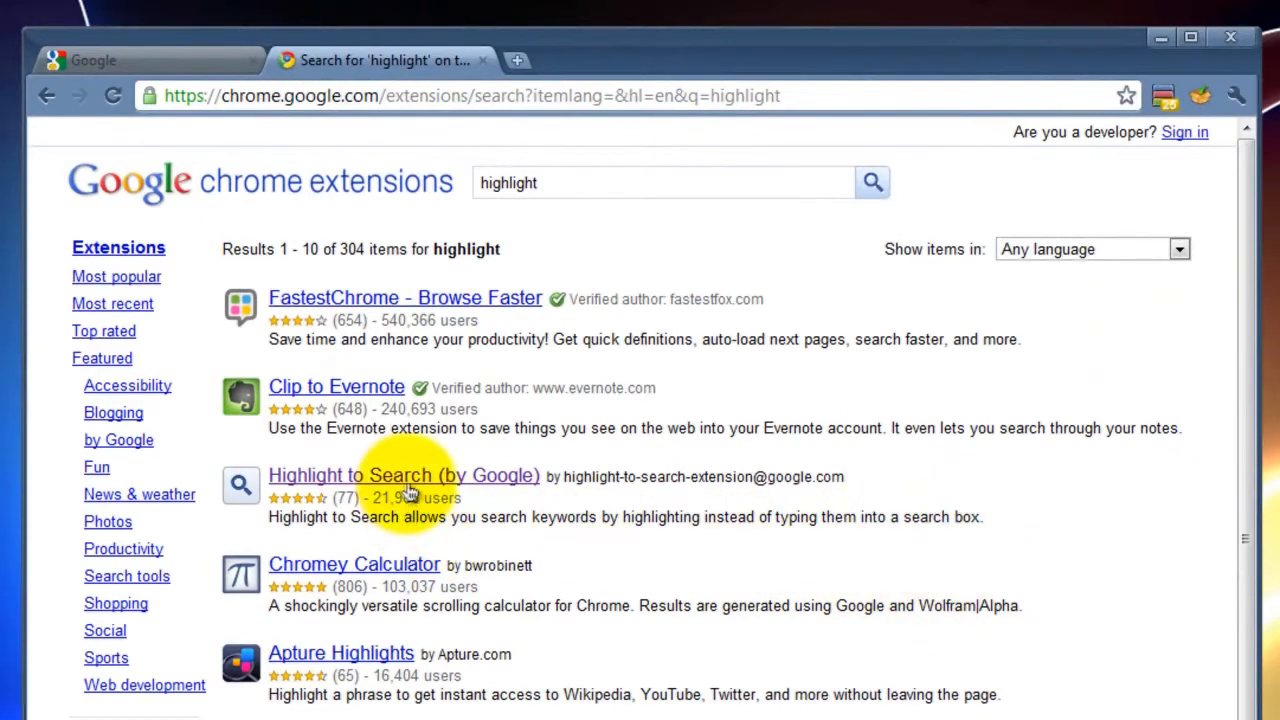
click(422, 476)
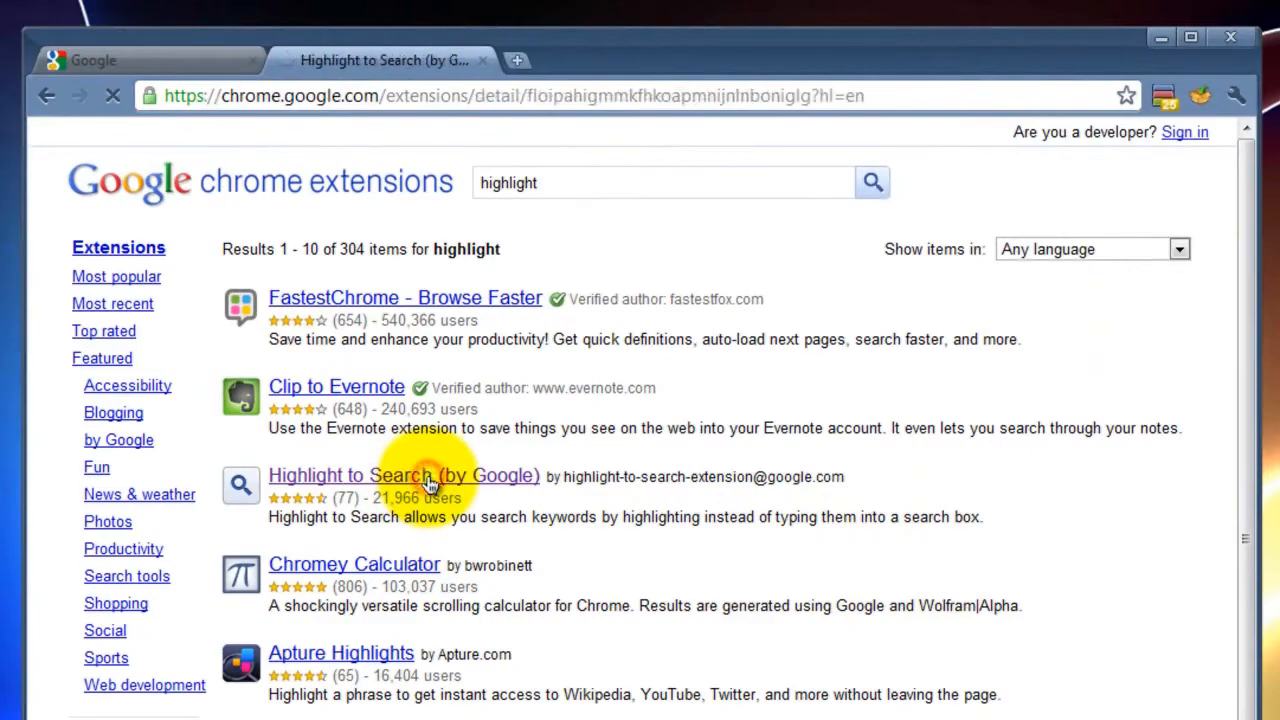
click(403, 475)
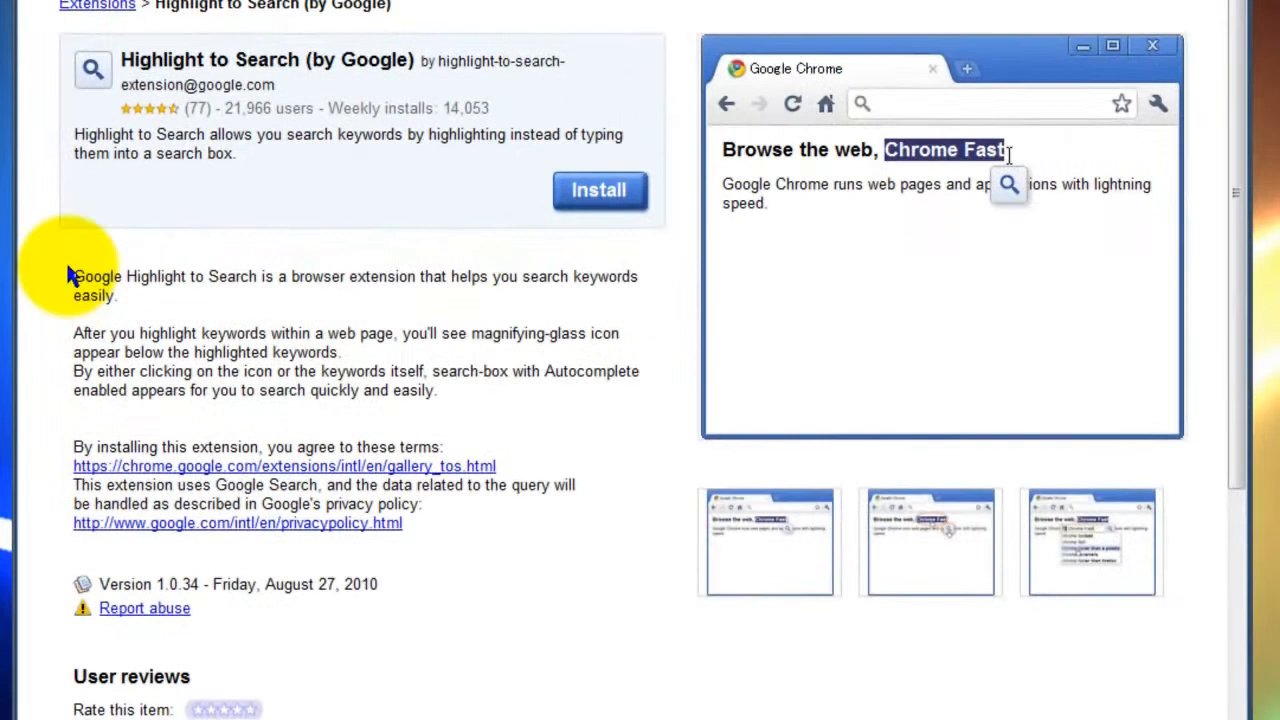
mouse_move(440, 372)
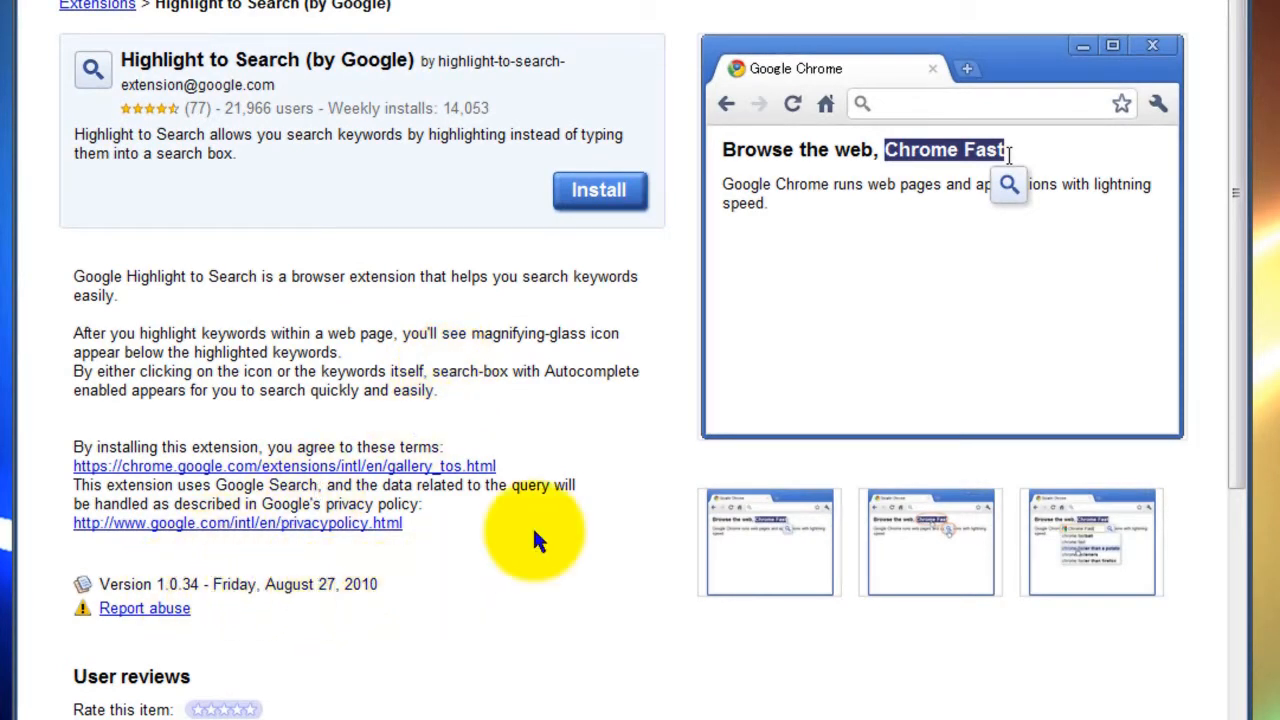
mouse_move(953, 221)
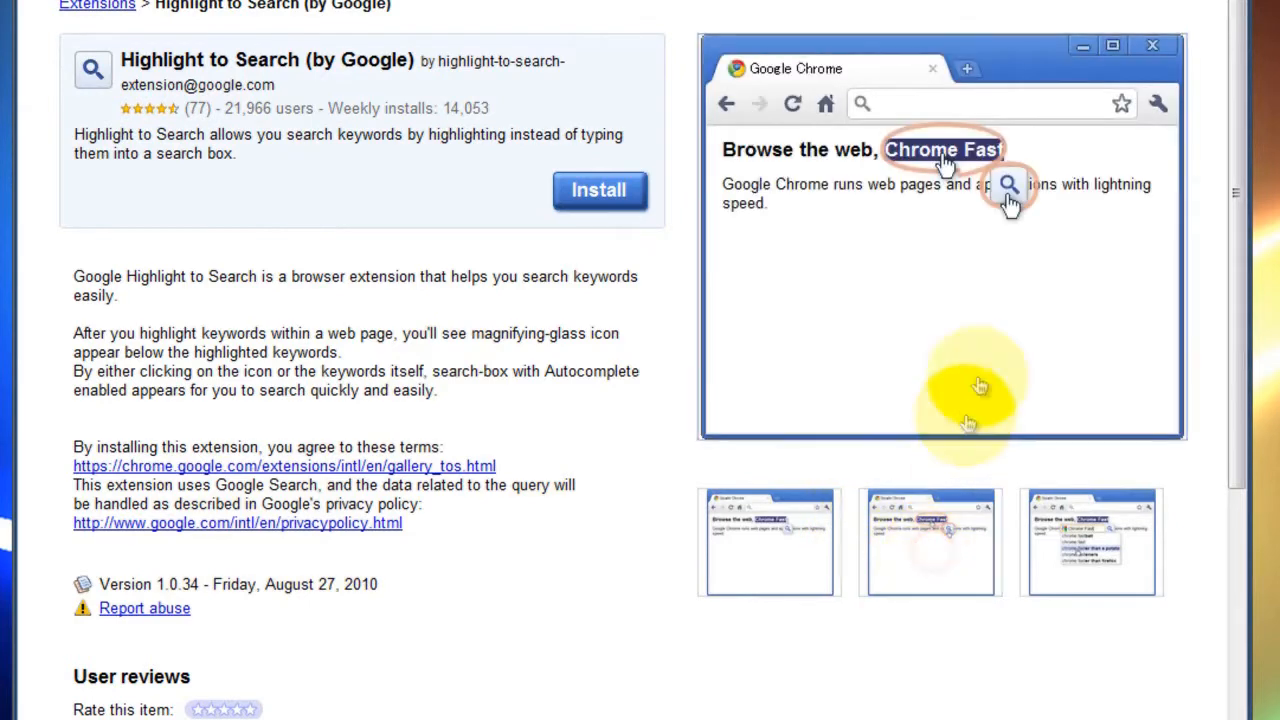
click(1009, 185)
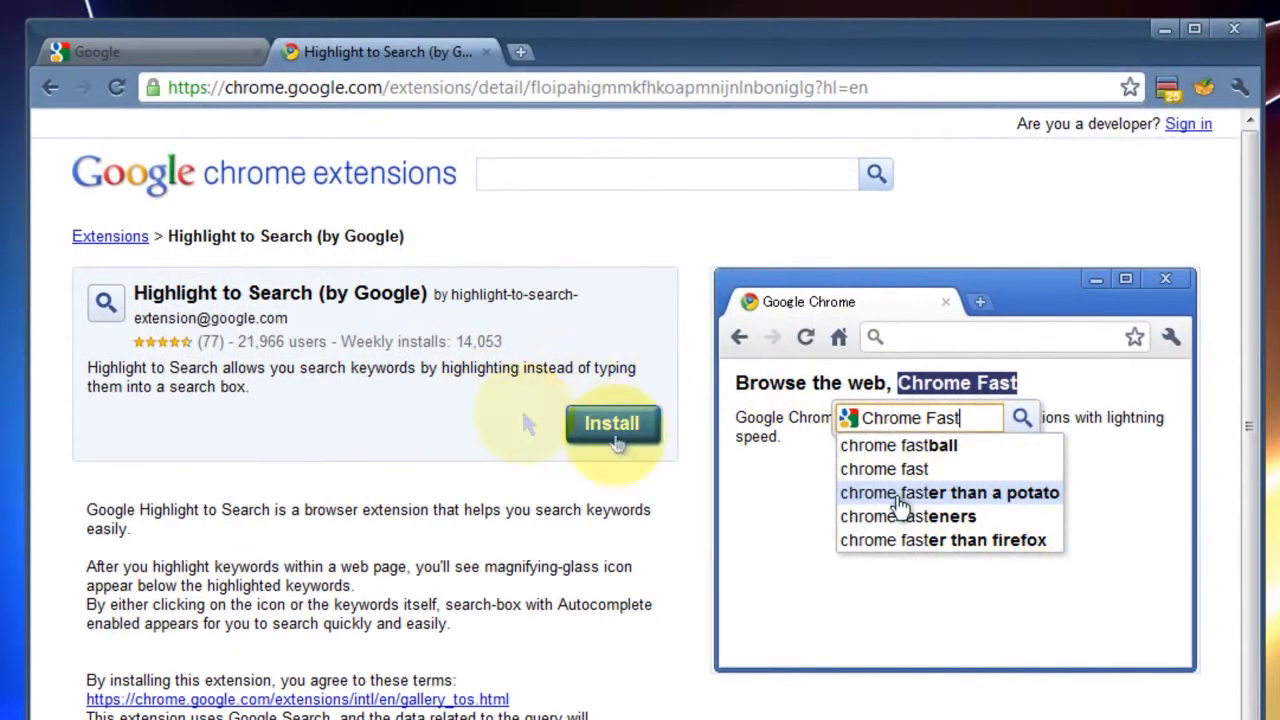
mouse_move(624, 510)
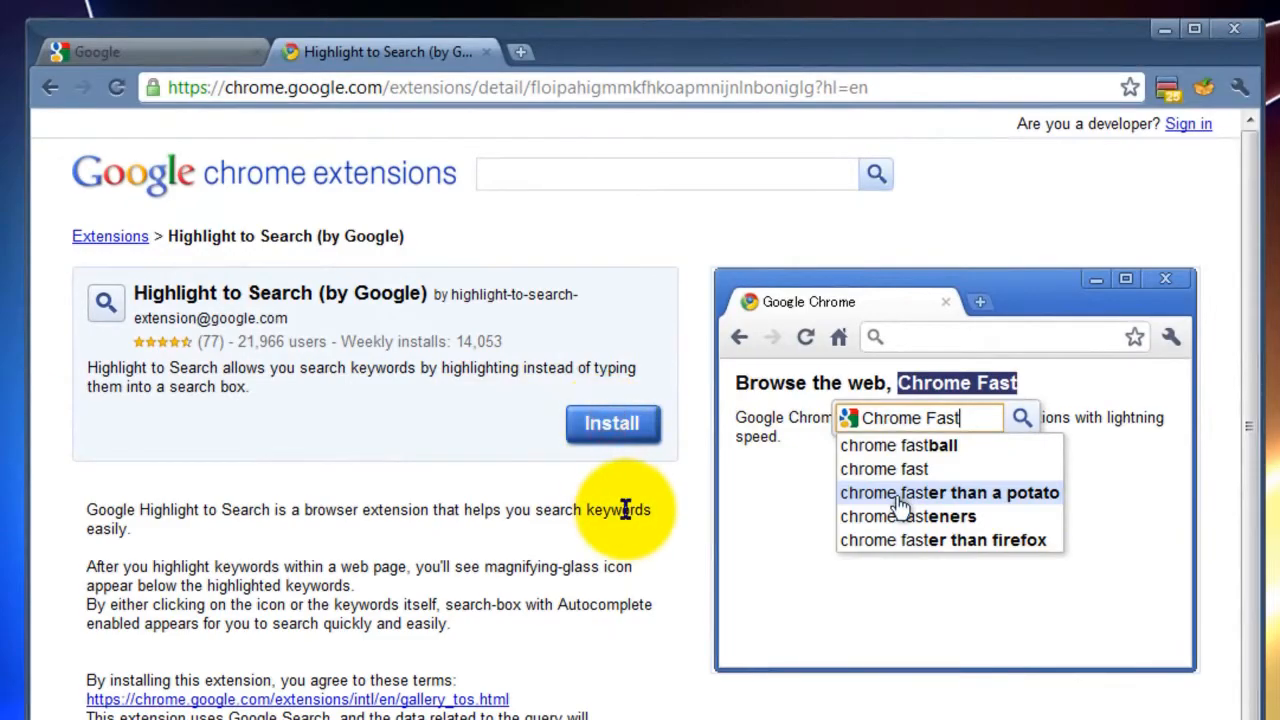
- Install Highlight to Search (by Google) and confirm the installation
click(612, 424)
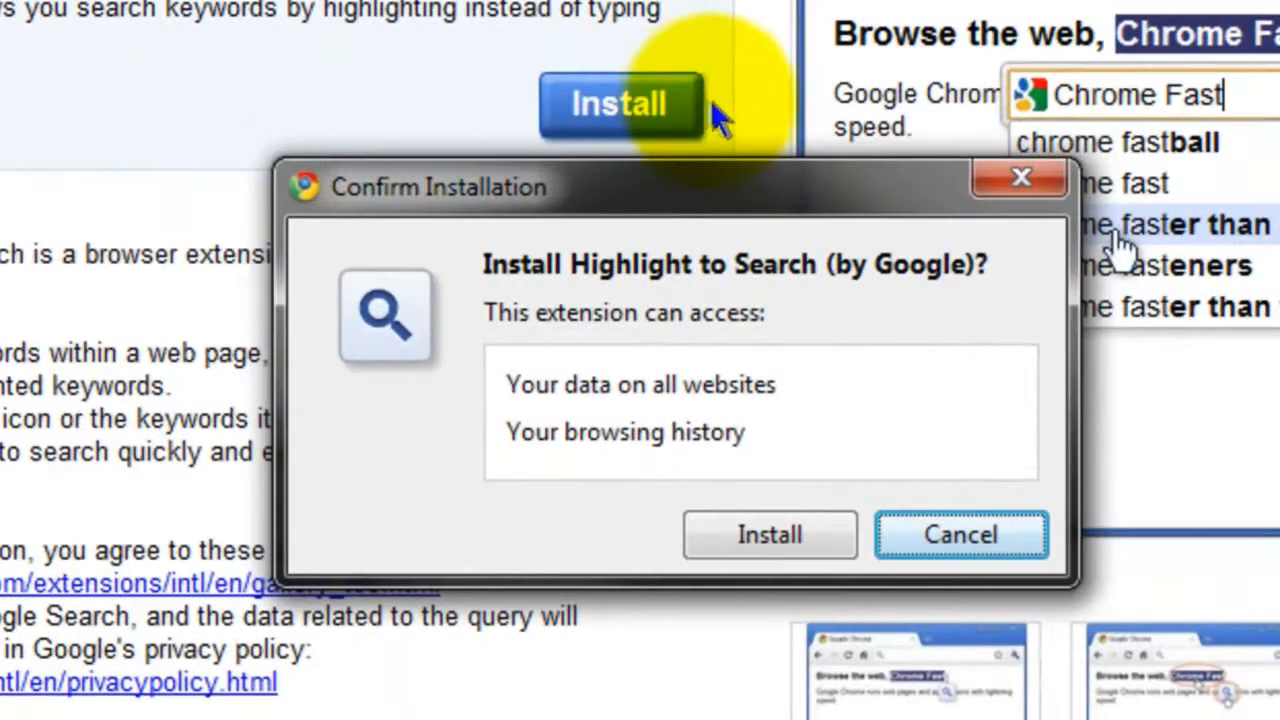
mouse_move(790, 545)
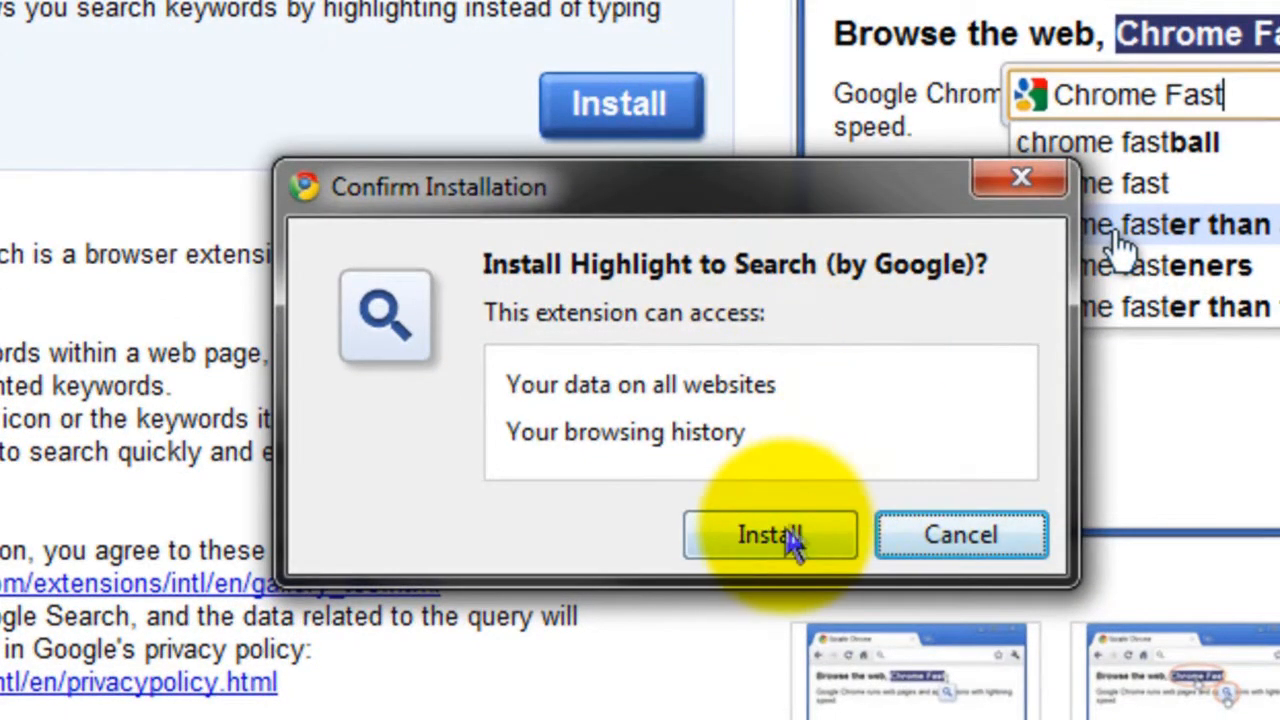
mouse_move(865, 445)
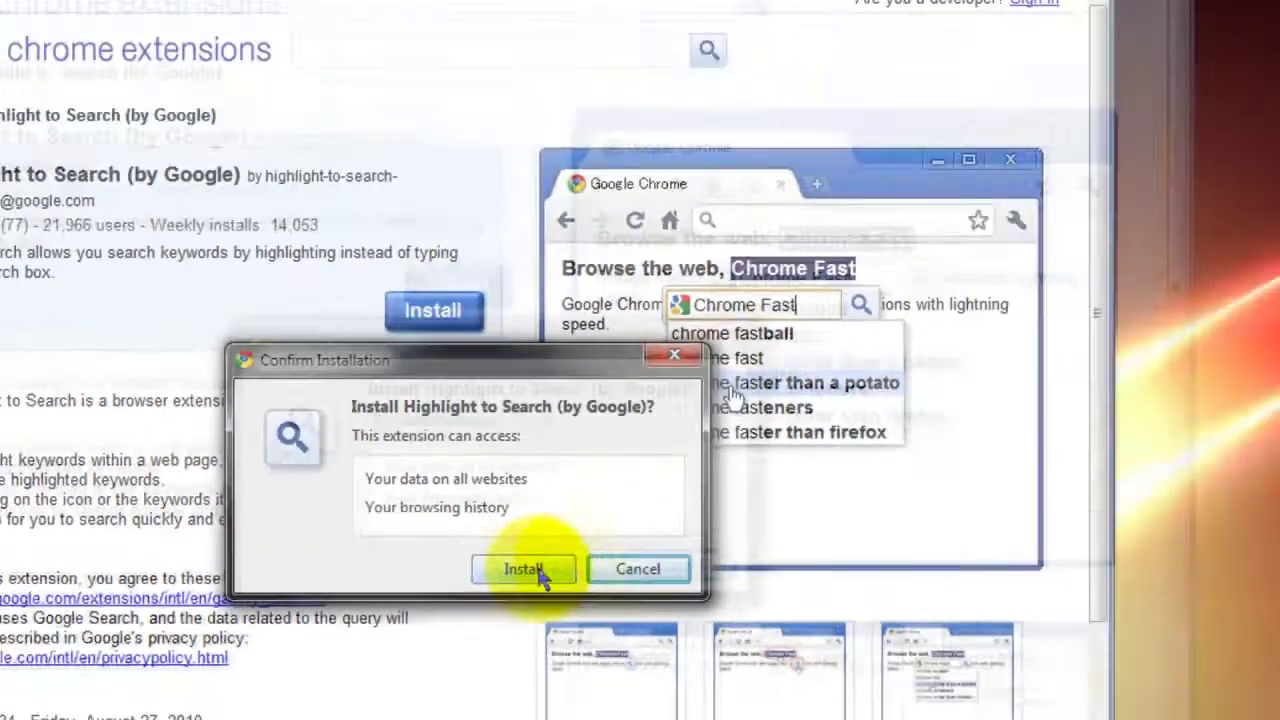
click(522, 568)
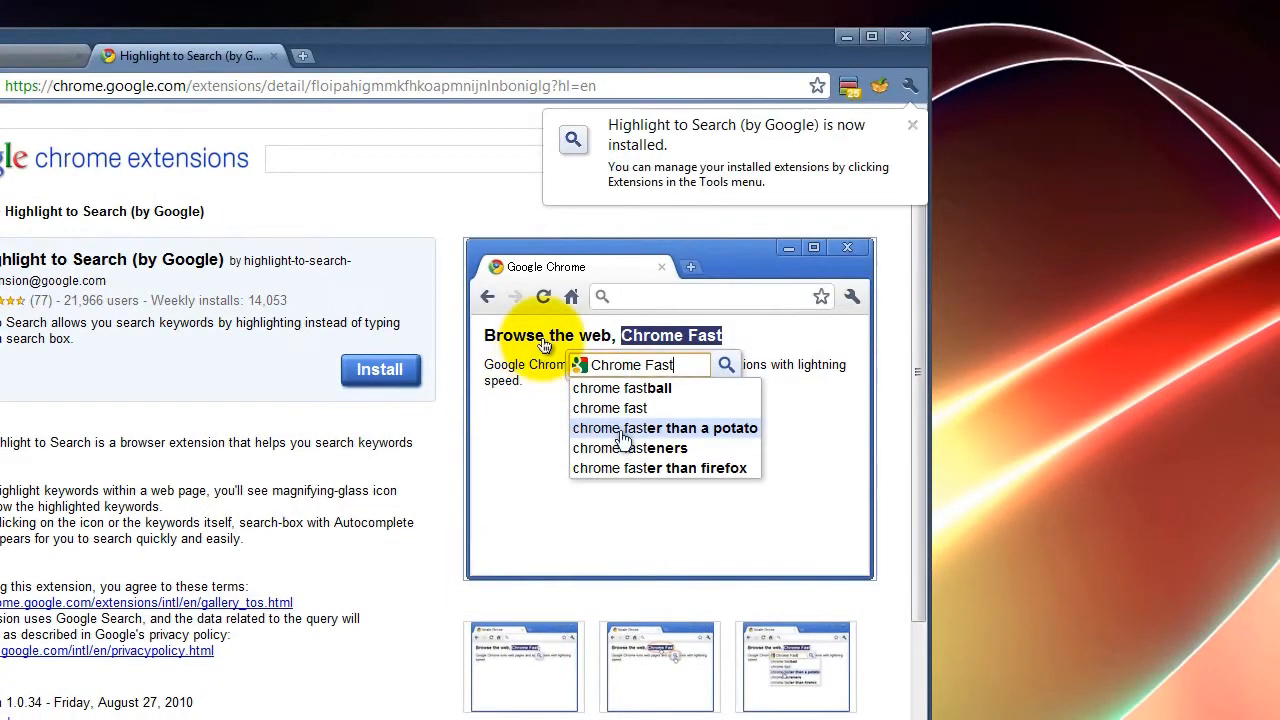
mouse_move(646, 135)
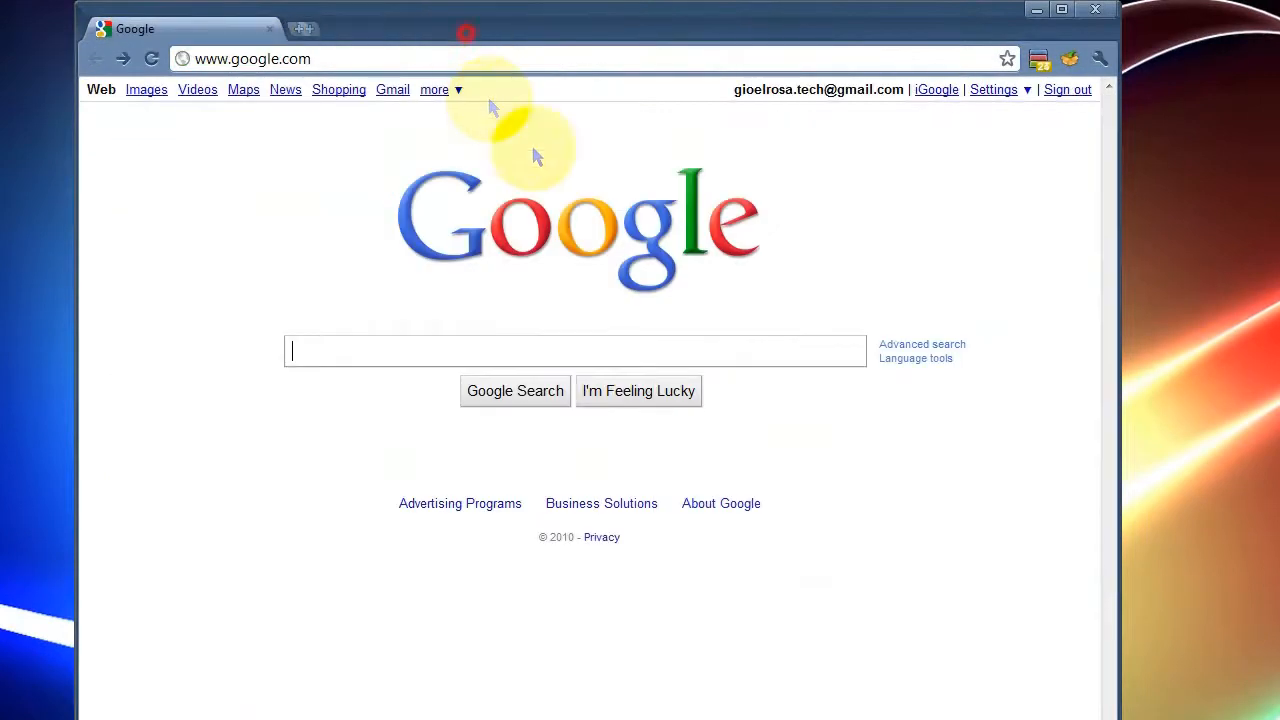
mouse_move(540, 60)
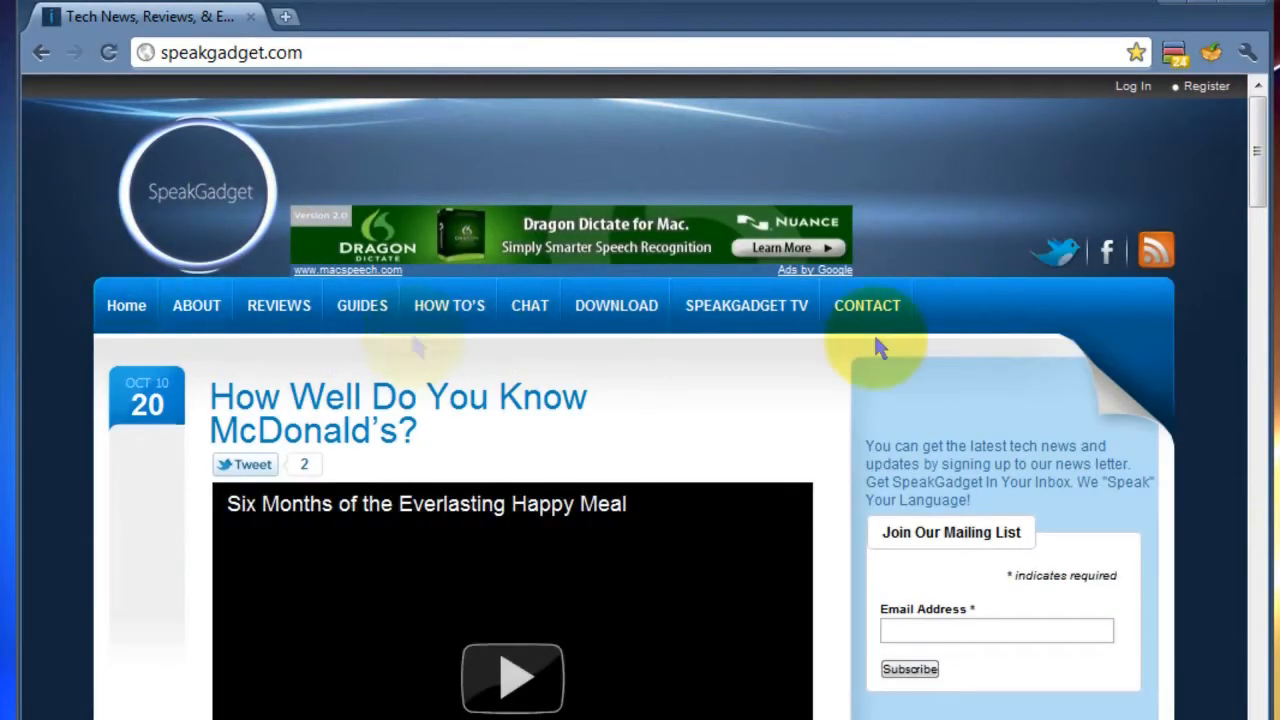
mouse_move(1258, 135)
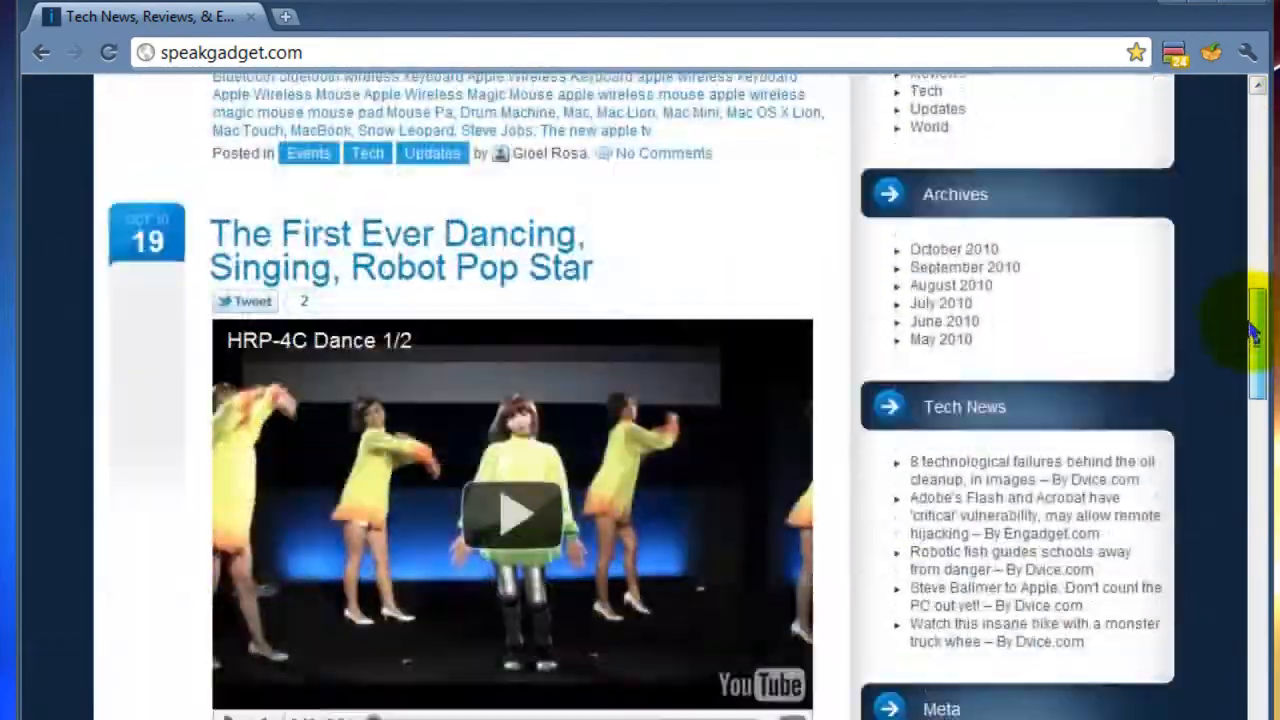
- Scroll speakgadget.com down to the jetBlue Cab Jam - Montage post
scroll(down, 3)
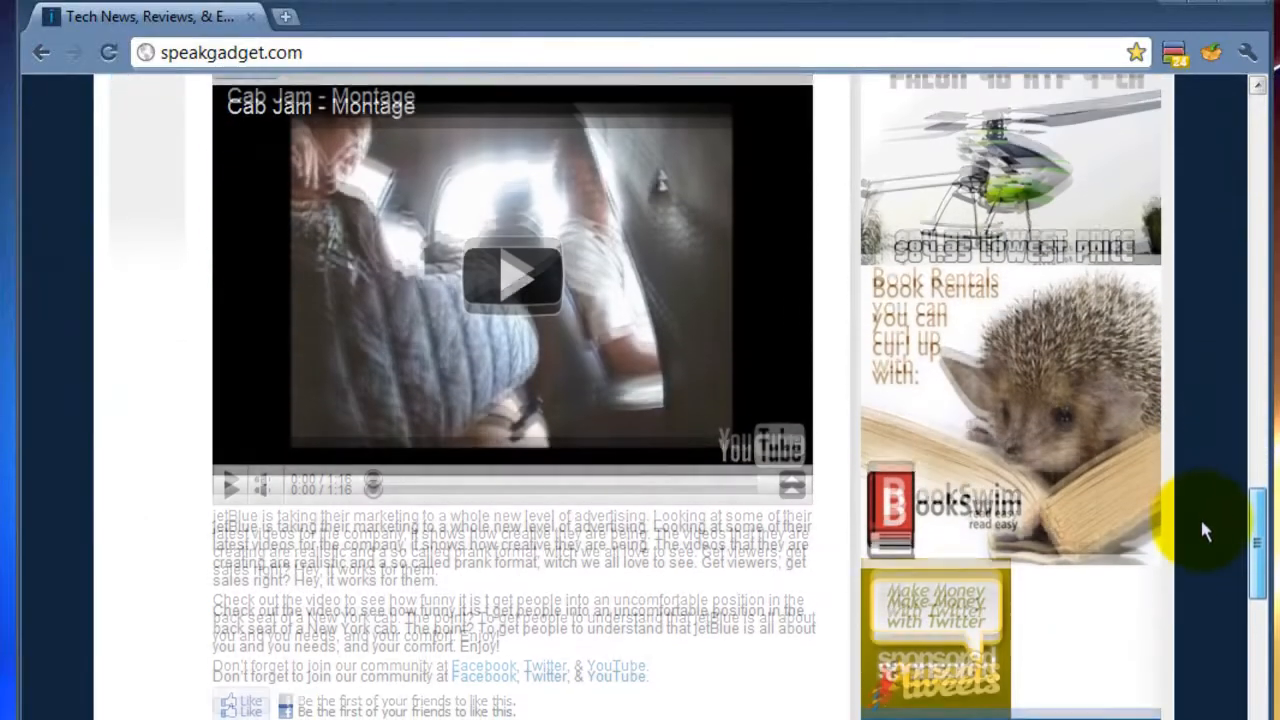
scroll(down, 3)
text(jetBlue)
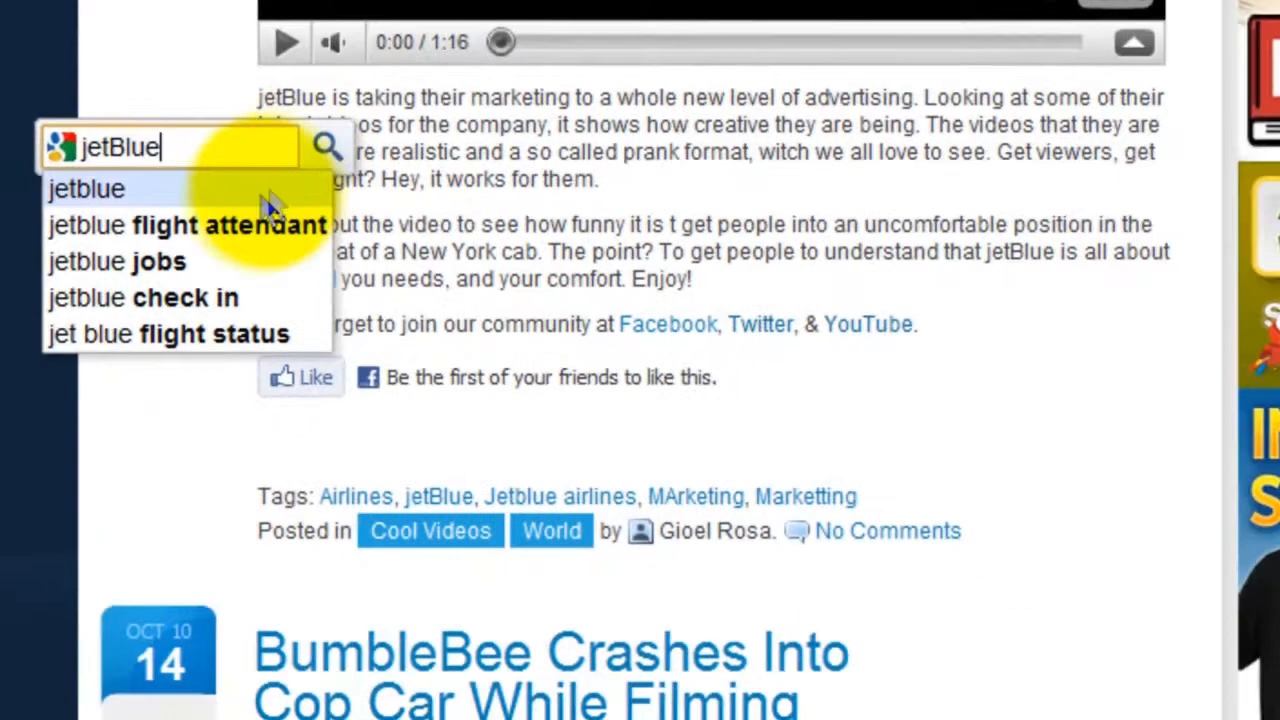
mouse_move(200, 245)
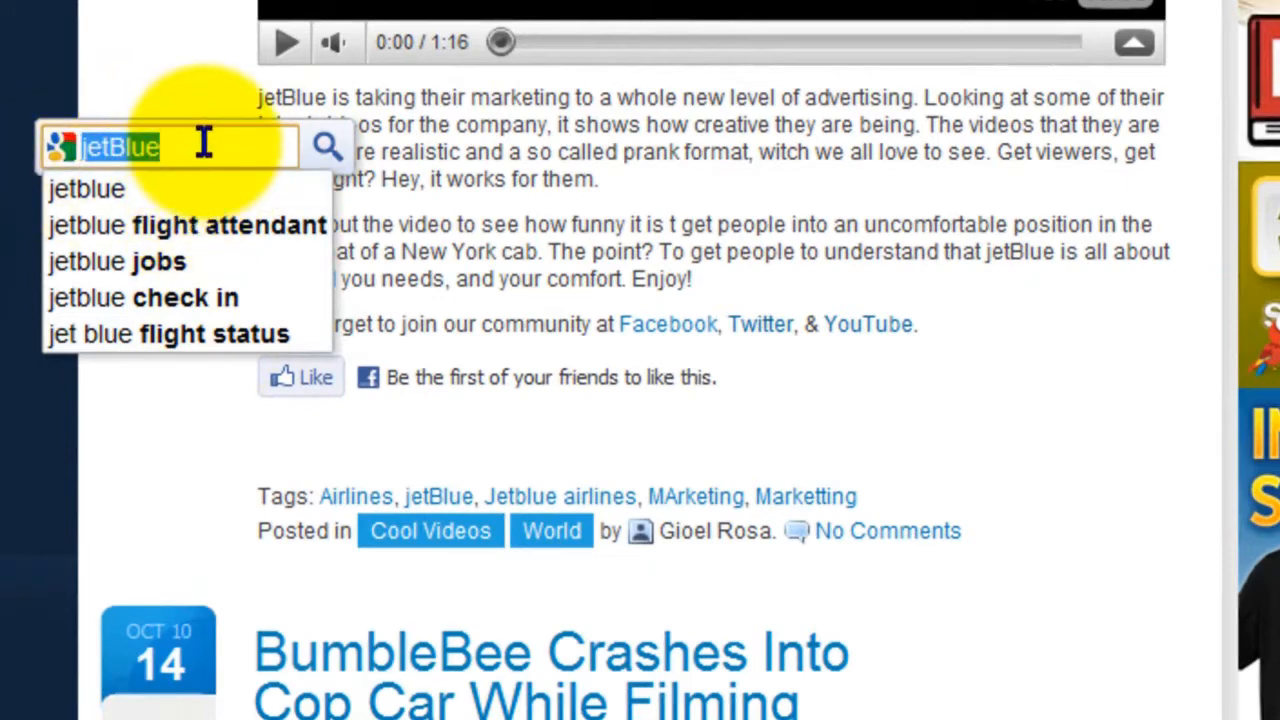
- Replace 'hottub' with 'florida' in the Highlight to Search box to list florida suggestions
text(hottub)
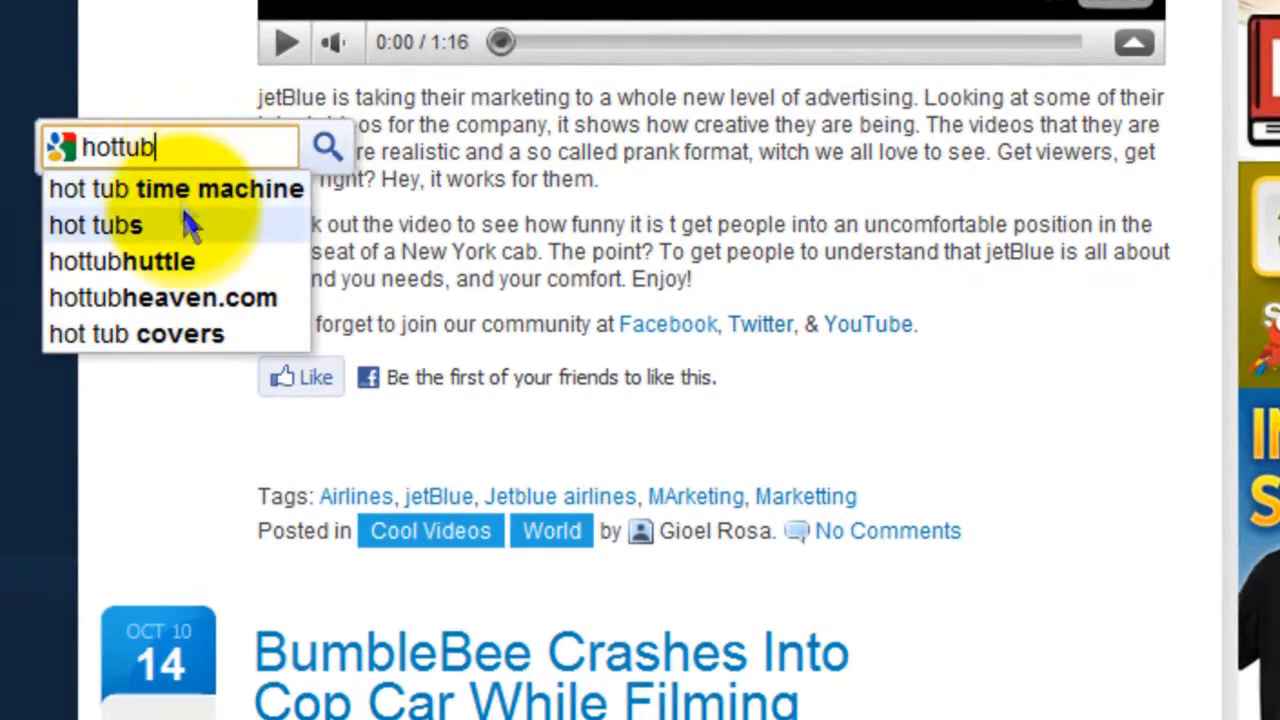
mouse_move(205, 225)
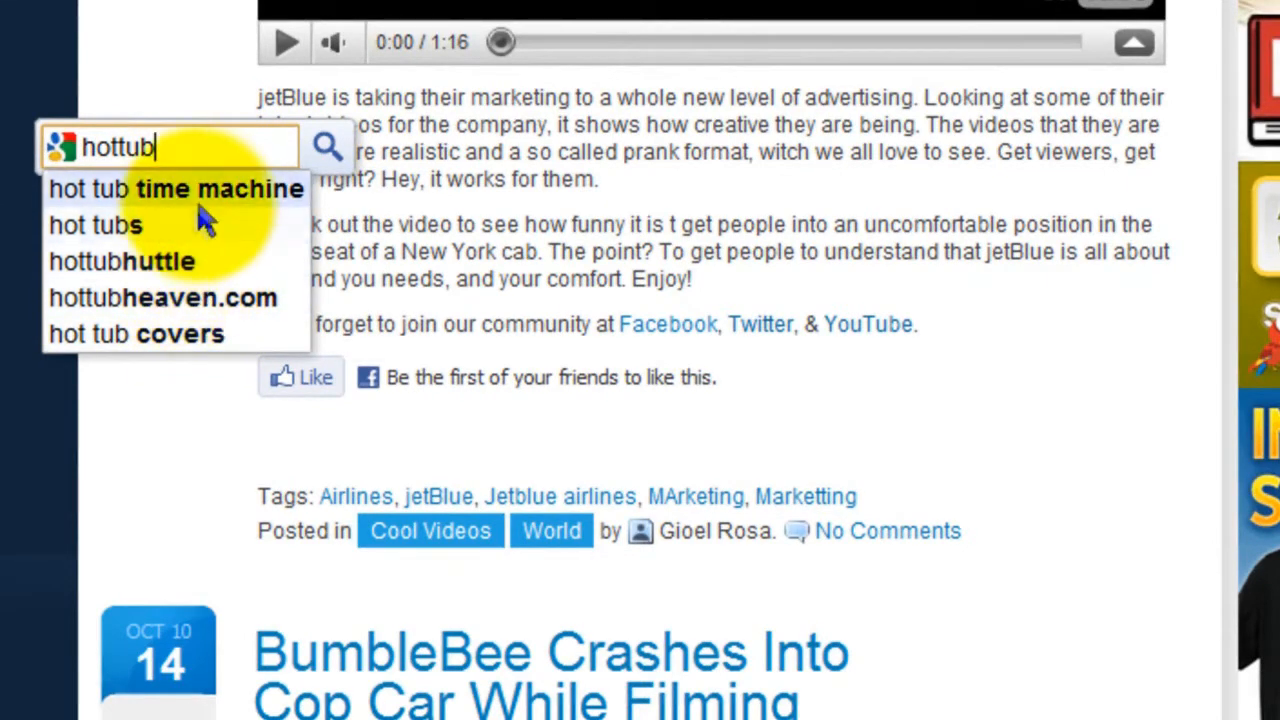
mouse_move(220, 320)
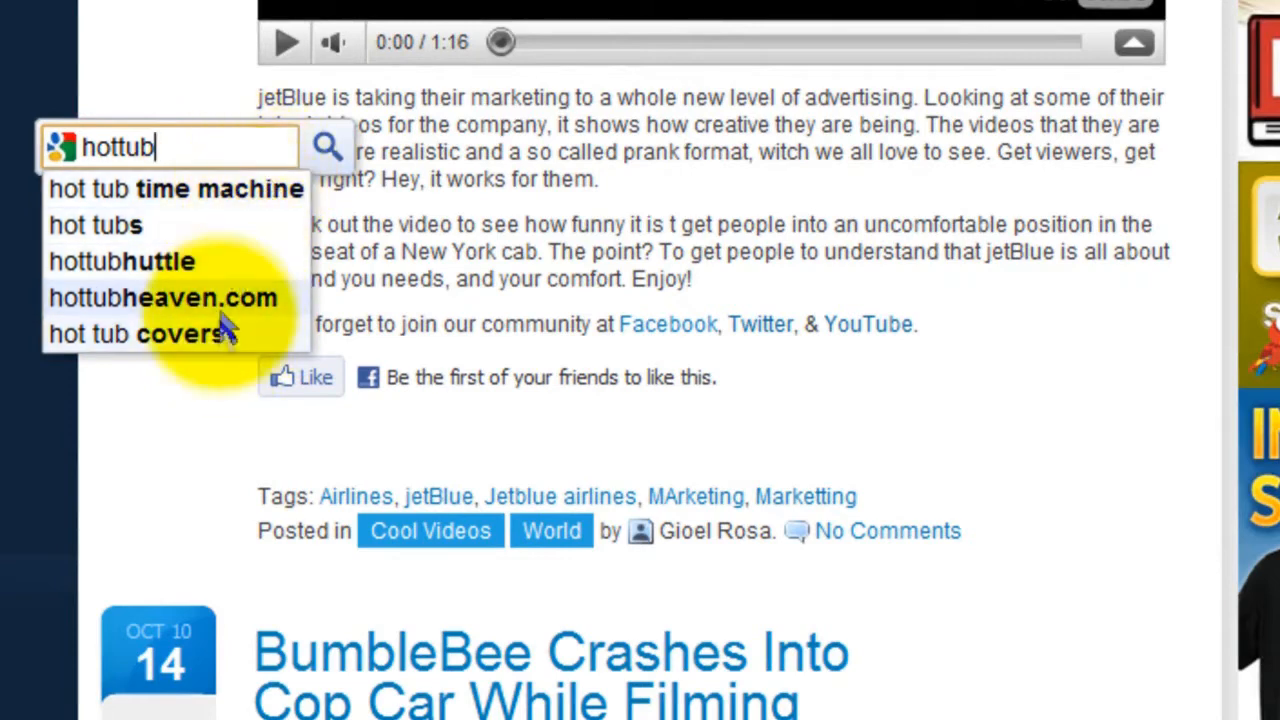
mouse_move(180, 350)
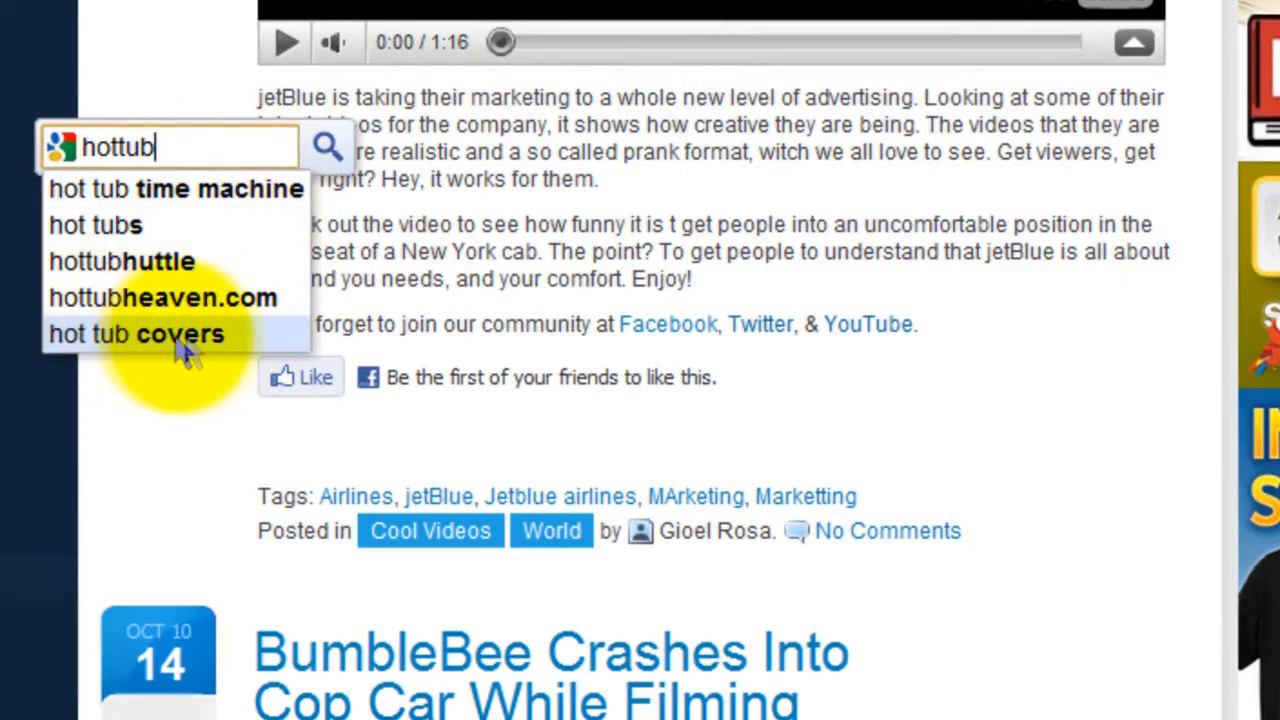
mouse_move(200, 147)
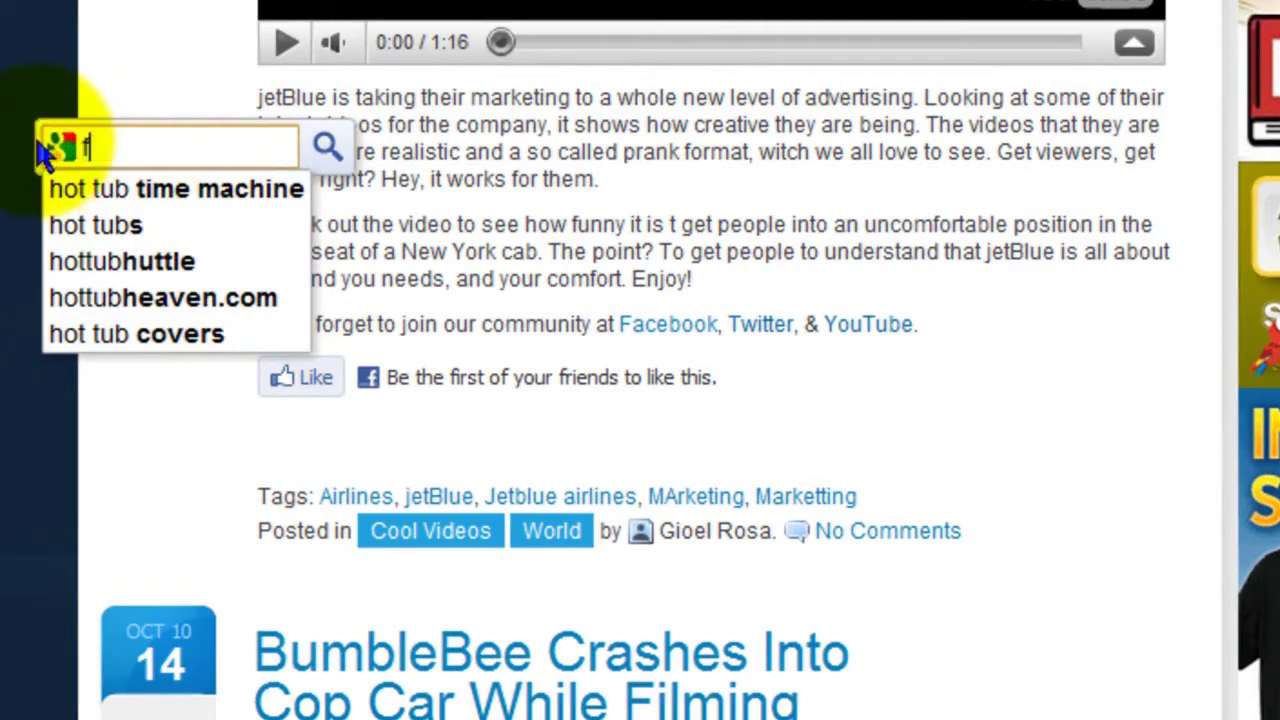
text(florida)
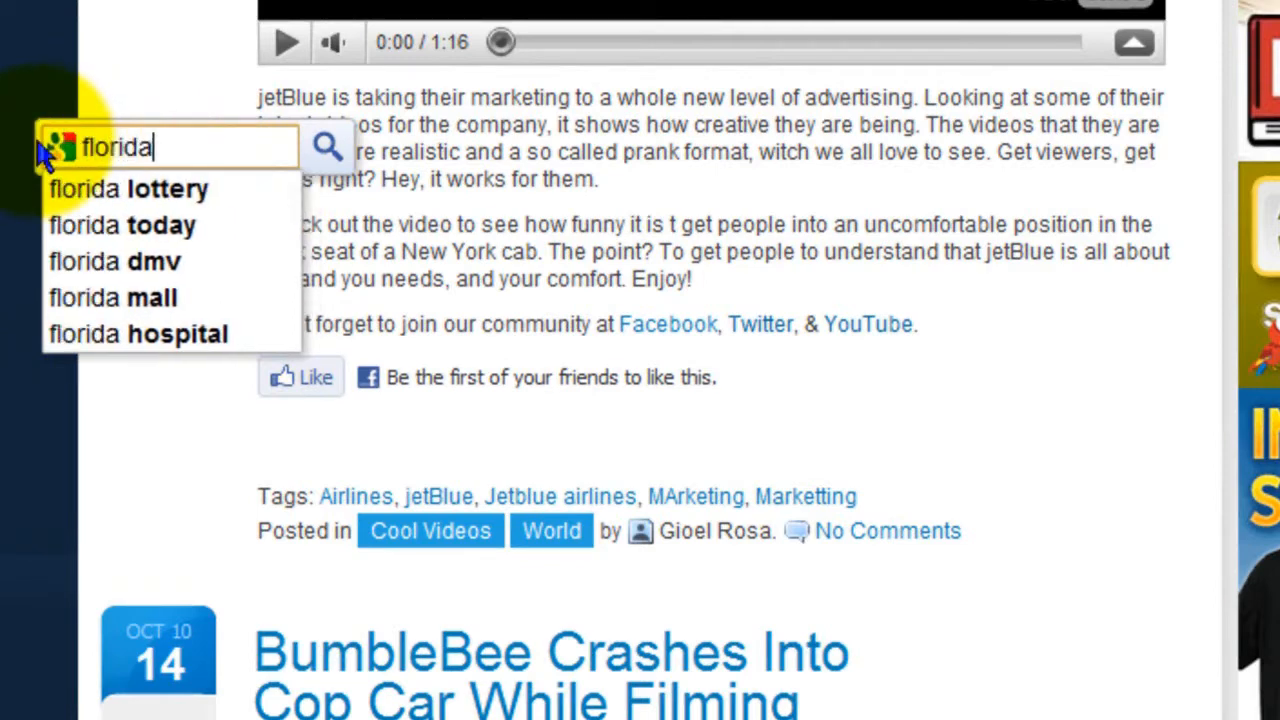
mouse_move(220, 320)
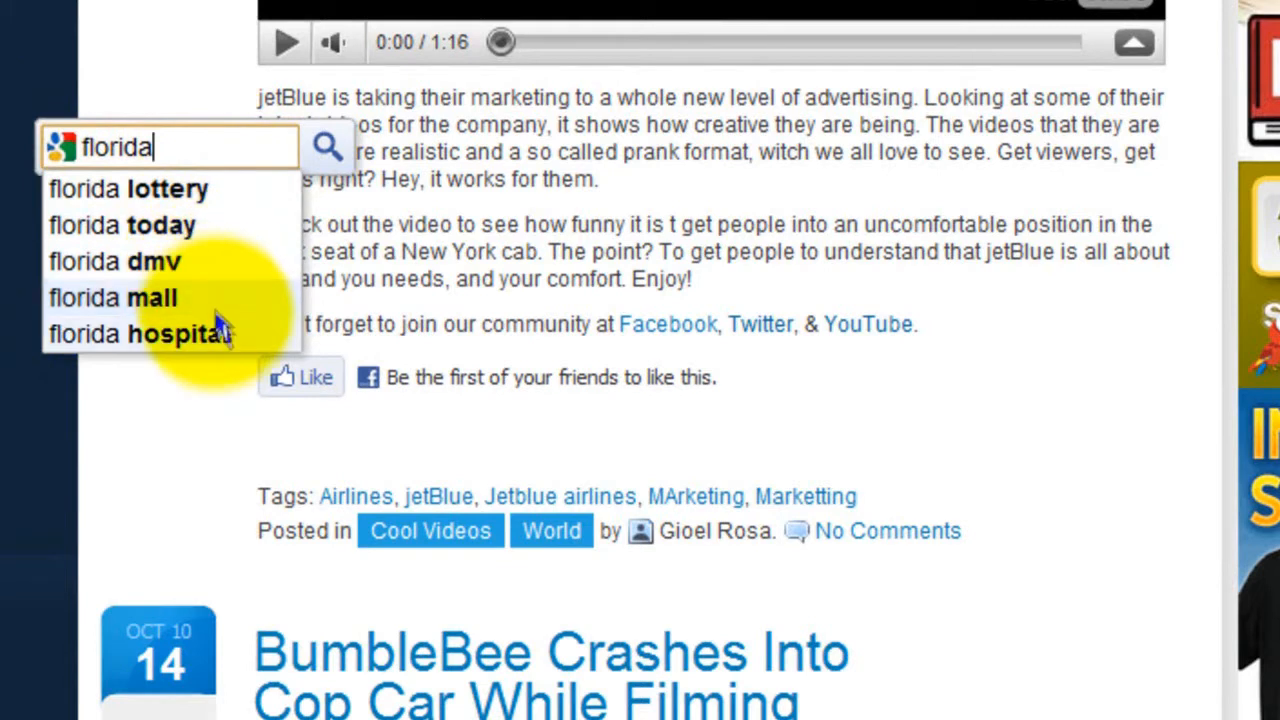
mouse_move(230, 300)
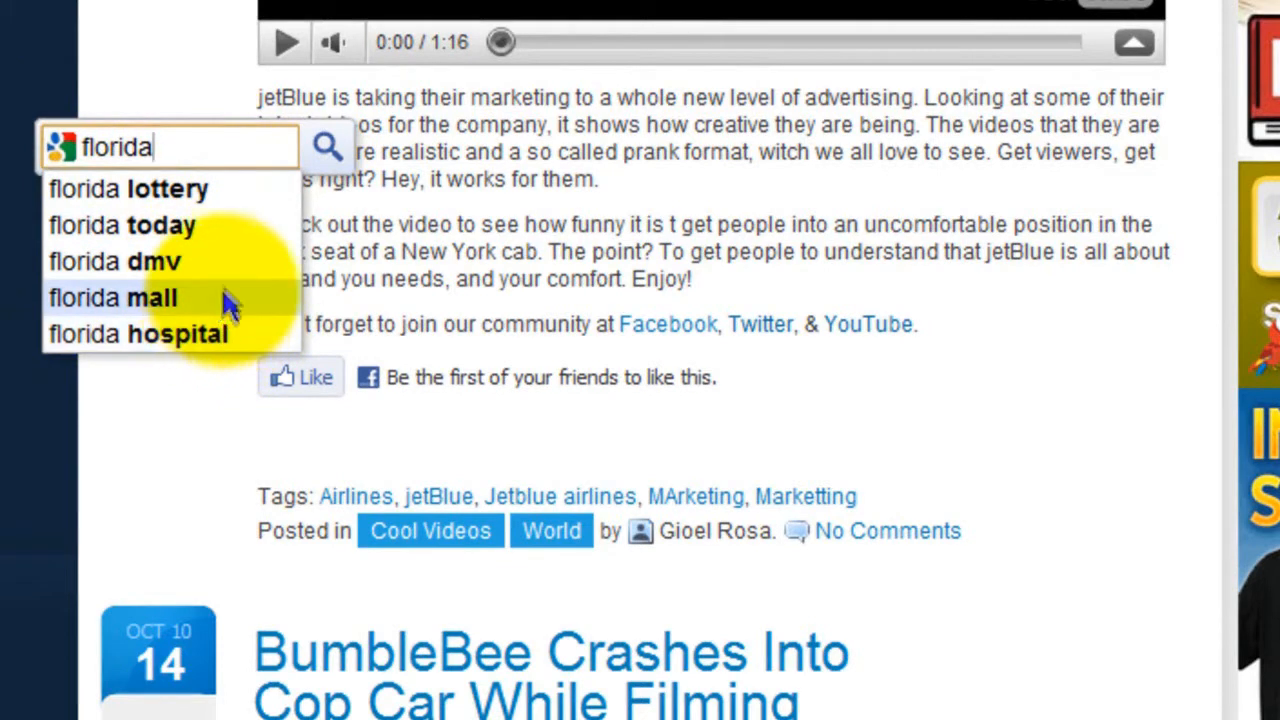
mouse_move(228, 236)
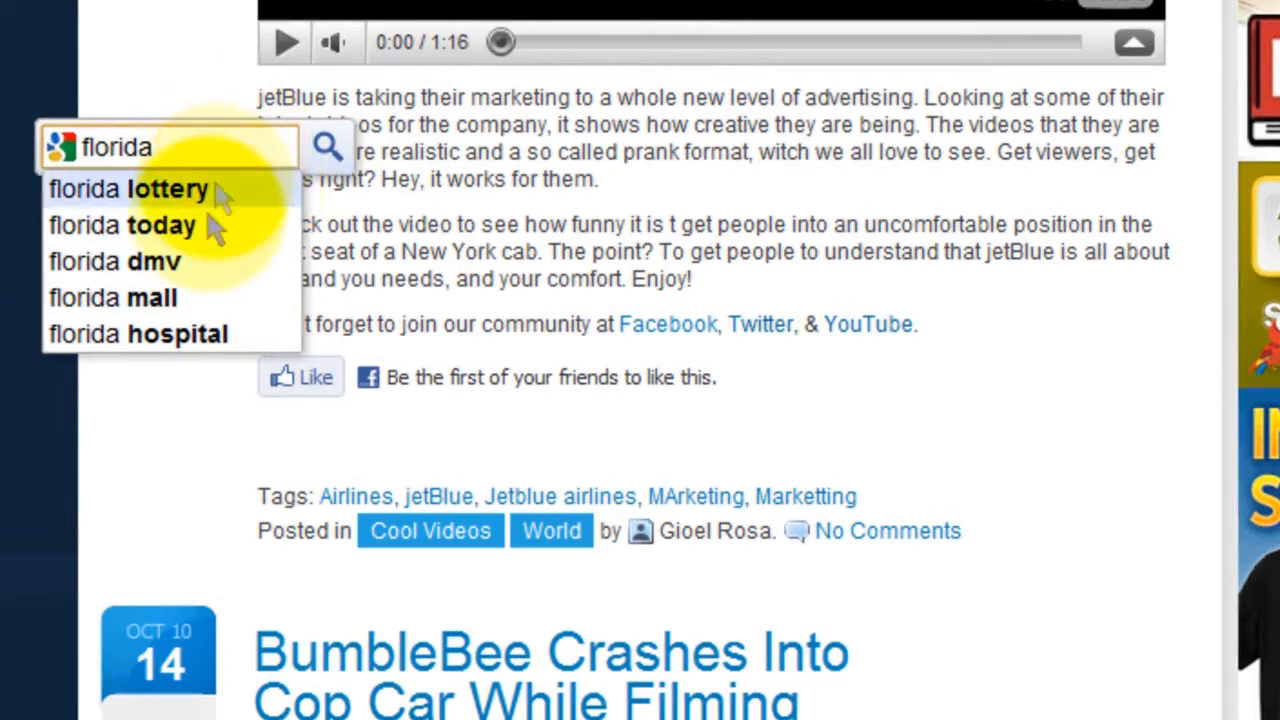
mouse_move(165, 297)
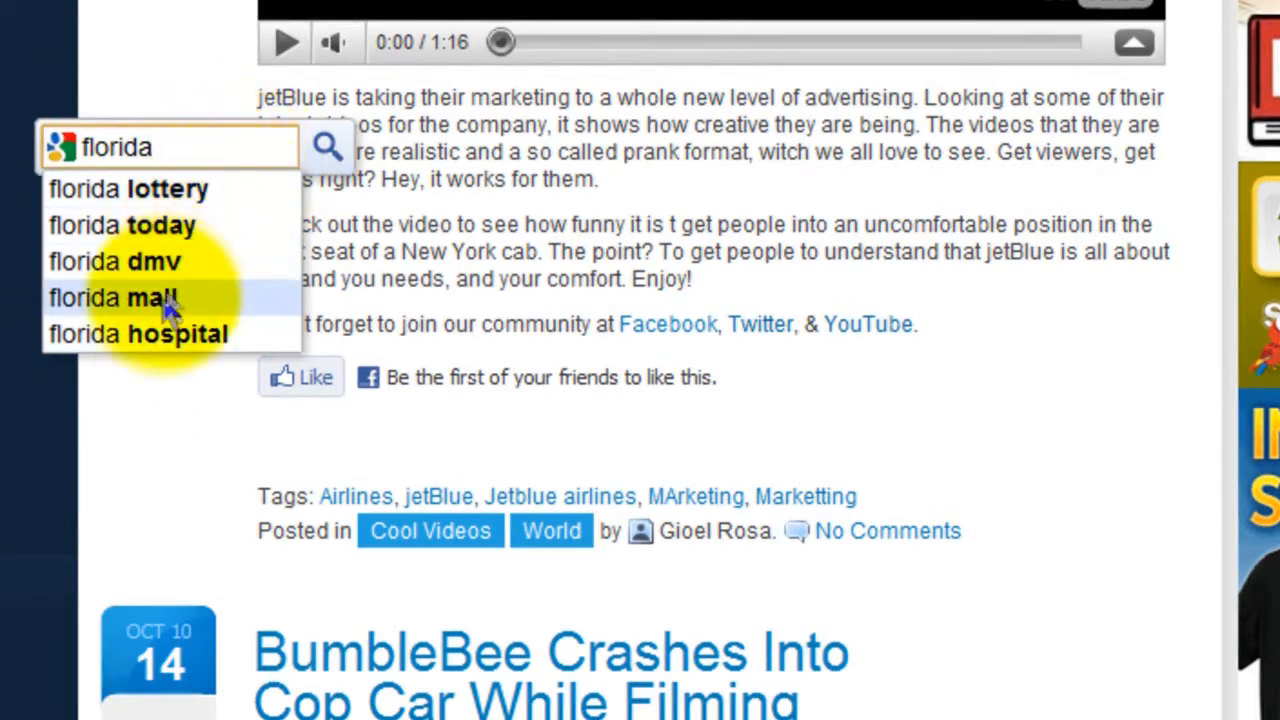
mouse_move(180, 200)
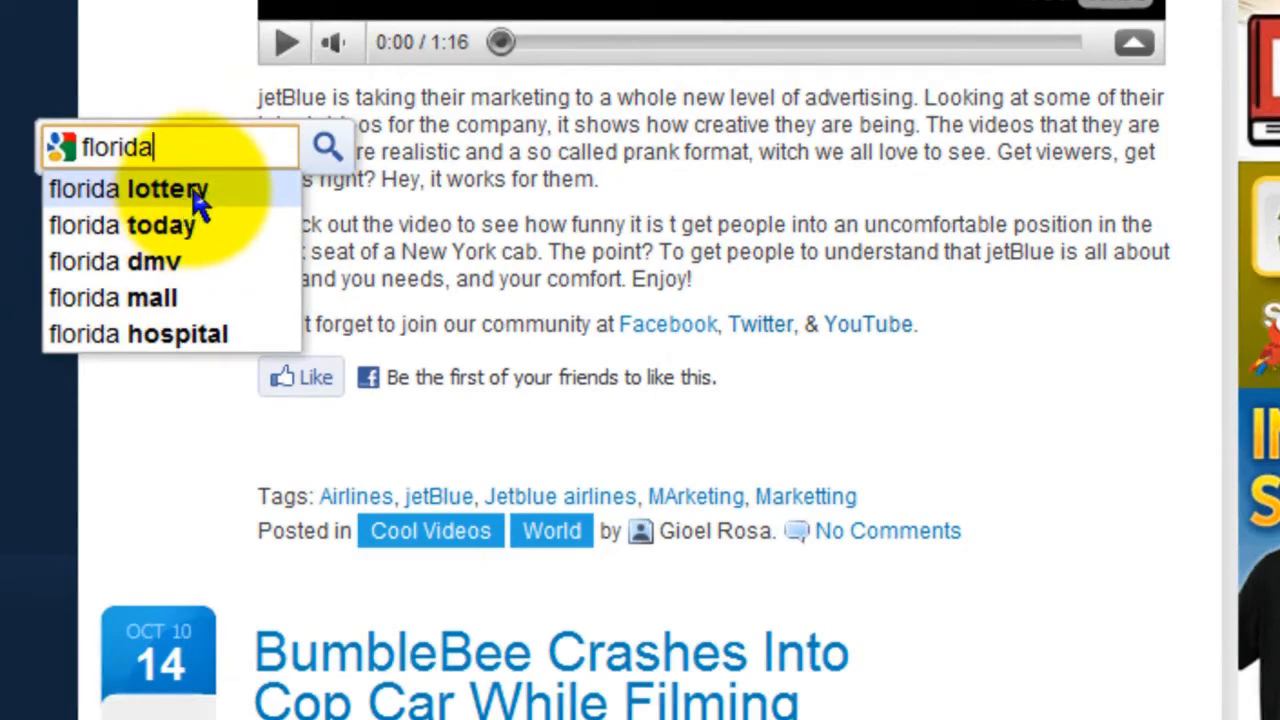
- Open Google results for 'florida lottery' in a new tab, then close that tab
click(130, 189)
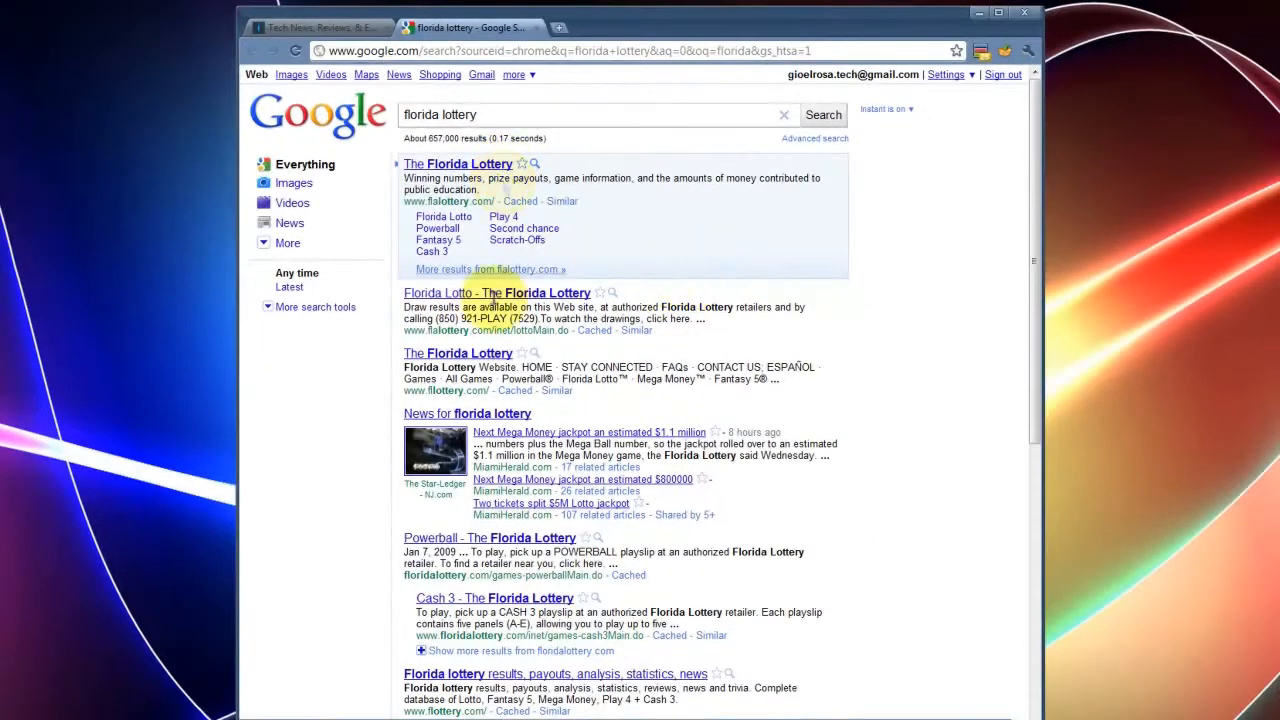
mouse_move(544, 27)
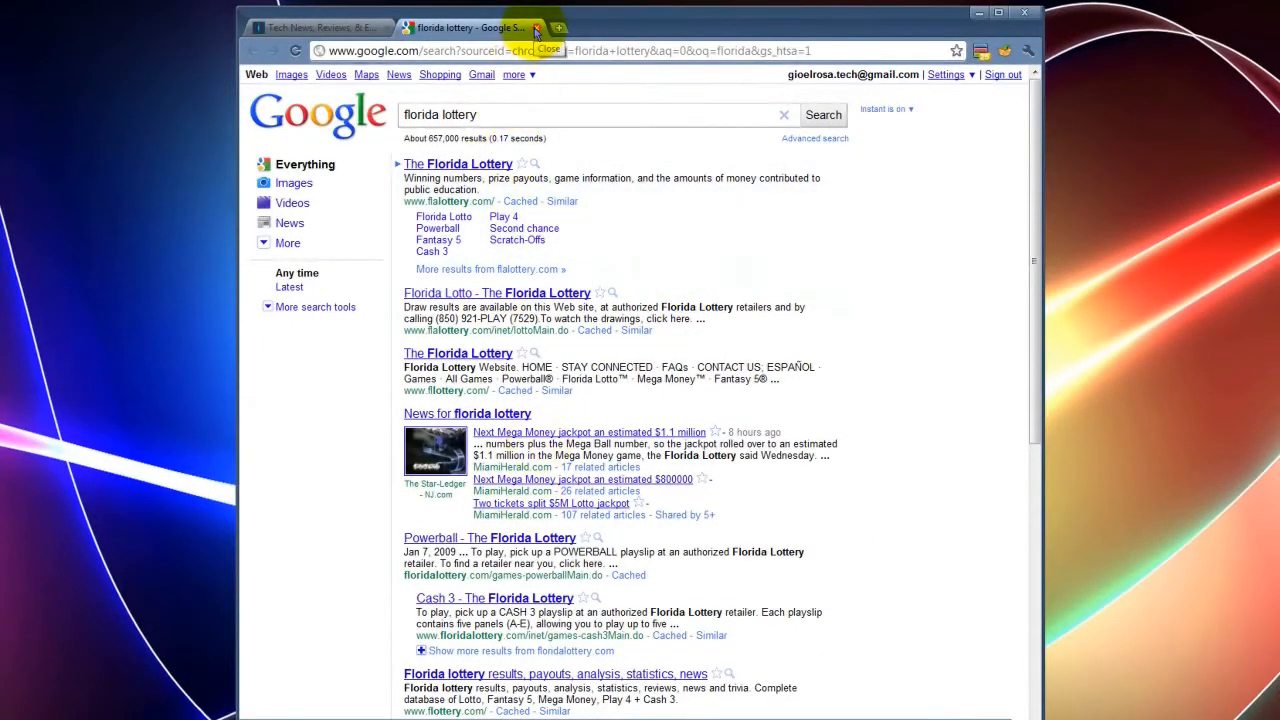
click(536, 27)
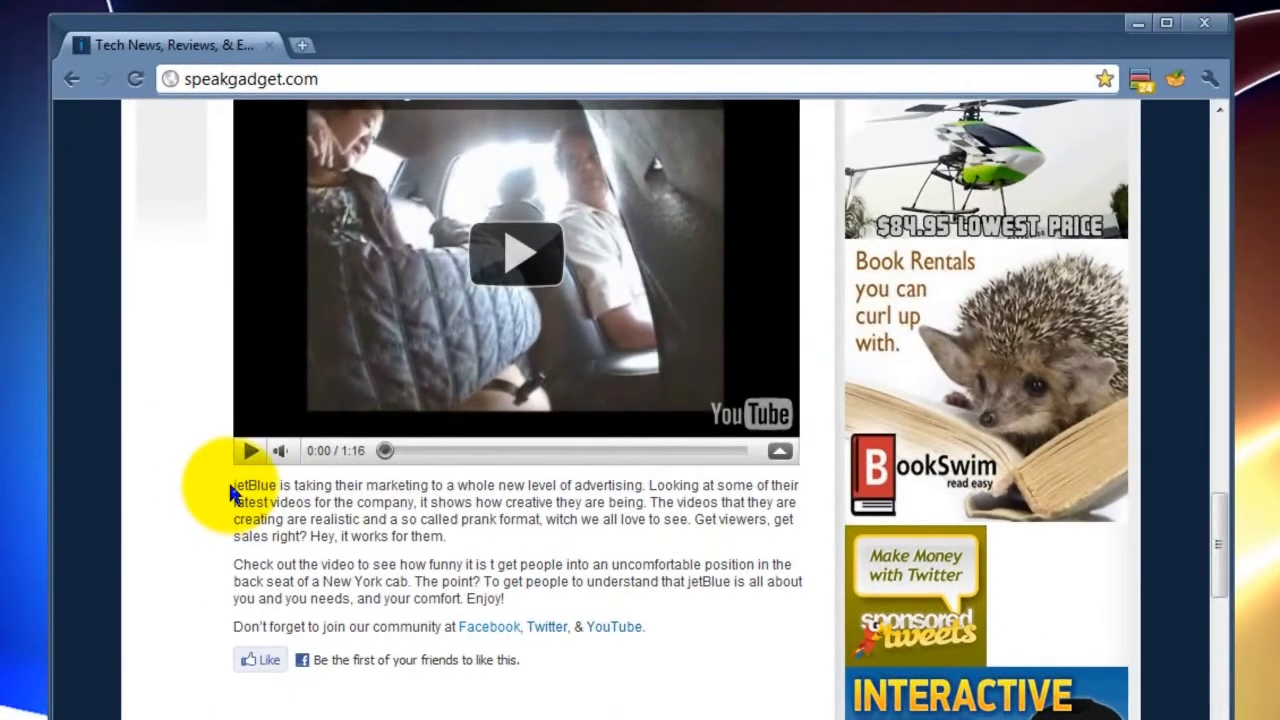
drag(234, 485, 490, 502)
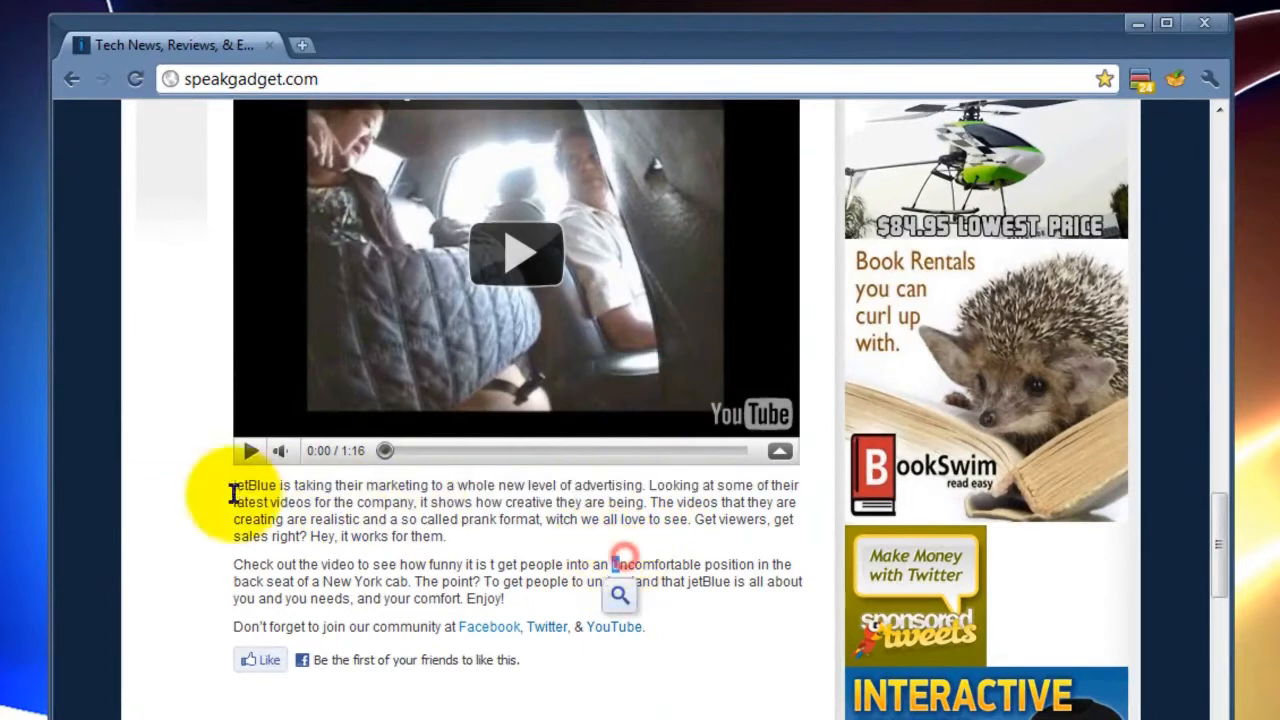
drag(233, 485, 718, 485)
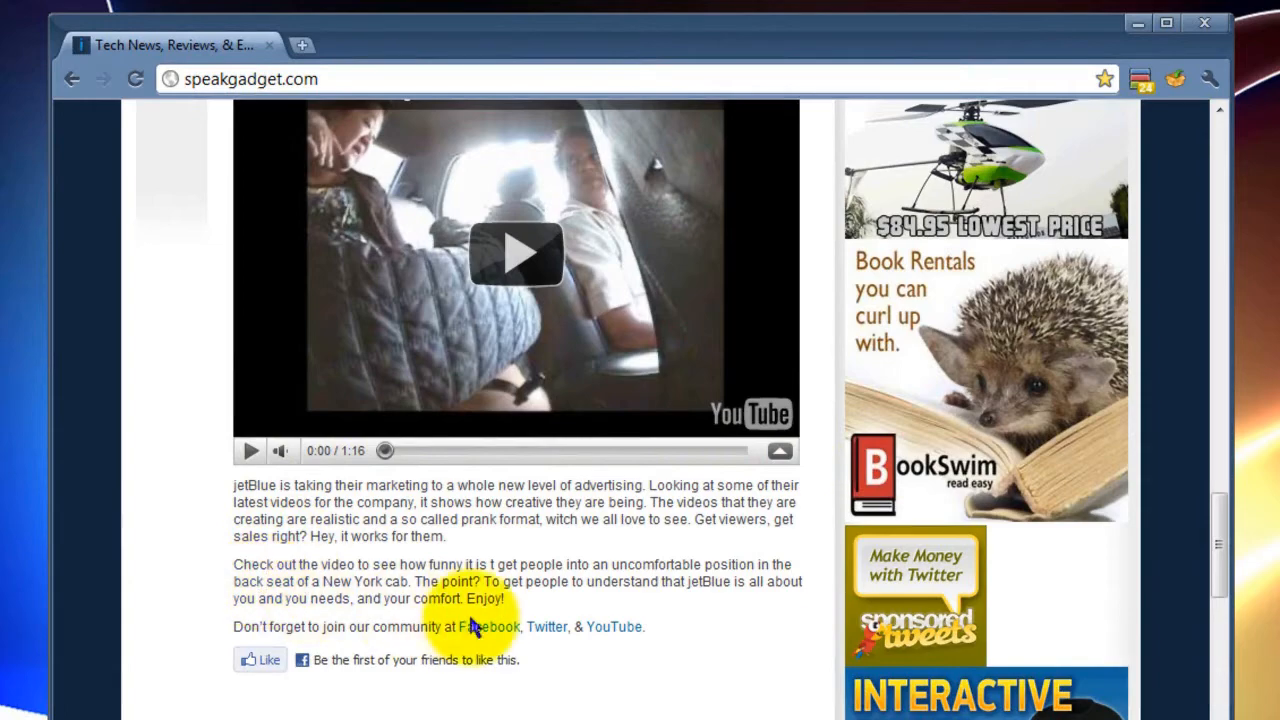
scroll(down, 3)
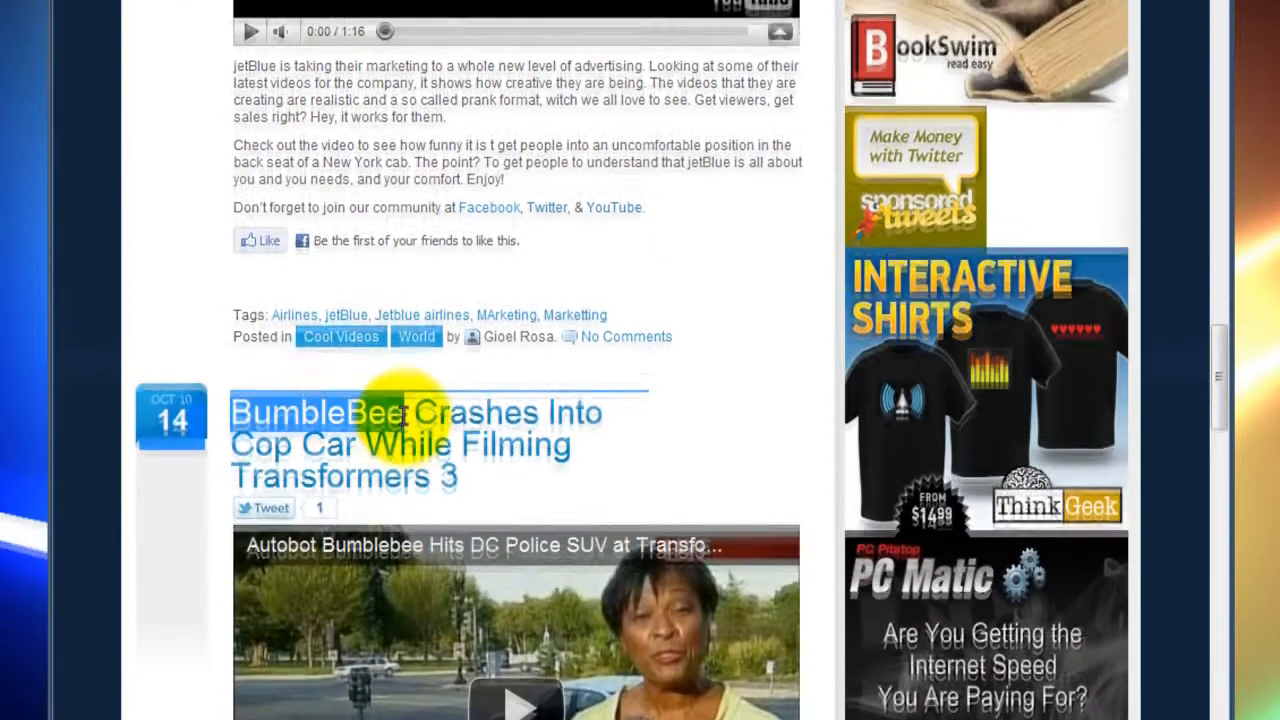
double_click(330, 412)
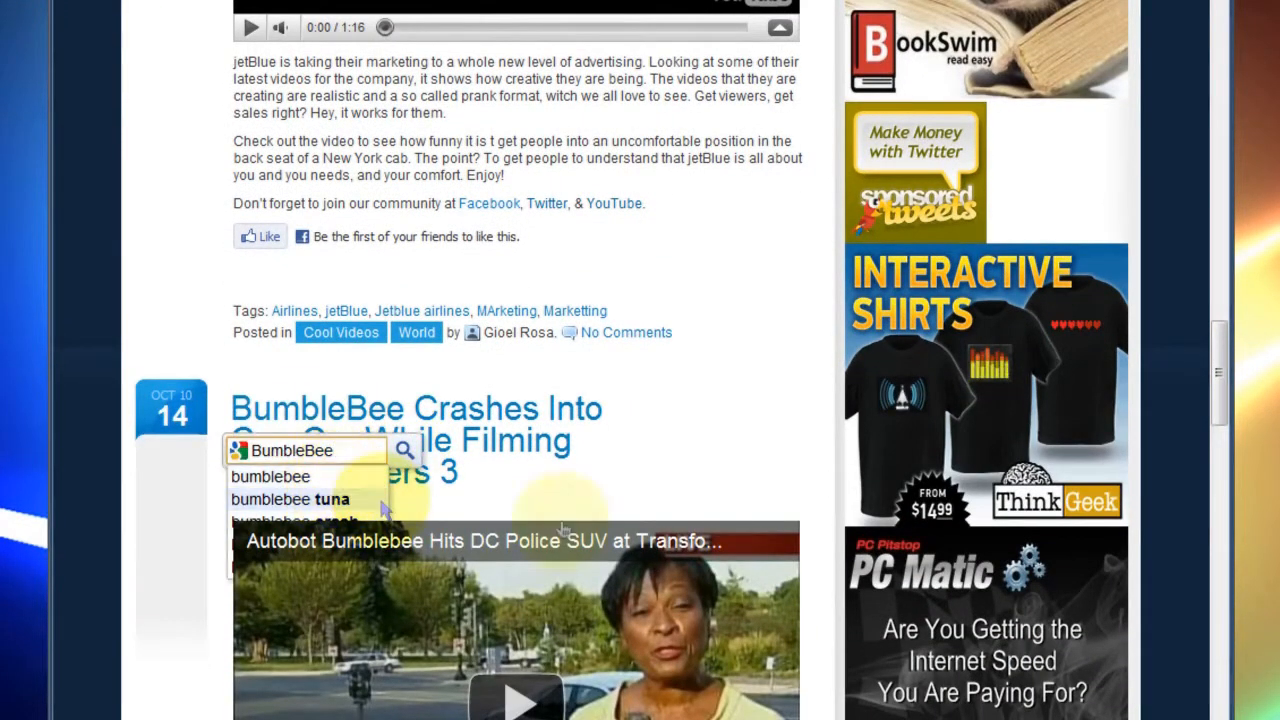
scroll(down, 3)
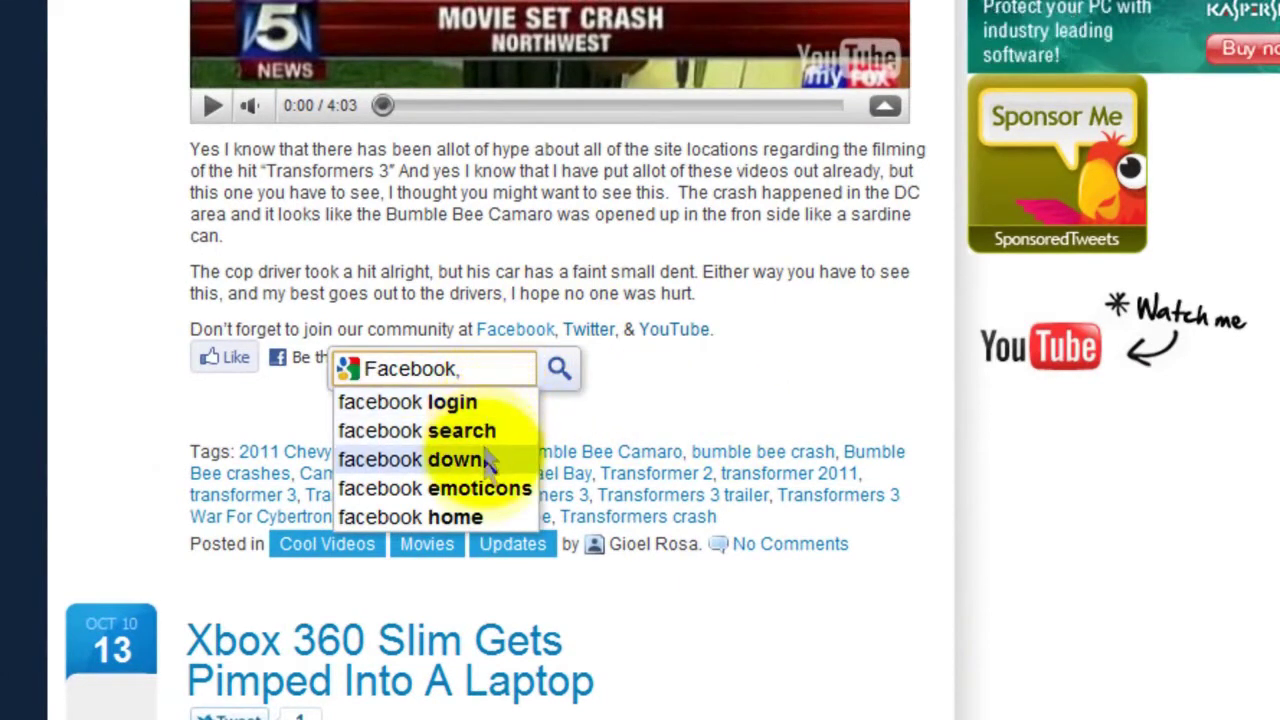
mouse_move(480, 493)
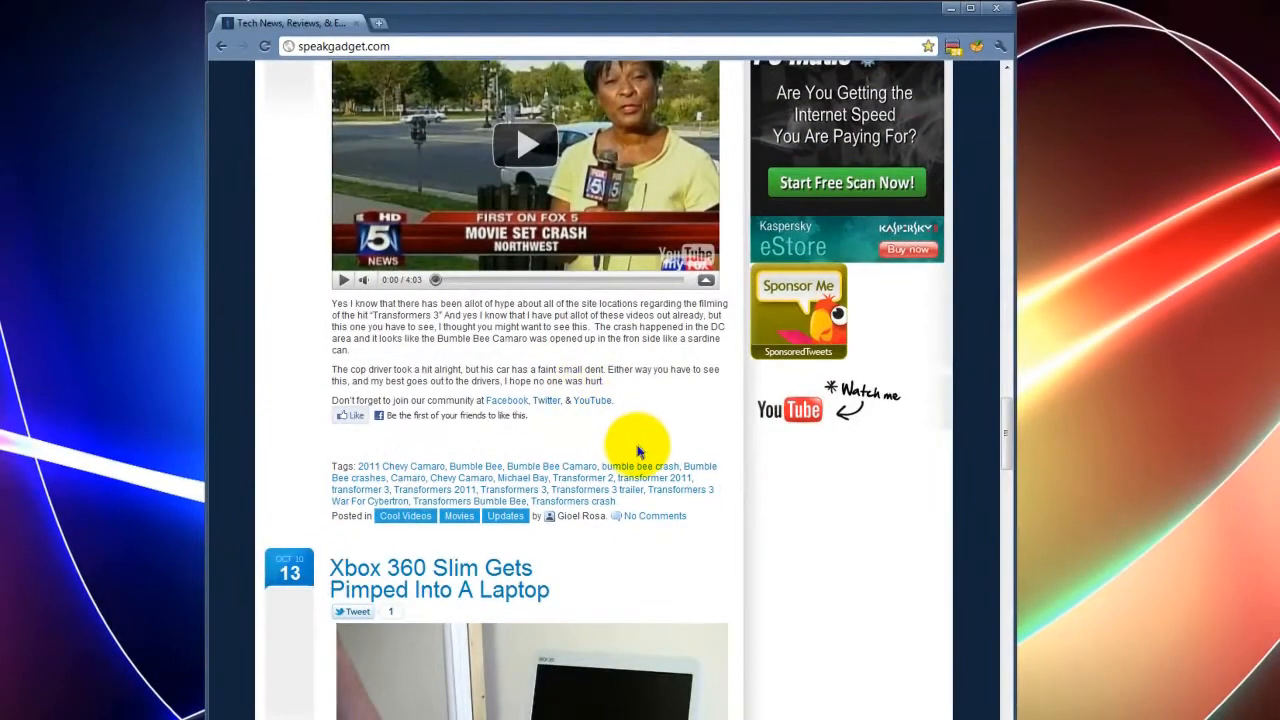
scroll(down, 3)
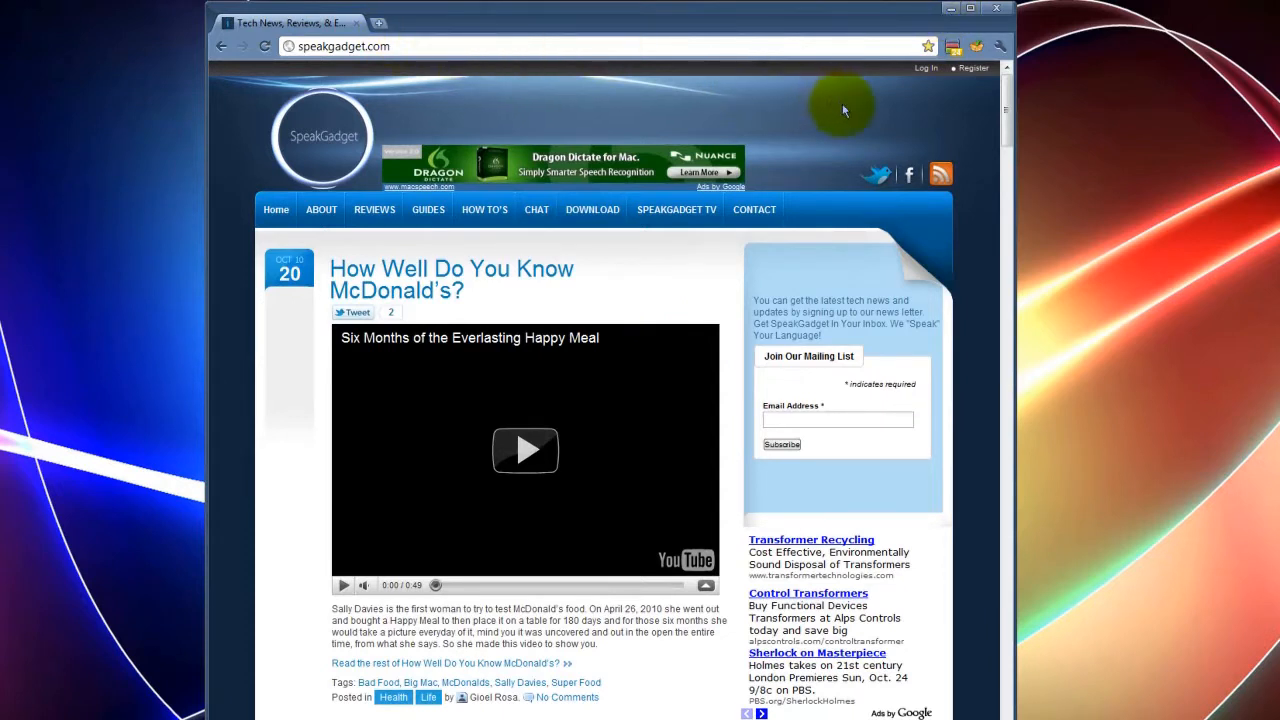
mouse_move(942, 117)
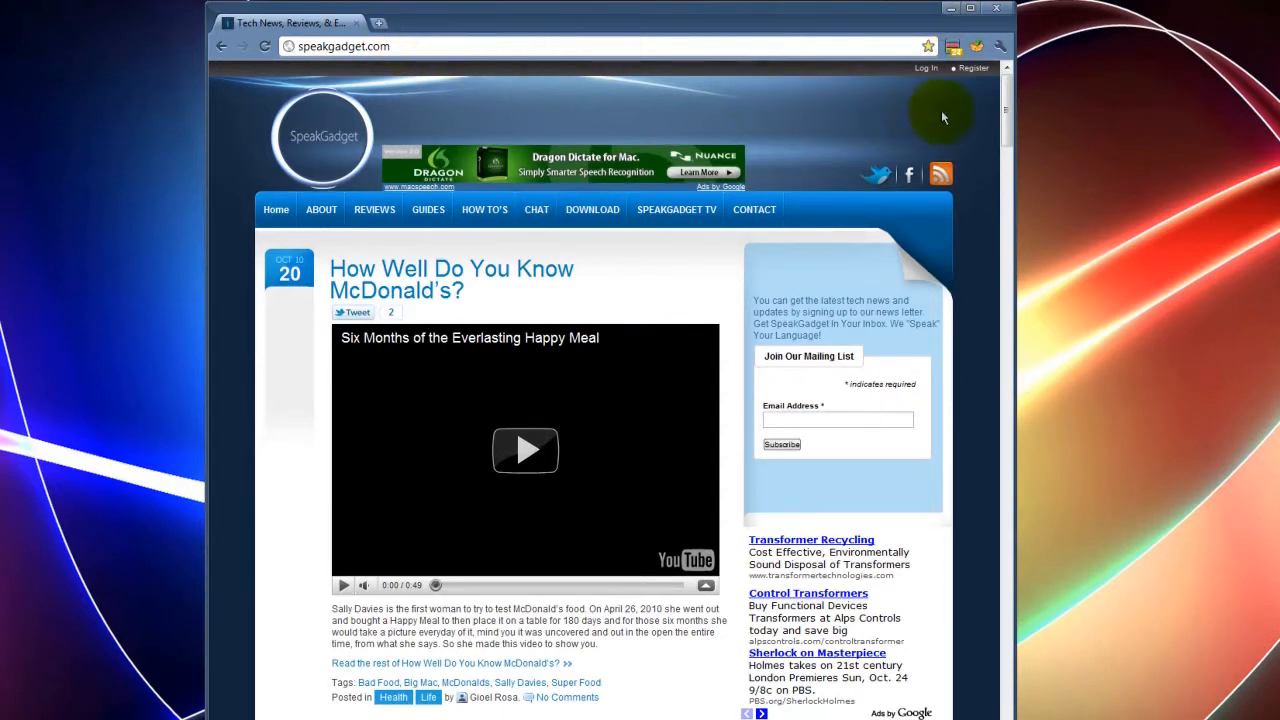
mouse_move(502, 30)
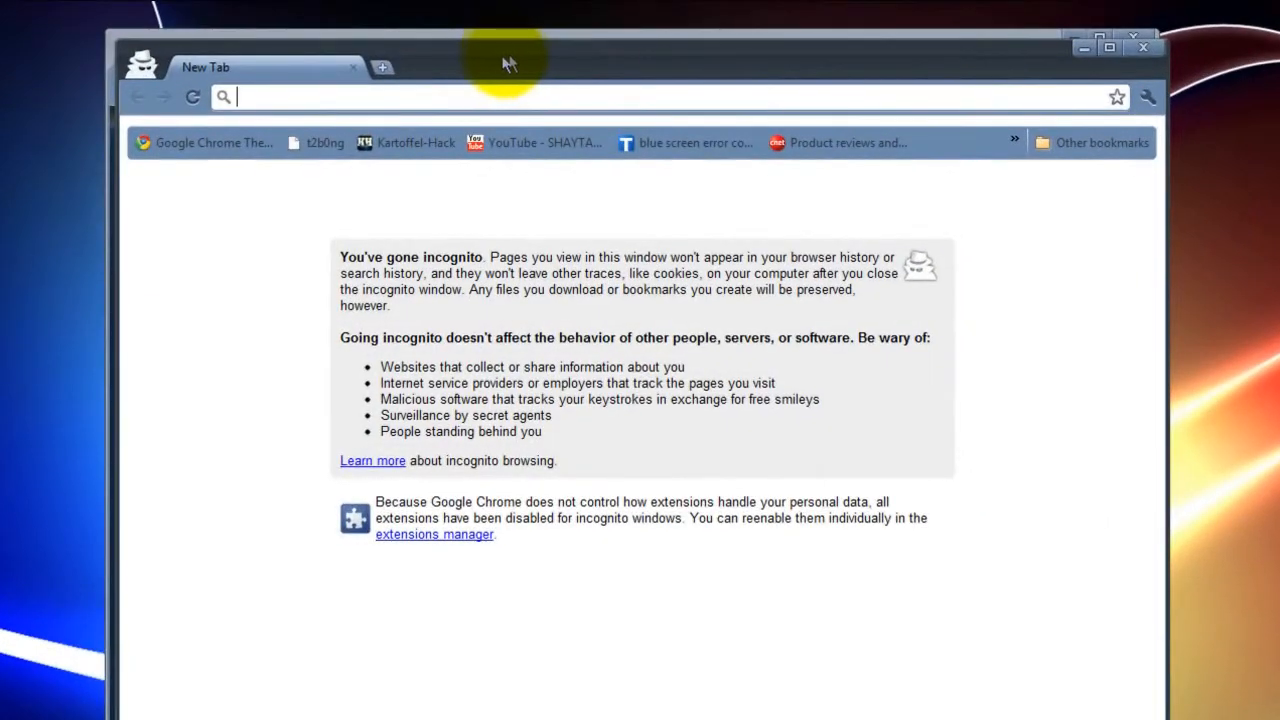
- Move the incognito window to the right and focus its address bar
drag(510, 64, 575, 78)
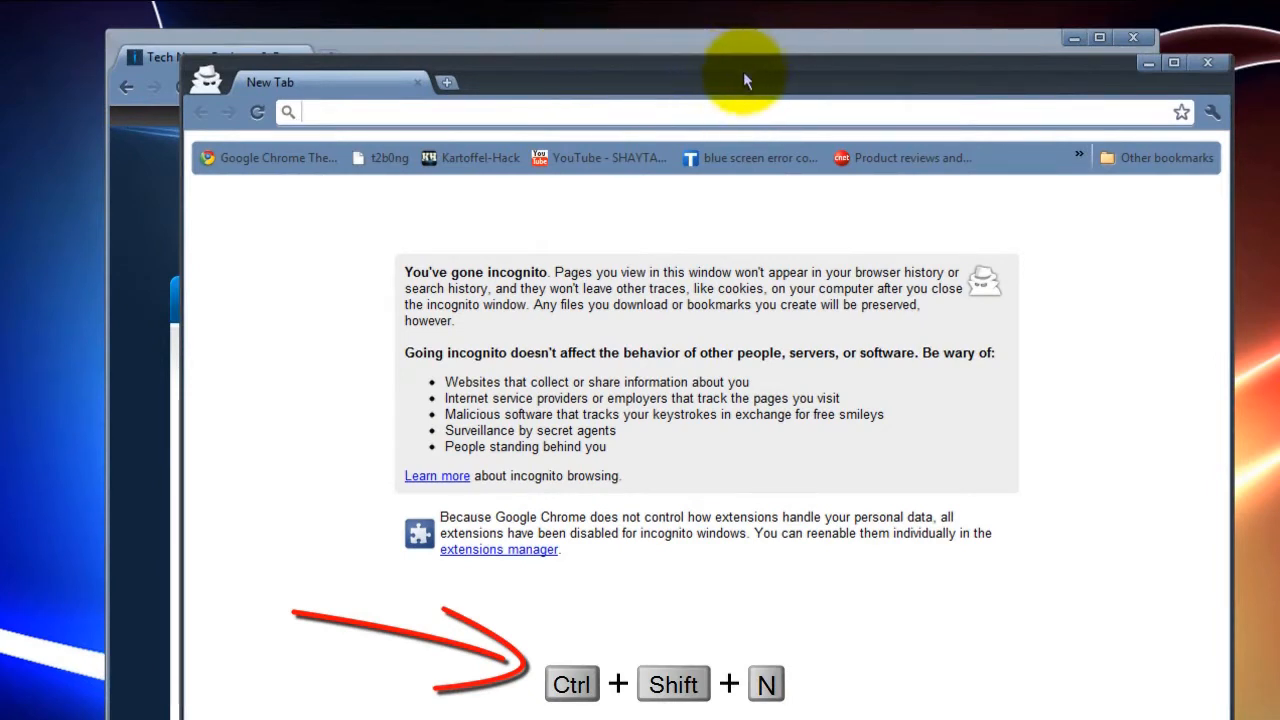
mouse_move(1093, 130)
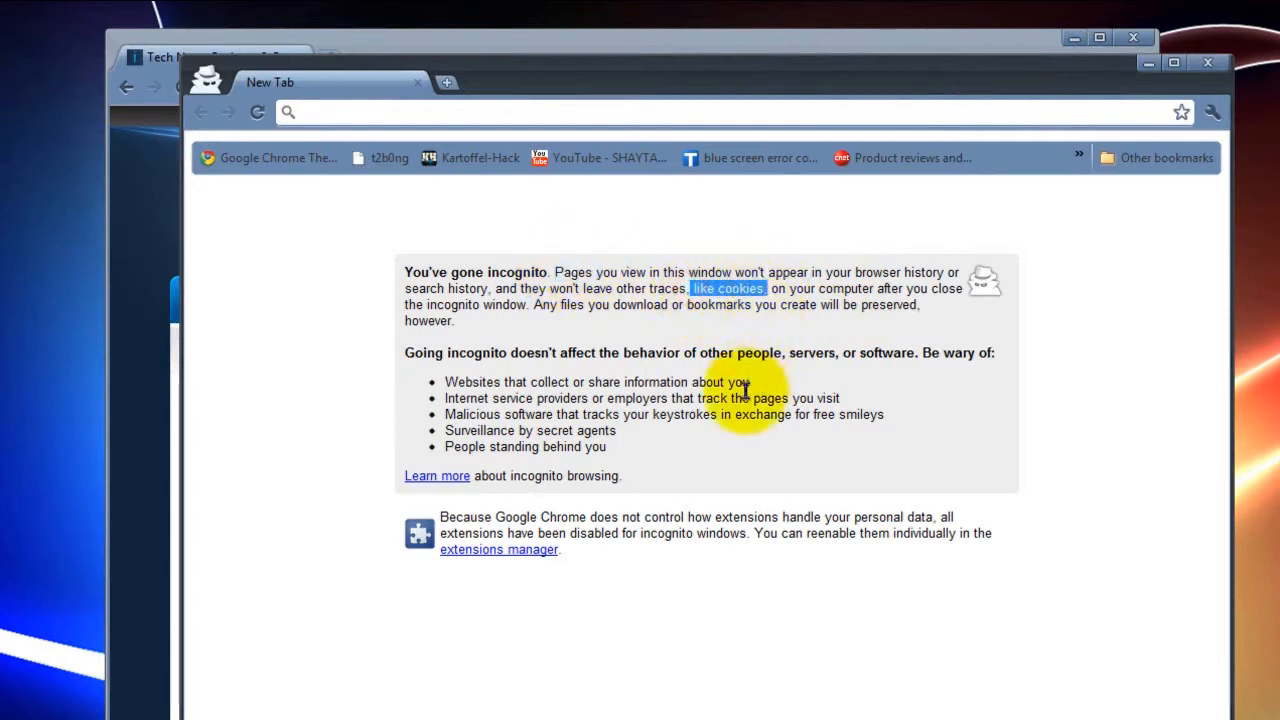
click(719, 112)
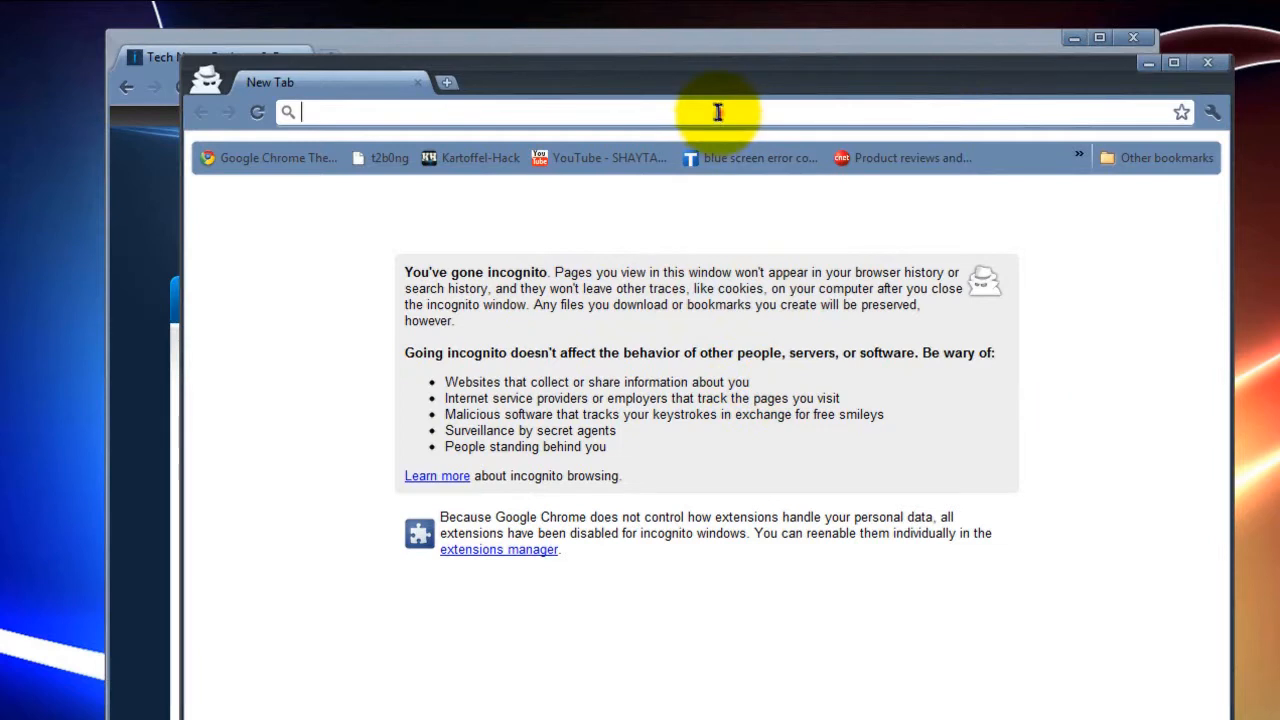
mouse_move(973, 127)
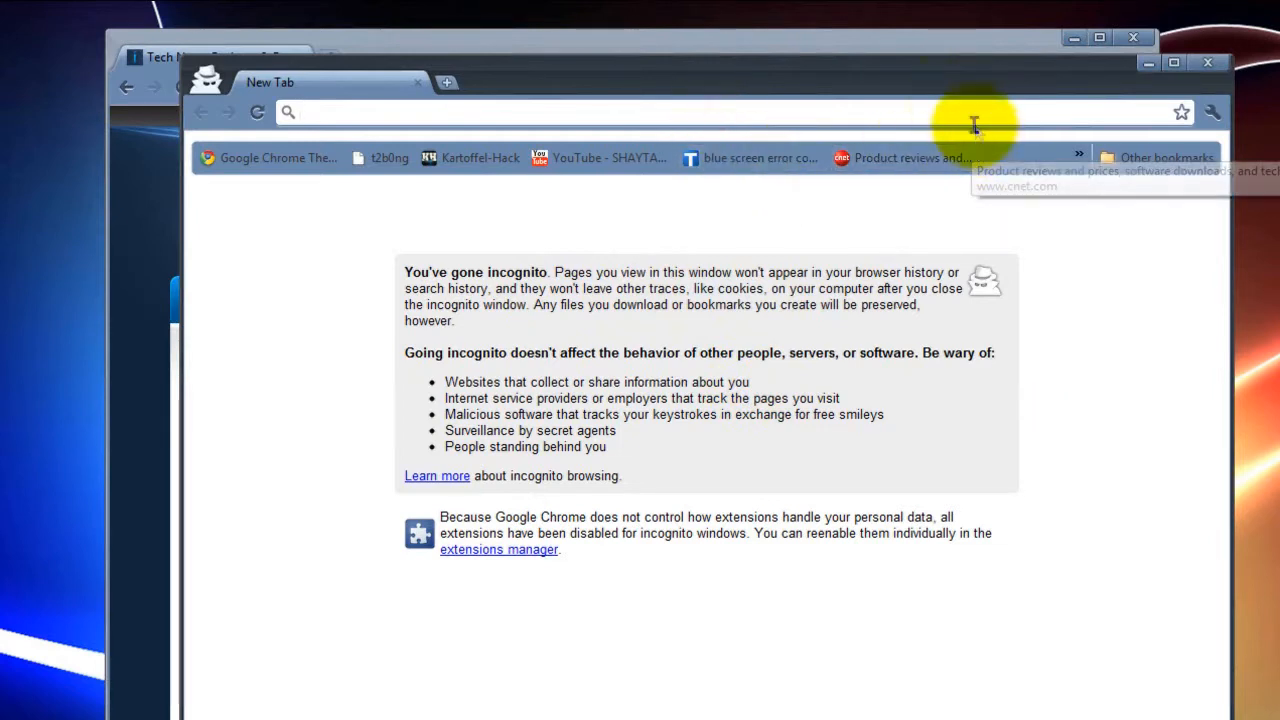
mouse_move(643, 467)
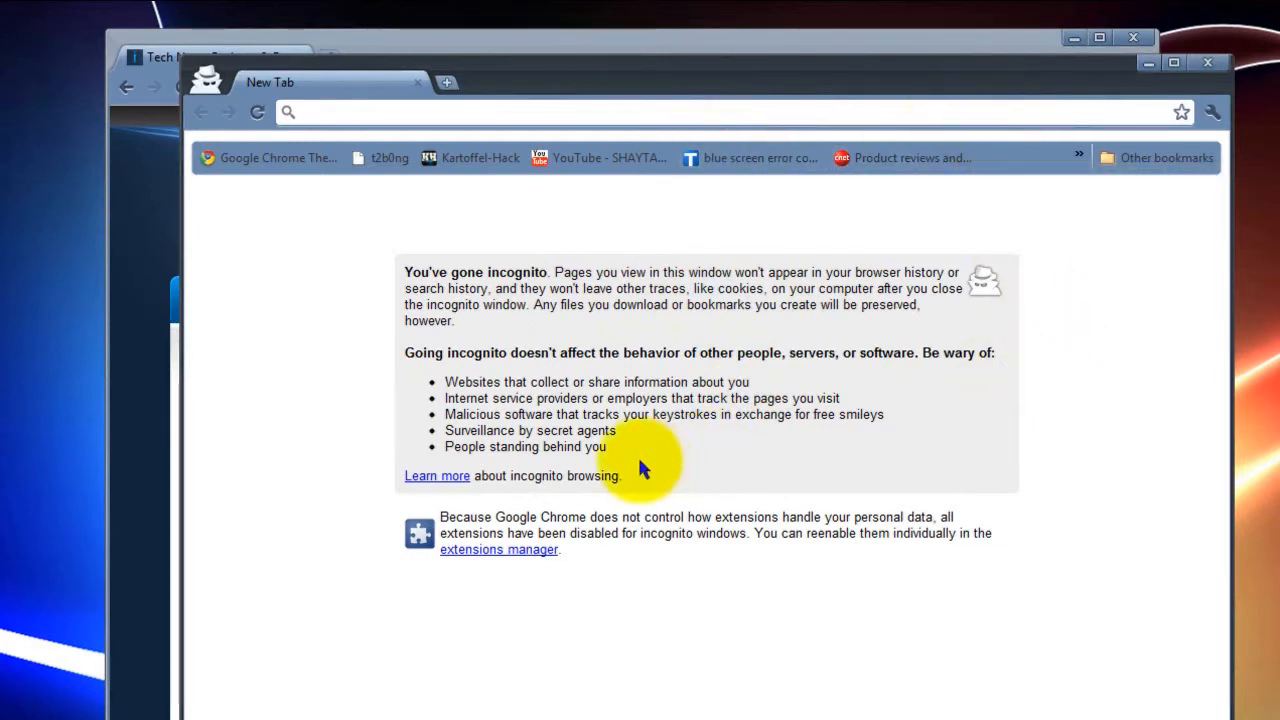
mouse_move(422, 460)
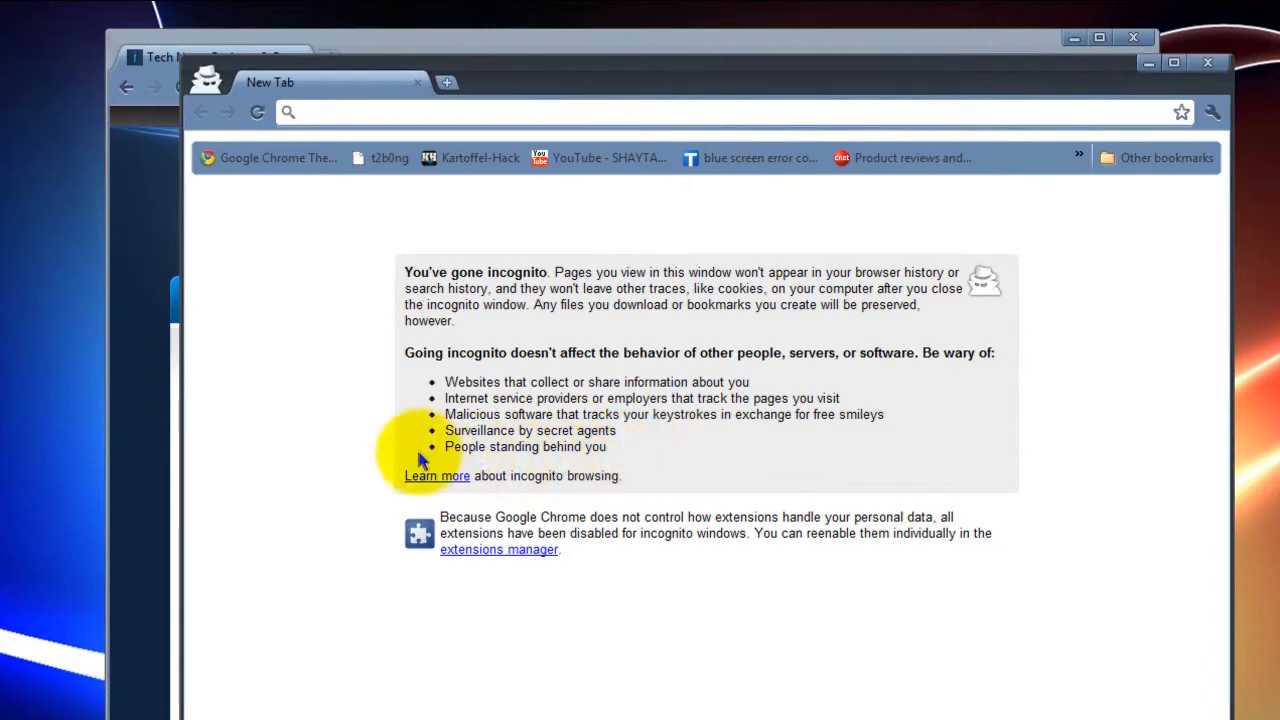
mouse_move(406, 272)
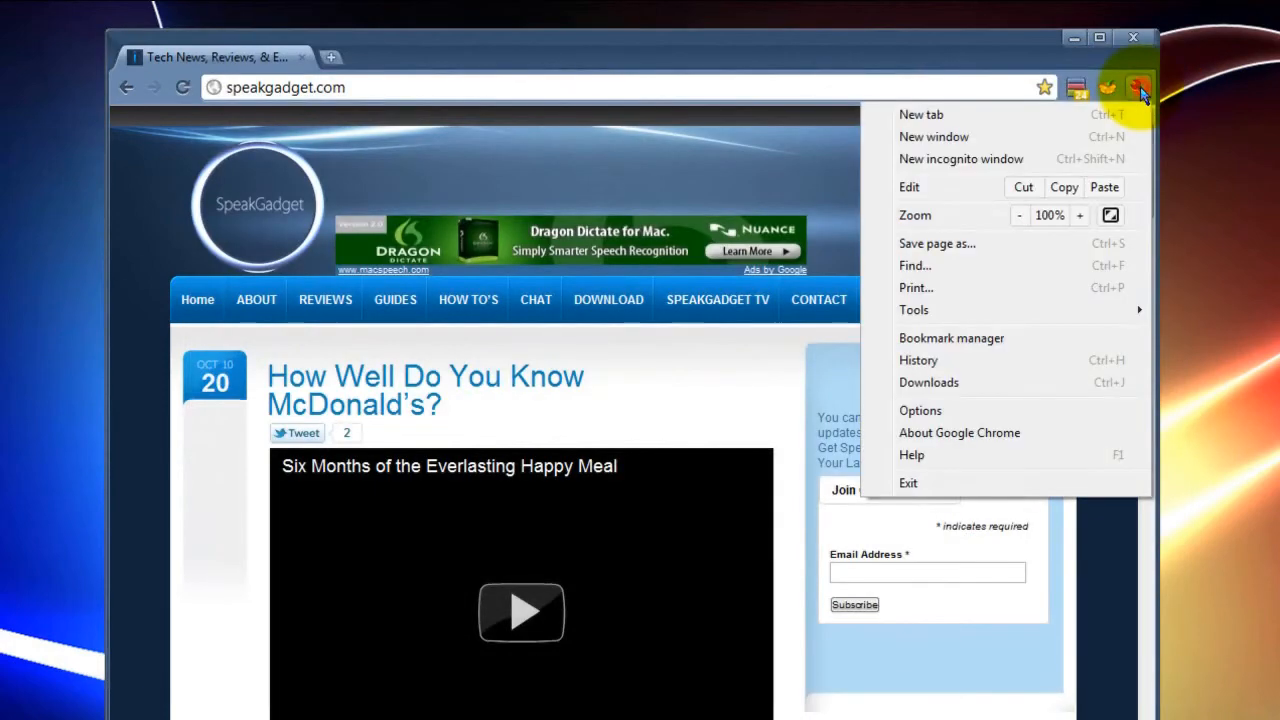
mouse_move(980, 315)
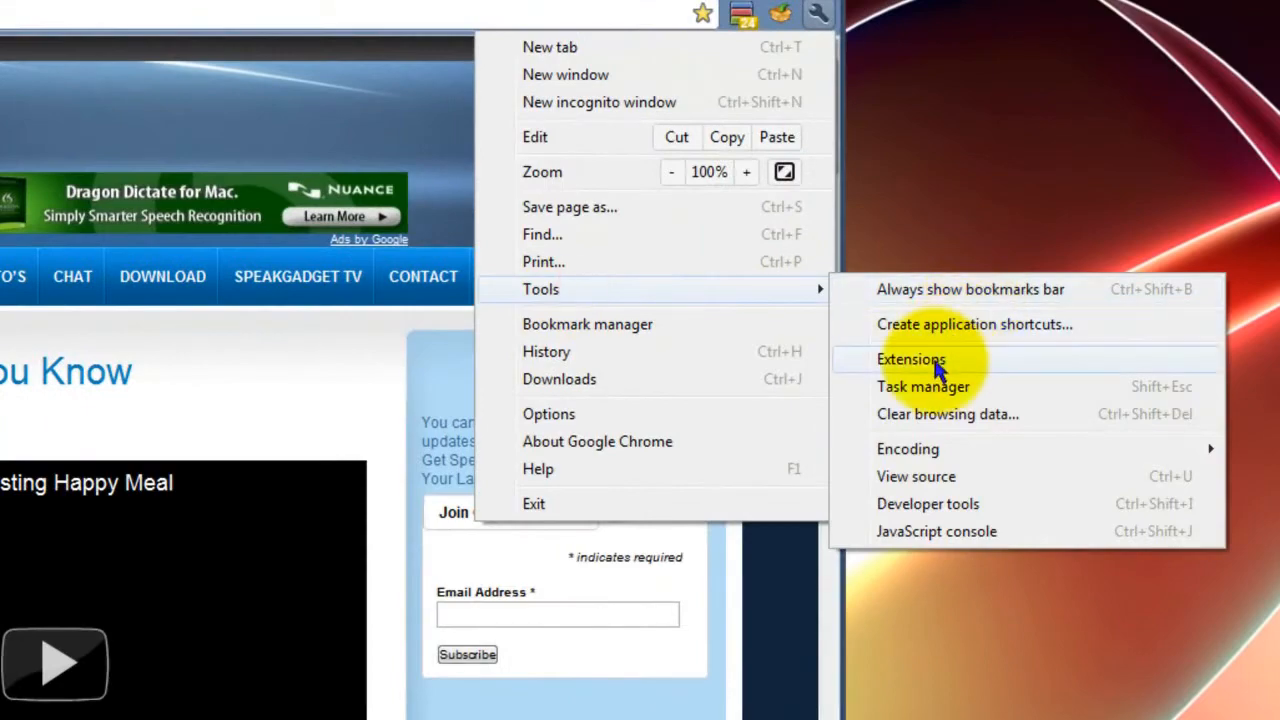
- Show the Extensions page with four extensions and open Highlight to Search's Options
click(911, 359)
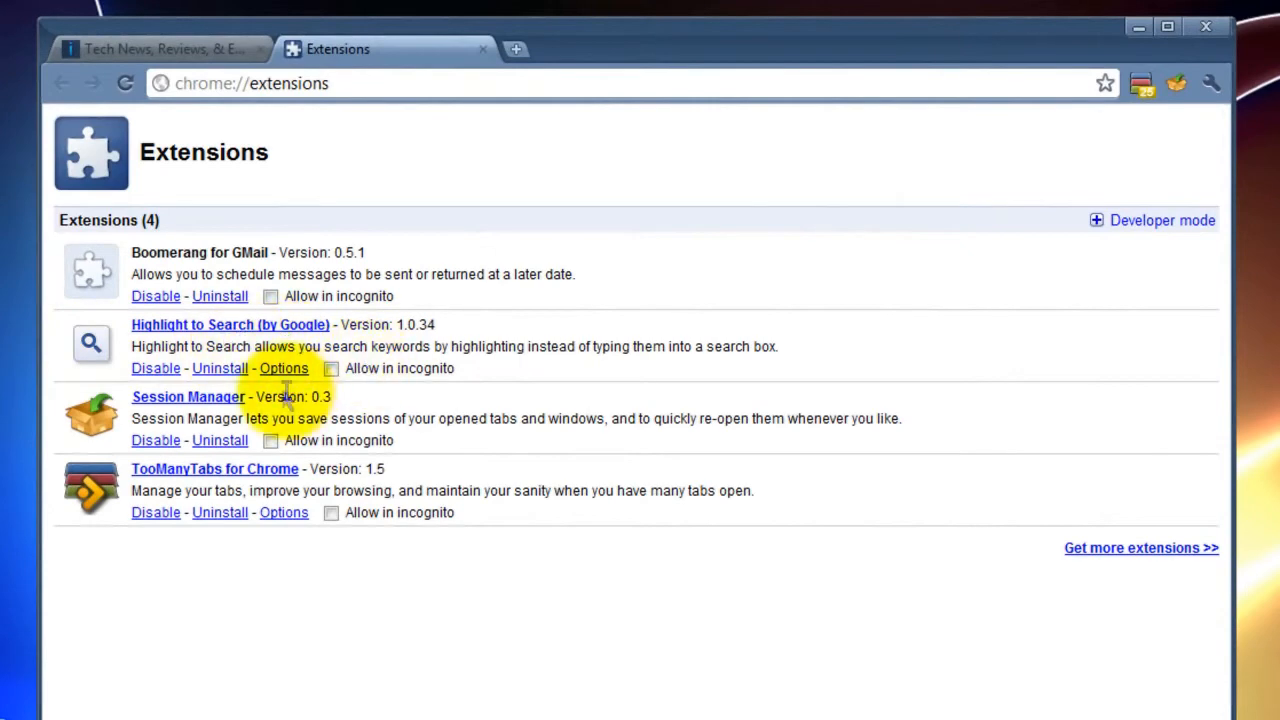
click(284, 368)
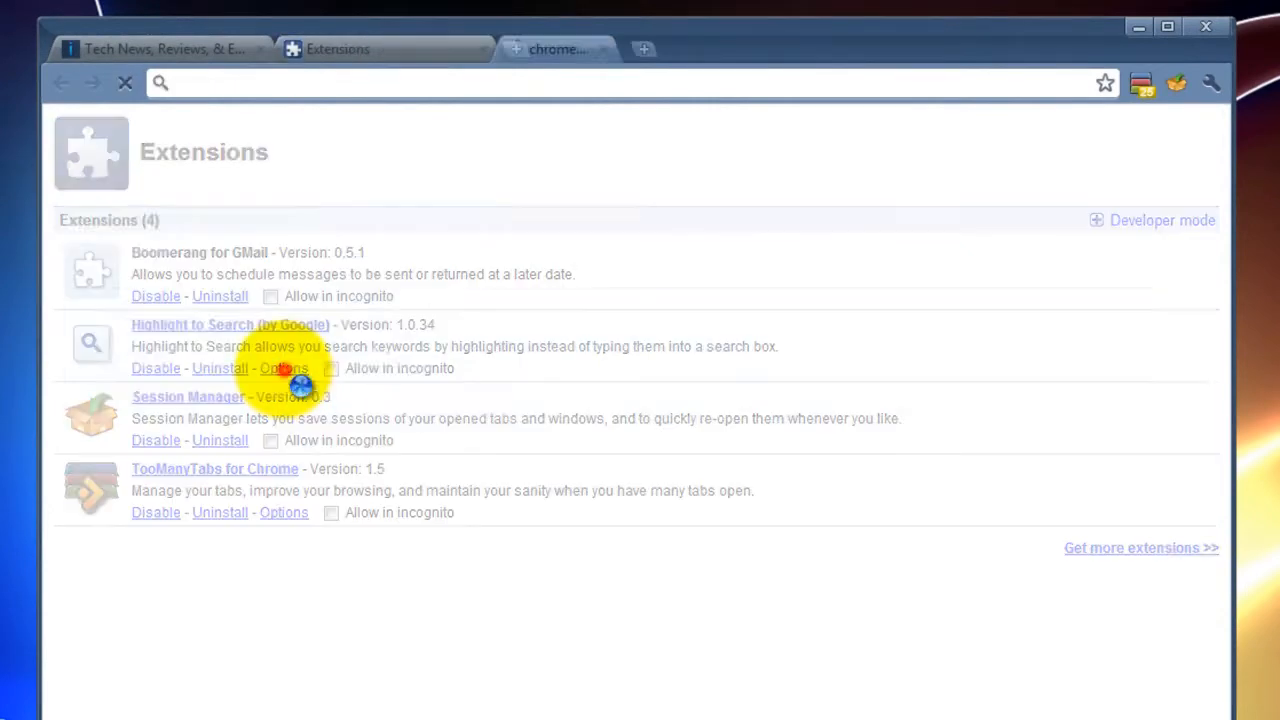
- Review the three Highlight to Search option checkboxes, then close the options tab
click(284, 368)
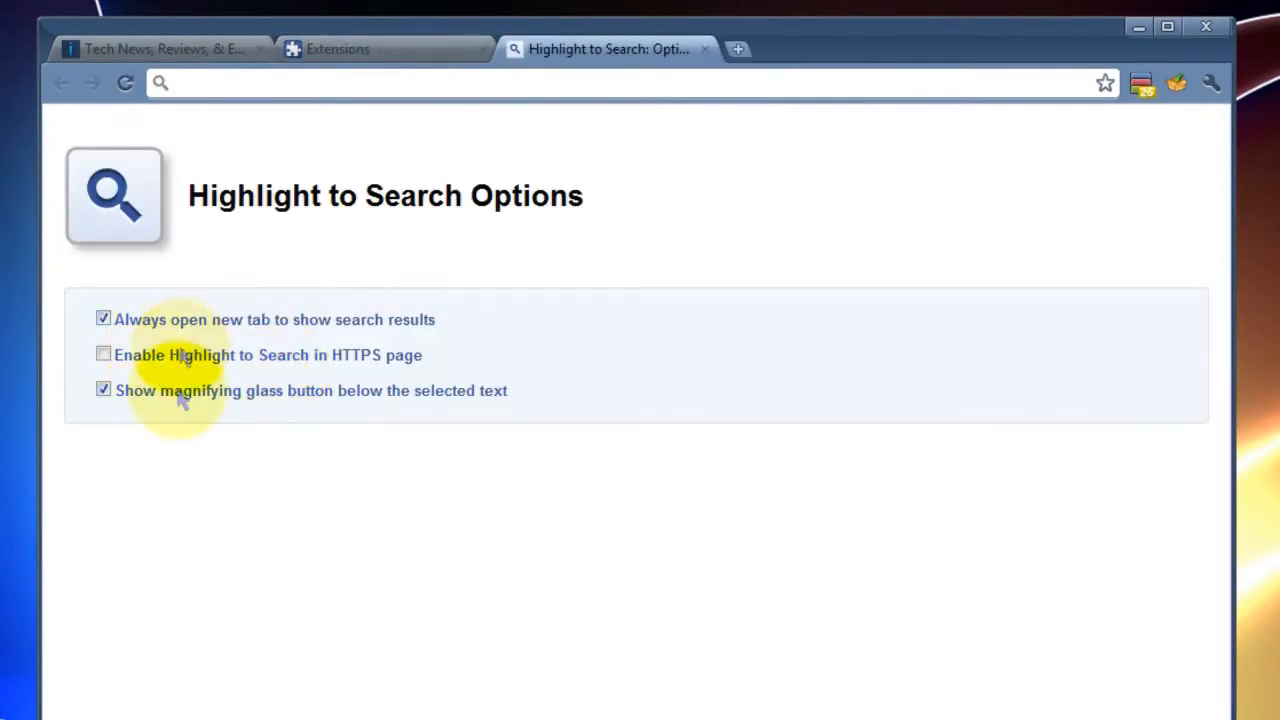
mouse_move(461, 480)
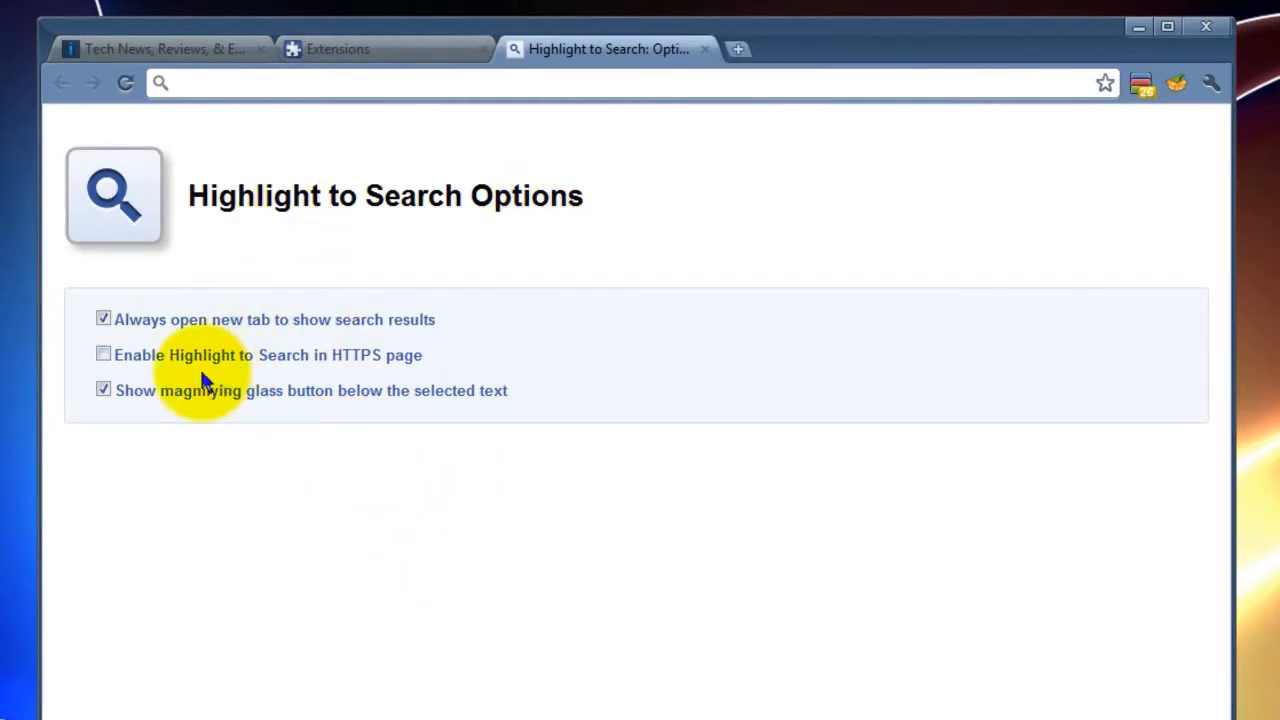
mouse_move(370, 373)
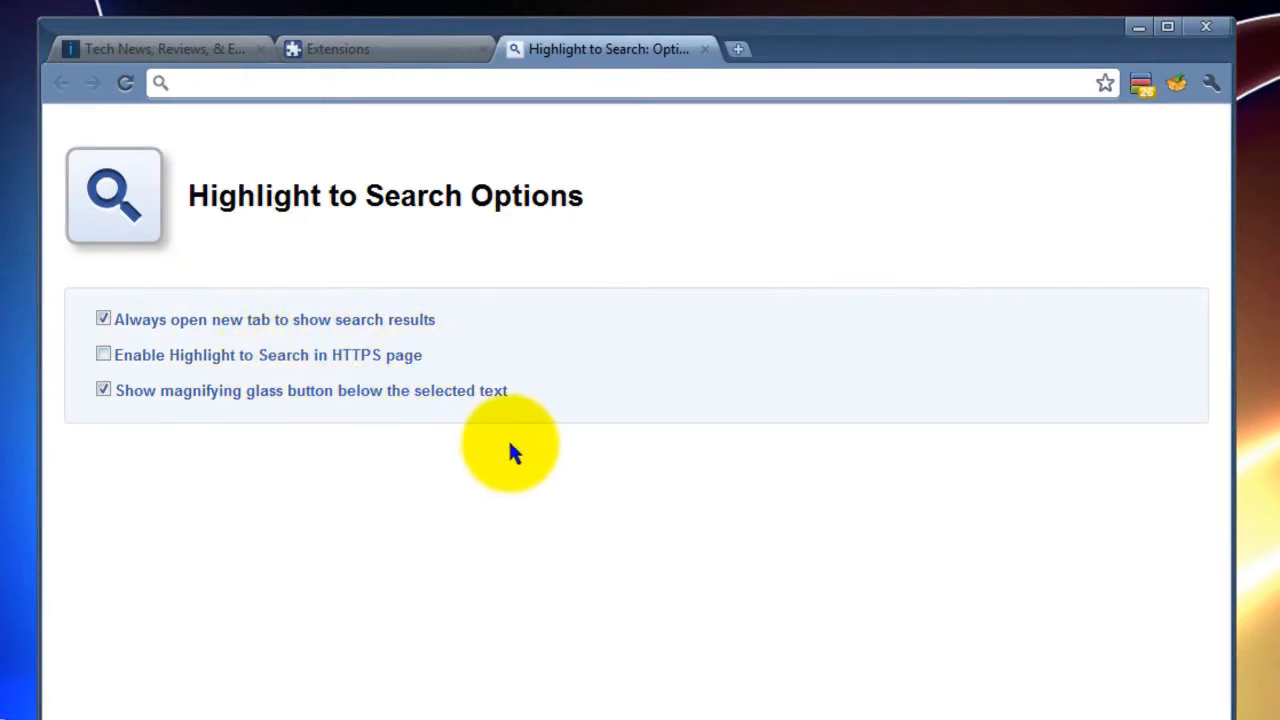
mouse_move(240, 344)
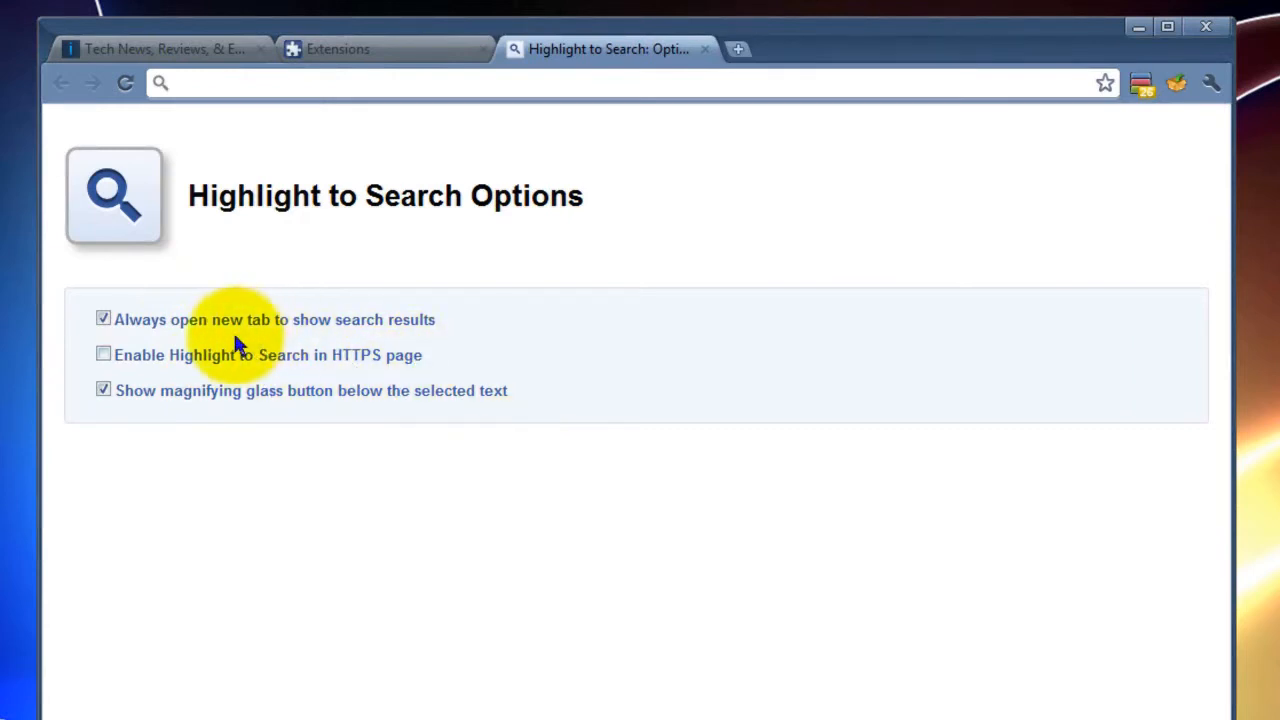
mouse_move(555, 355)
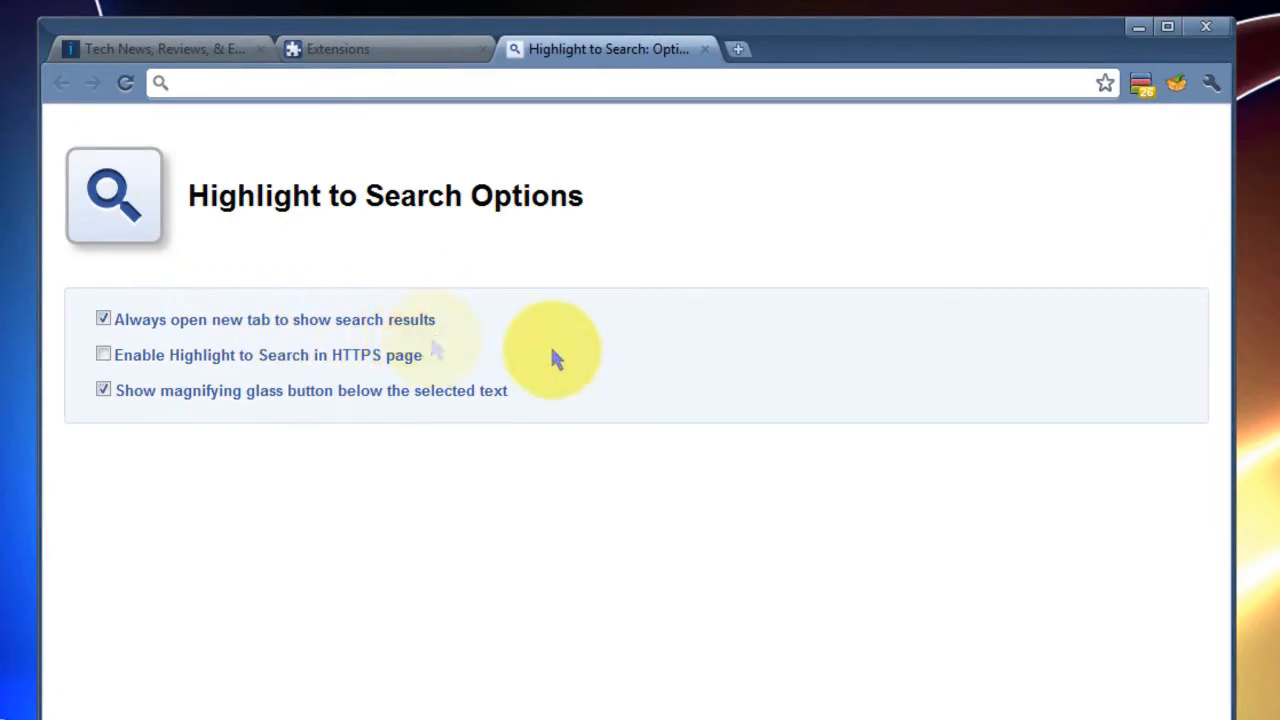
mouse_move(703, 49)
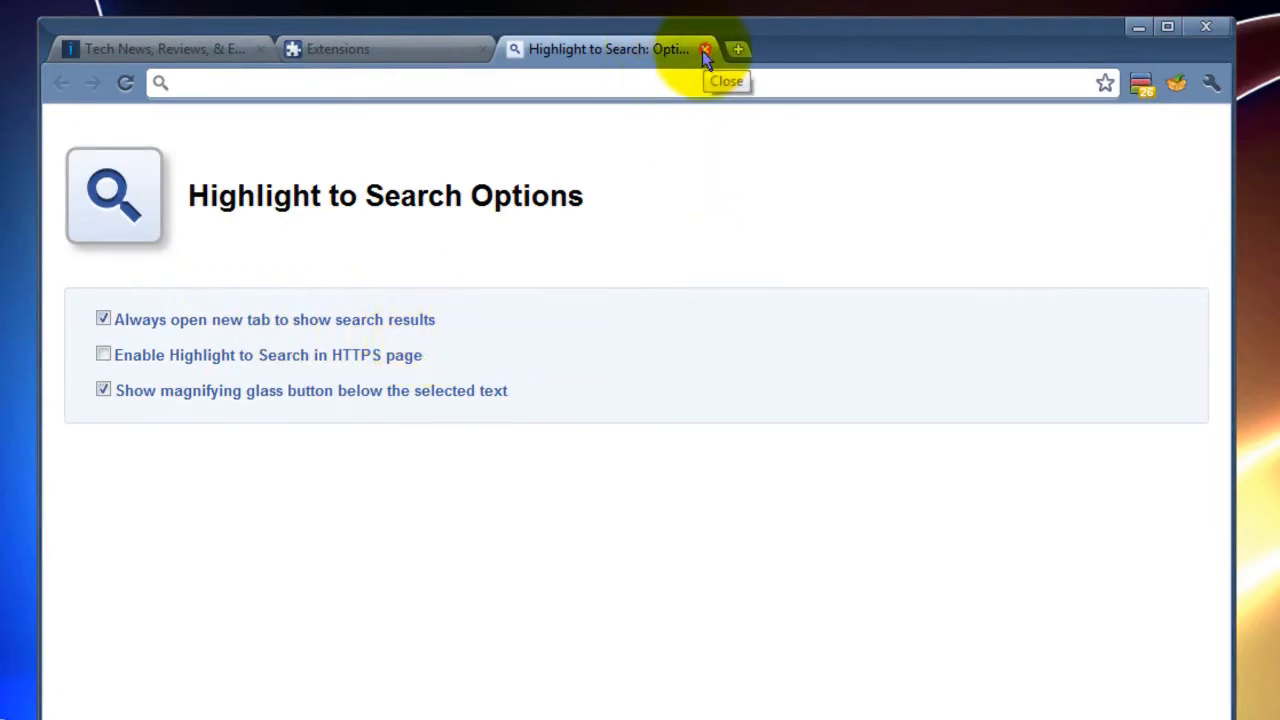
mouse_move(345, 410)
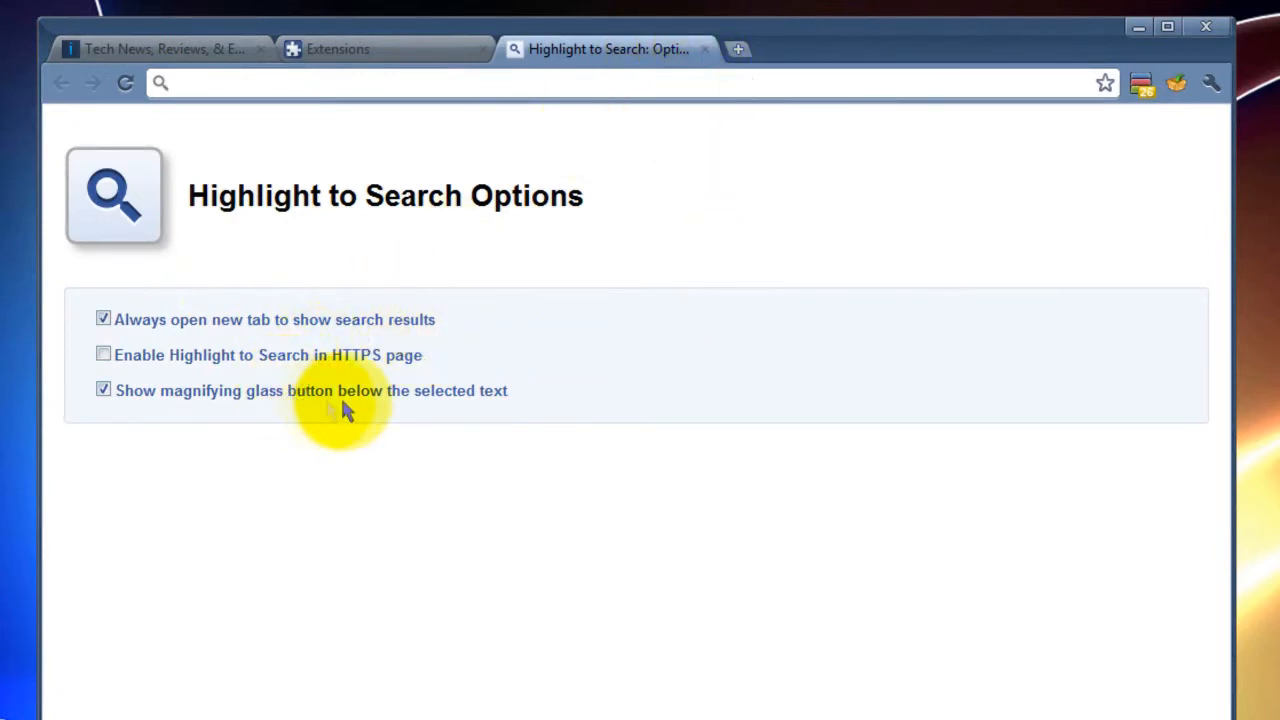
mouse_move(704, 49)
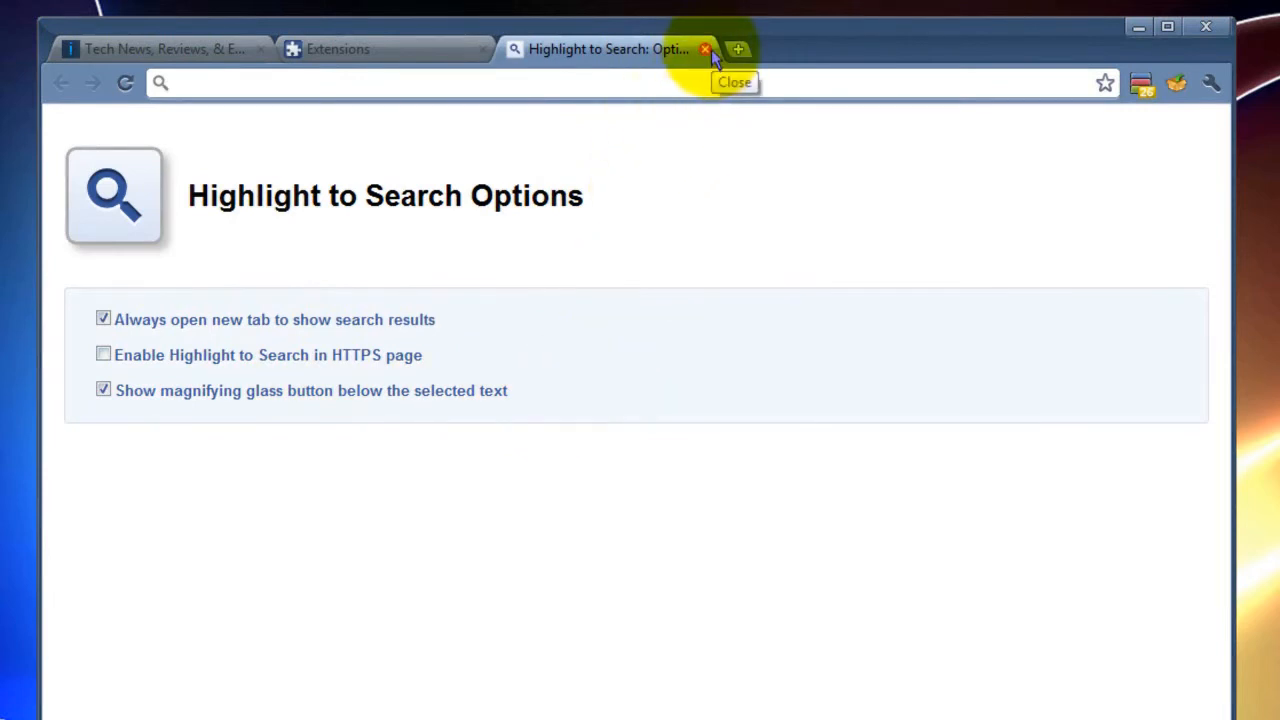
click(703, 49)
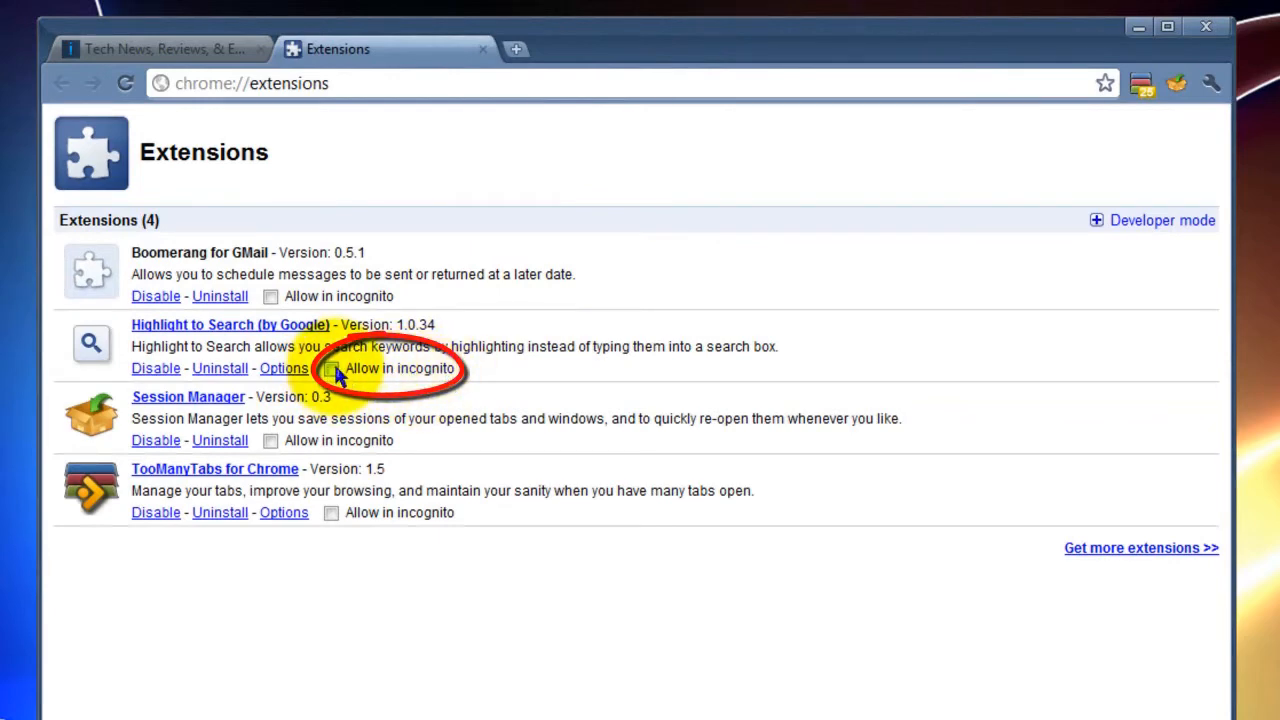
click(331, 368)
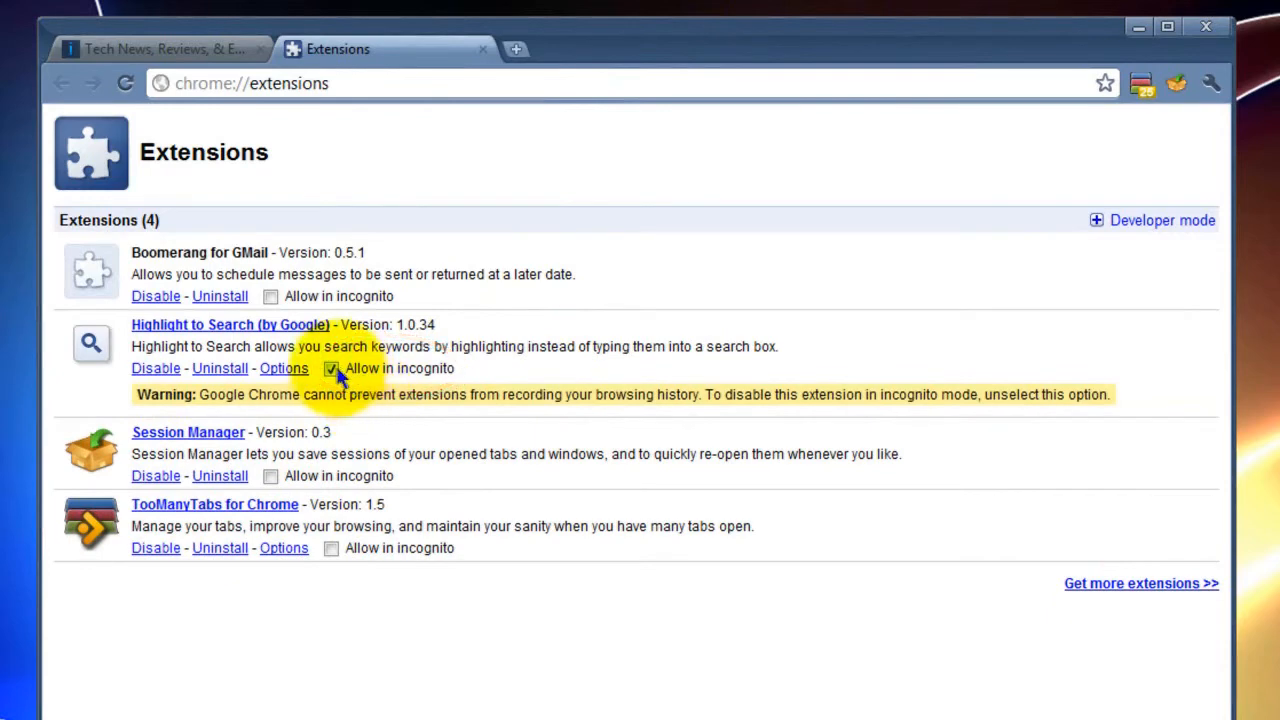
click(331, 368)
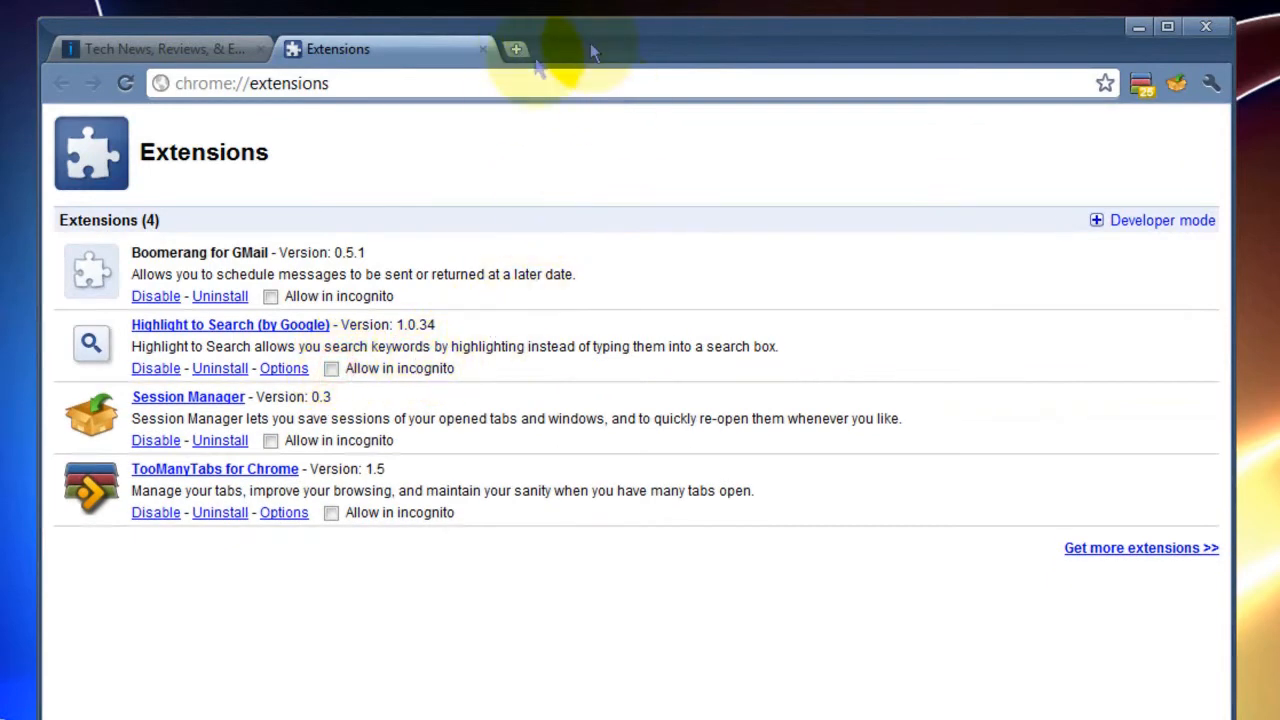
mouse_move(745, 305)
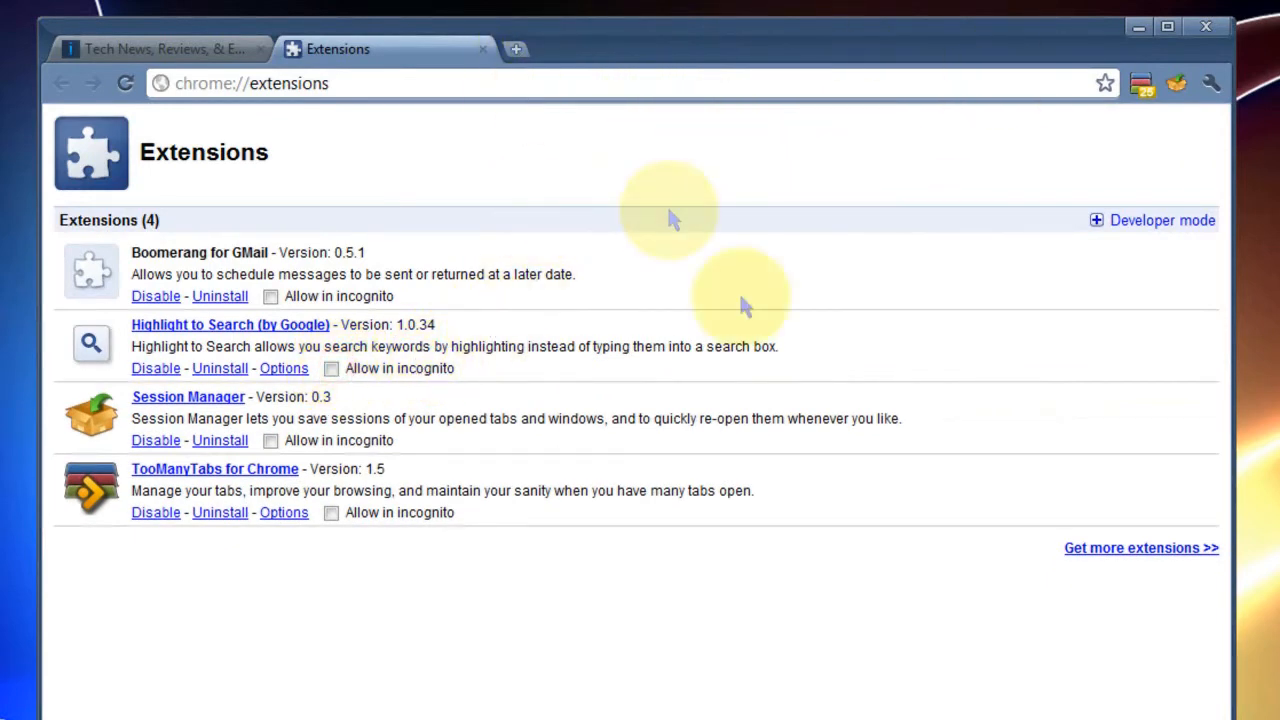
mouse_move(720, 250)
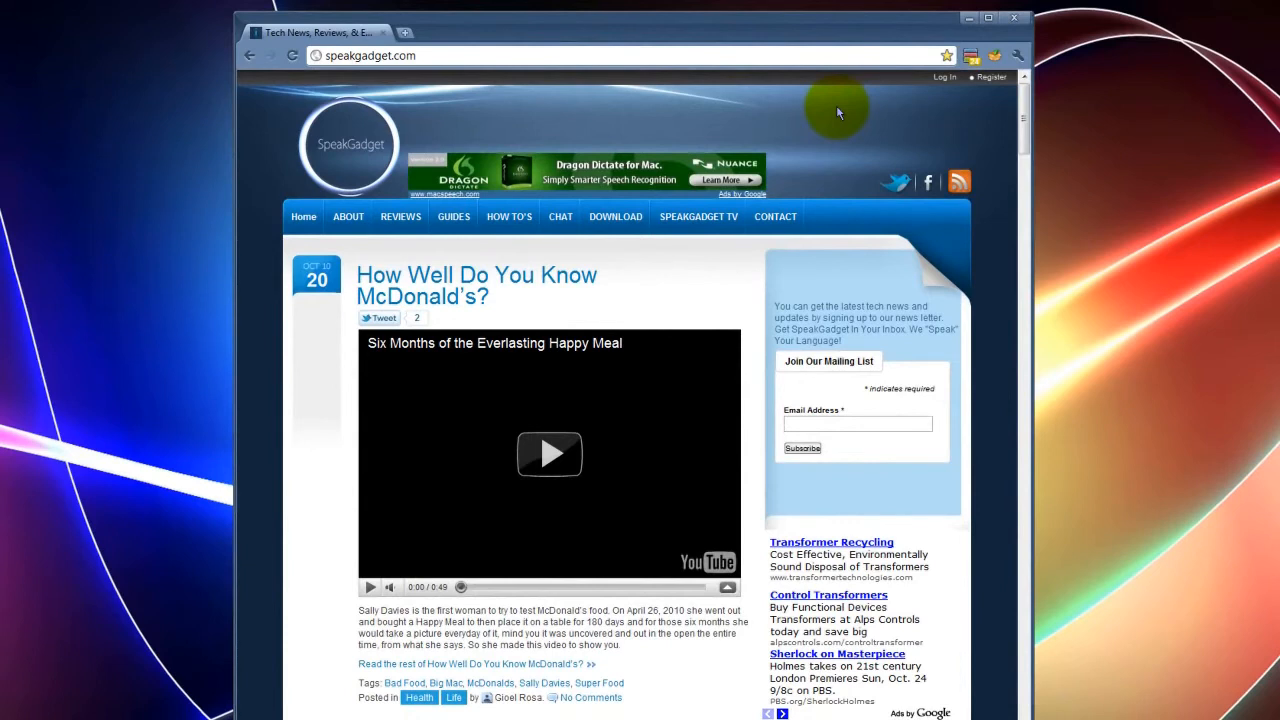
mouse_move(852, 118)
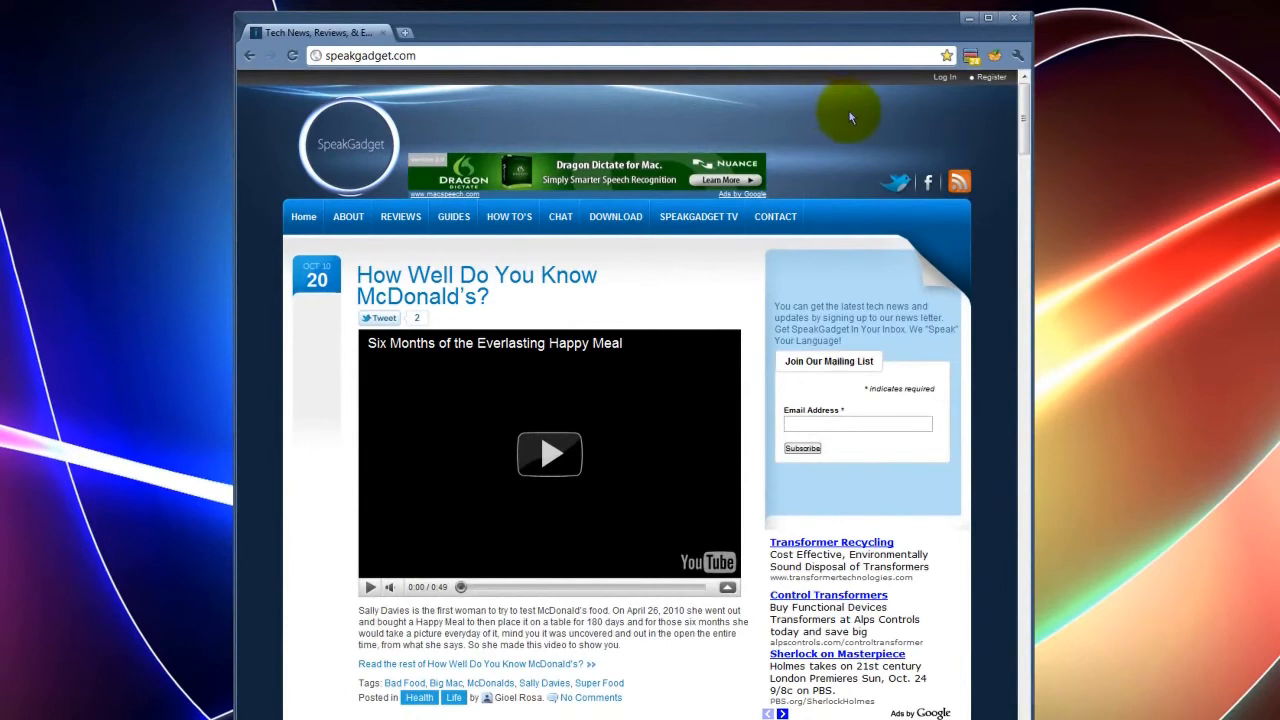
mouse_move(982, 139)
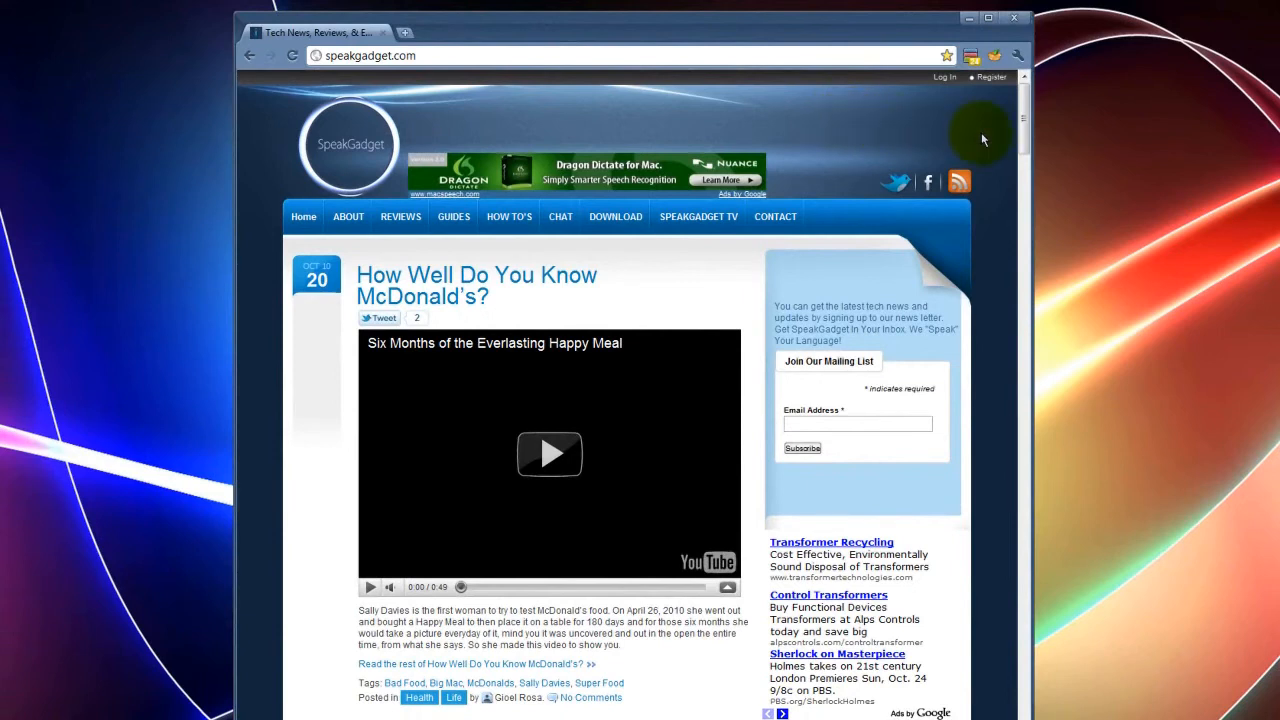
mouse_move(970, 131)
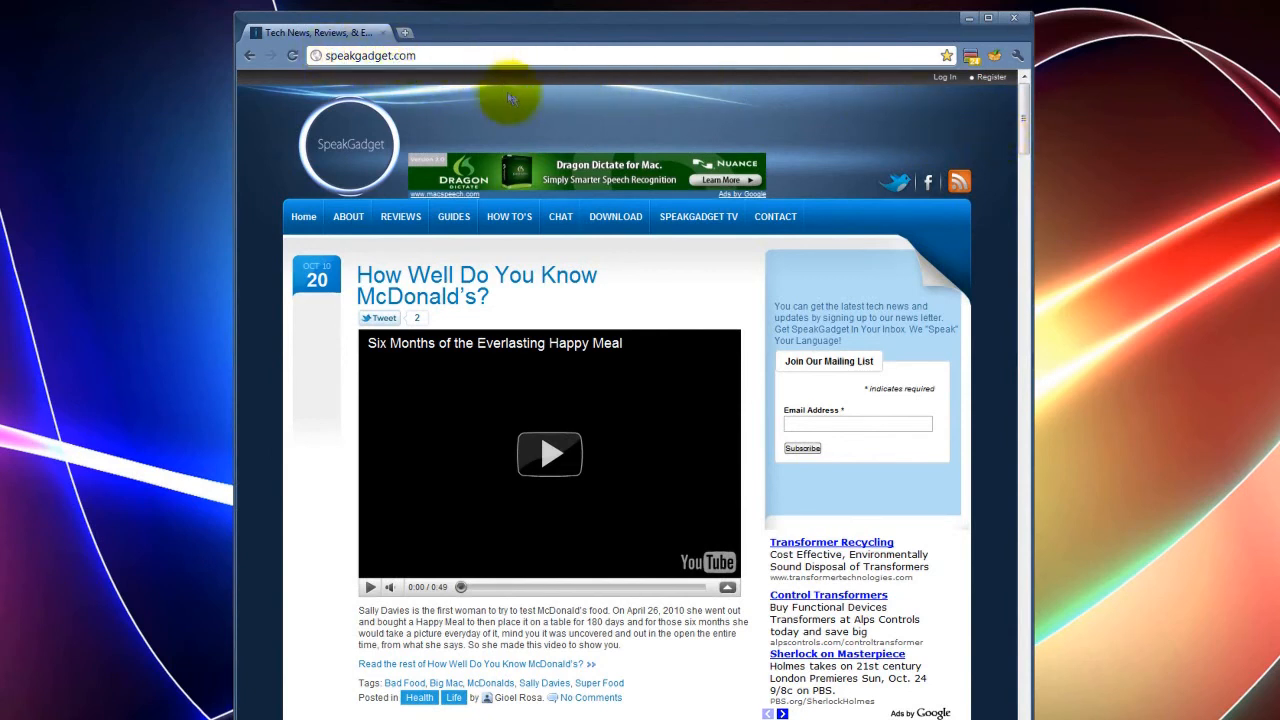
mouse_move(560, 217)
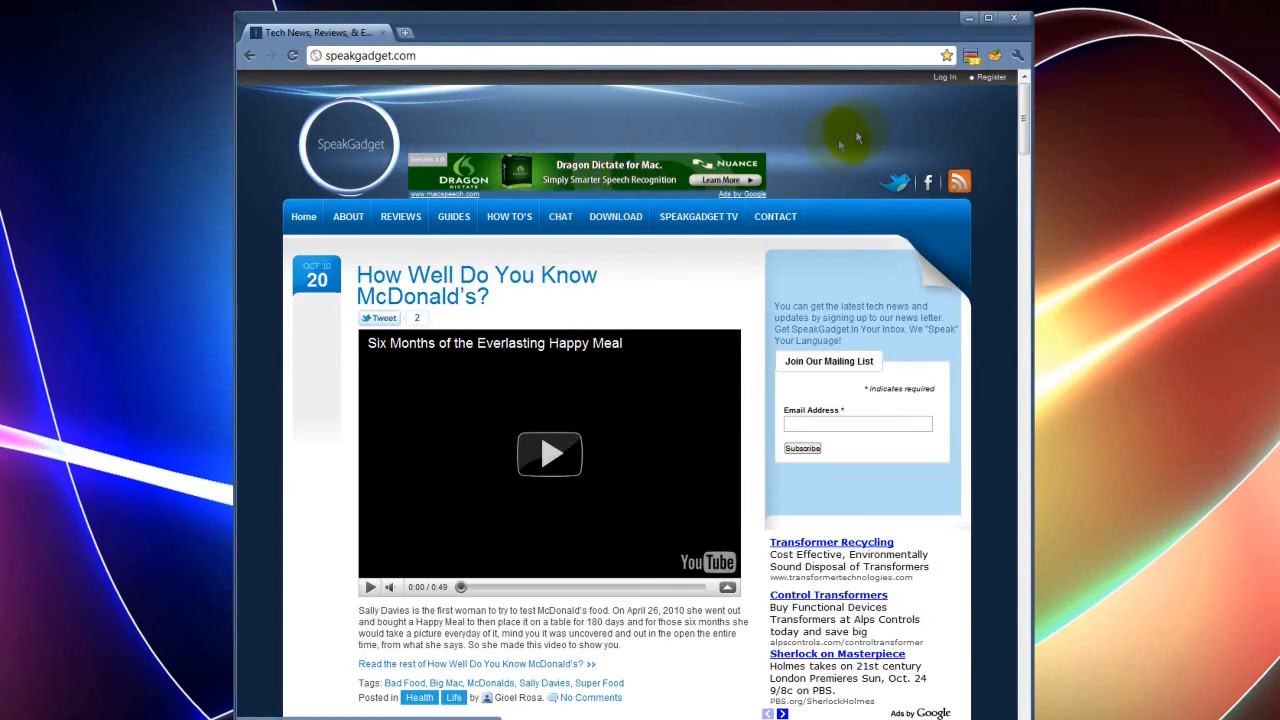
mouse_move(915, 111)
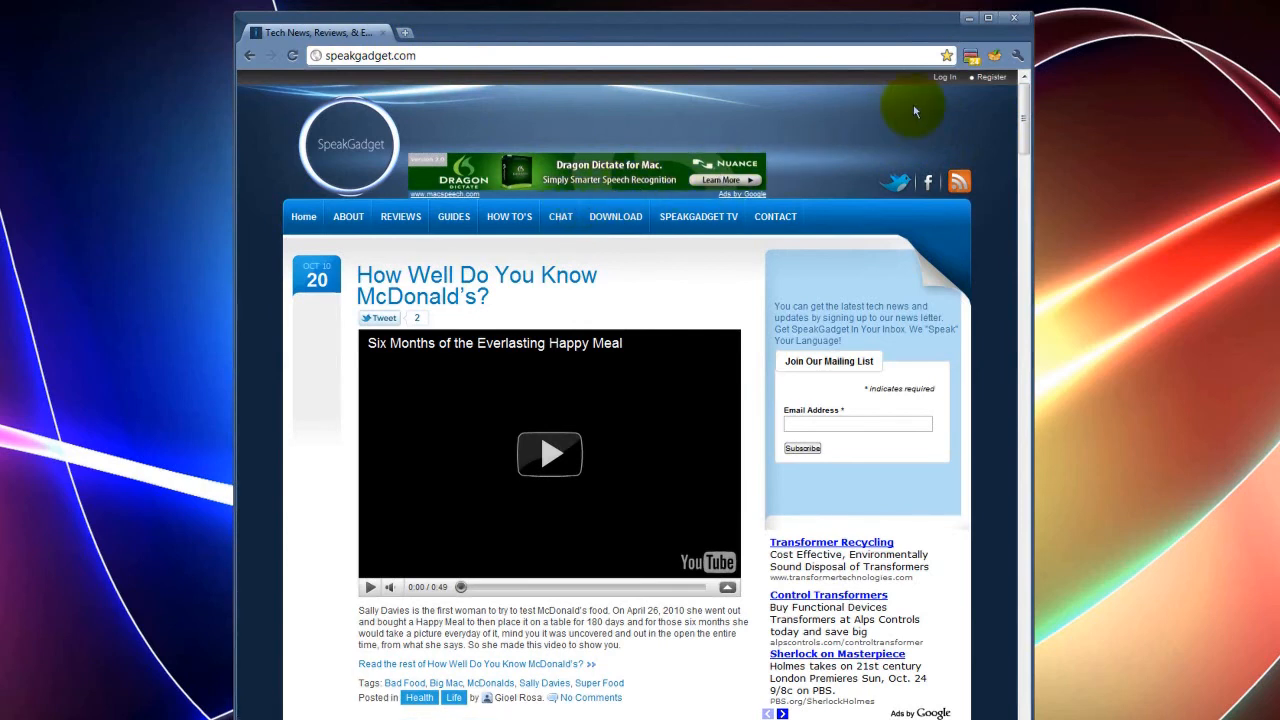